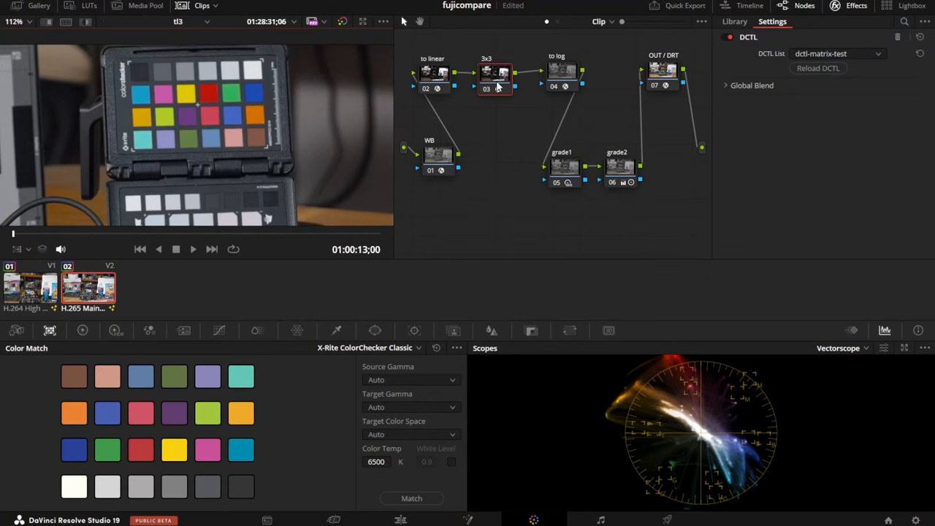
pyautogui.moveTo(497, 81)
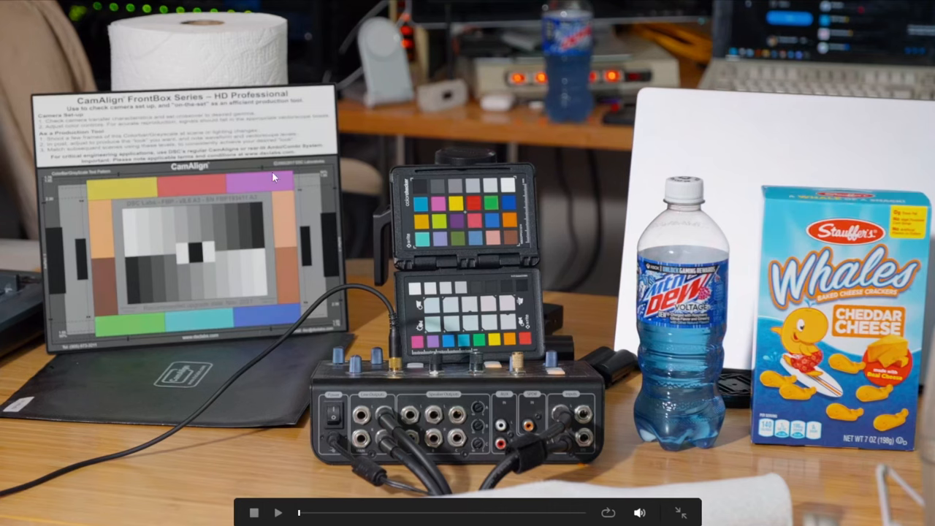
pyautogui.moveTo(263, 219)
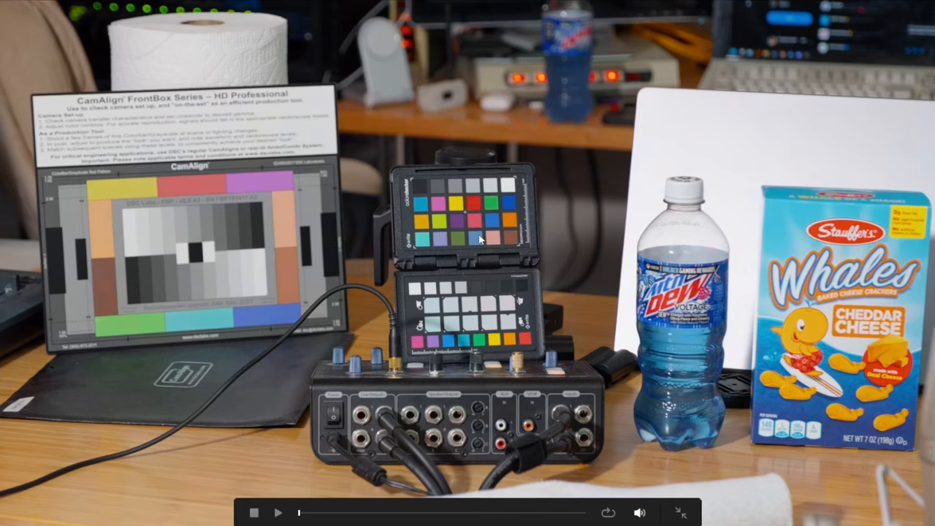
pyautogui.moveTo(398, 238)
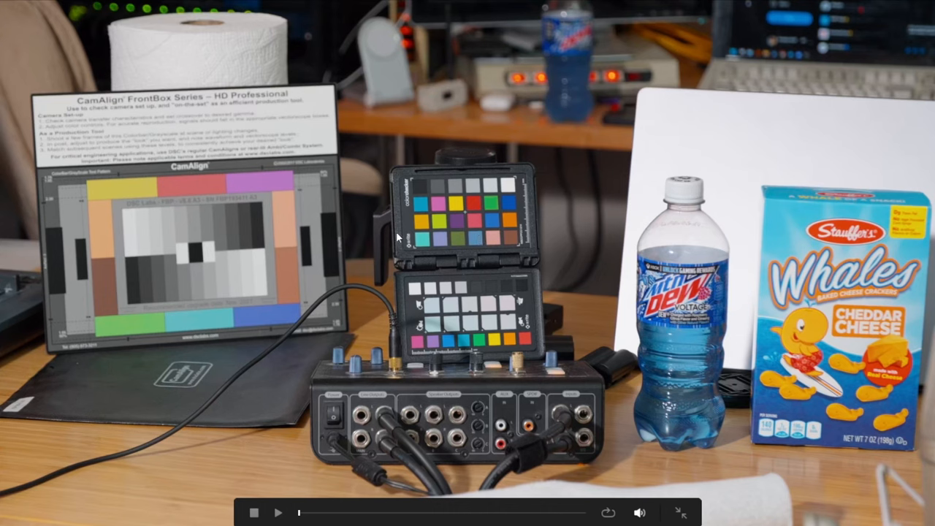
pyautogui.moveTo(449, 244)
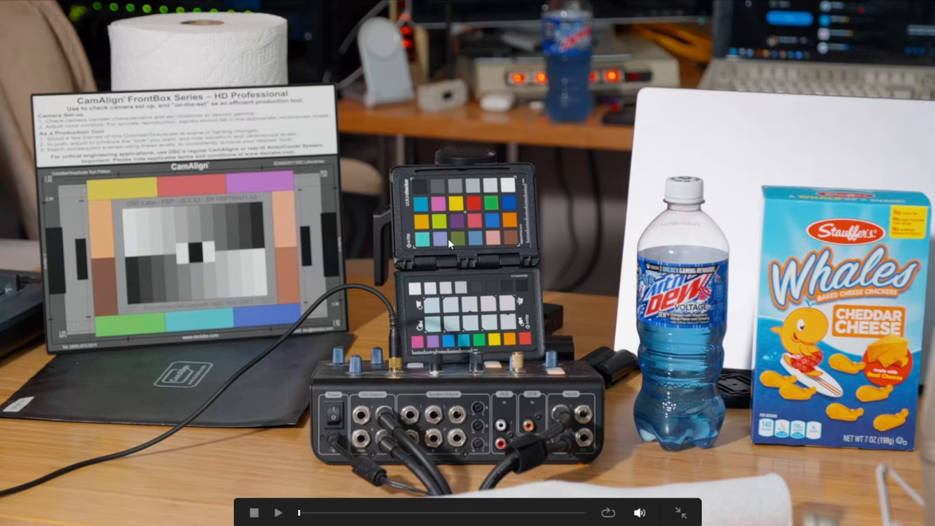
pyautogui.moveTo(449, 234)
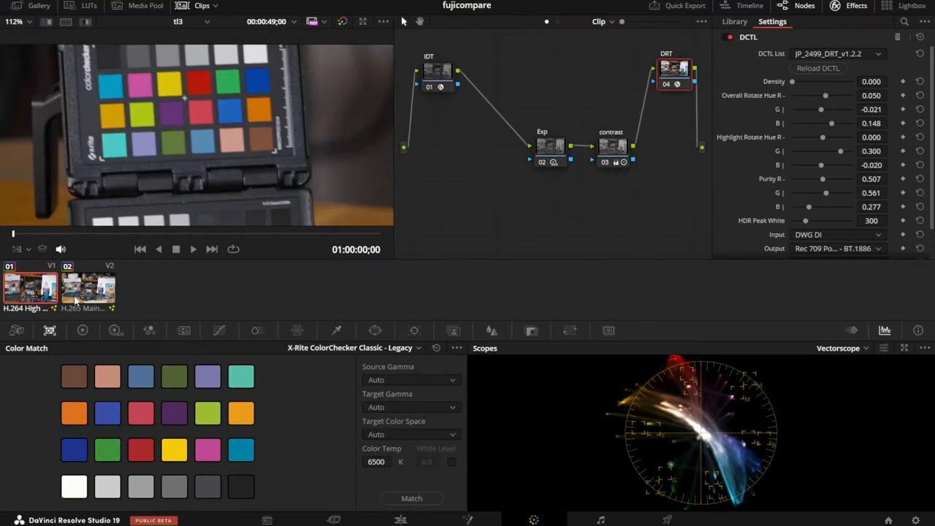
# Show clip 02's full frame in the viewer with its 3x3 matrix node selected
pyautogui.click(88, 289)
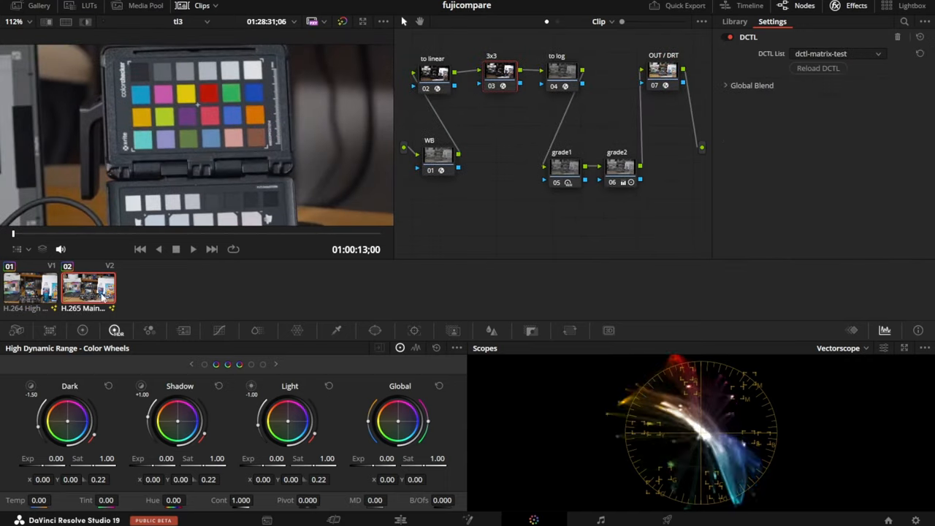
pyautogui.click(31, 287)
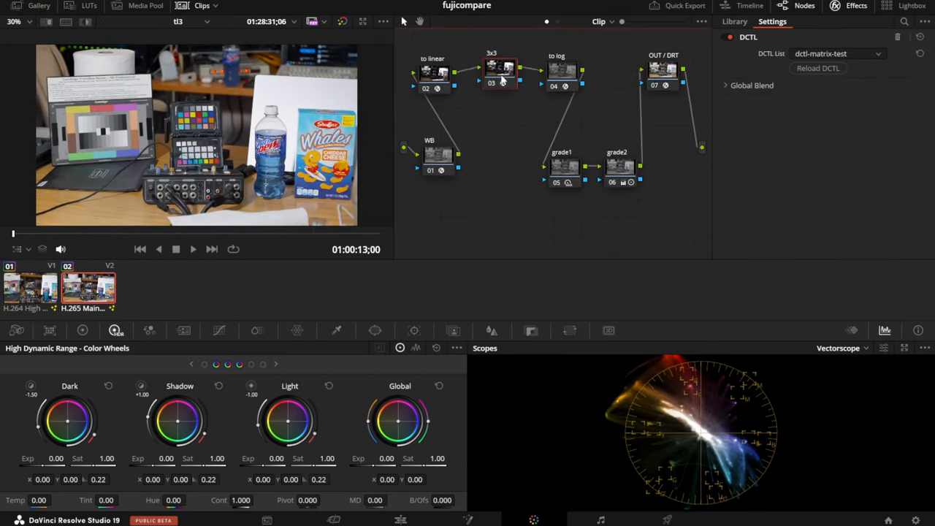
pyautogui.click(500, 73)
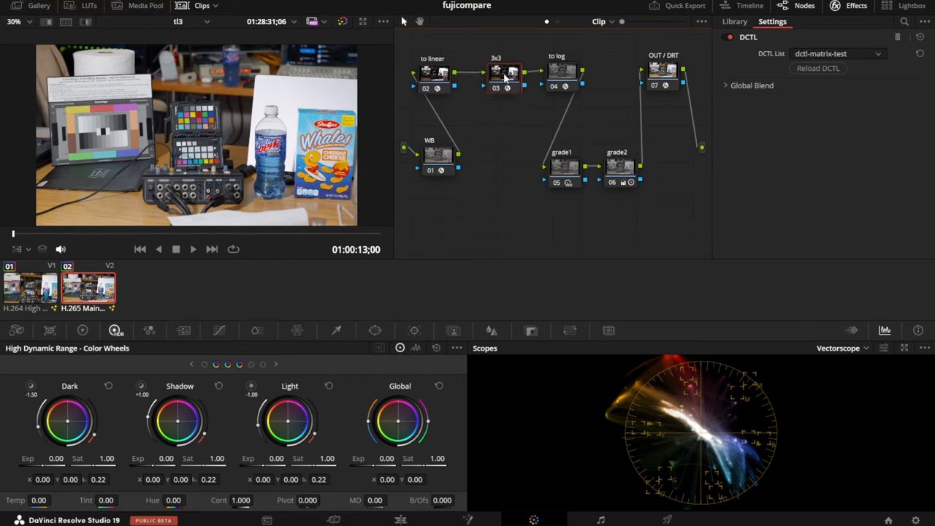
pyautogui.click(526, 98)
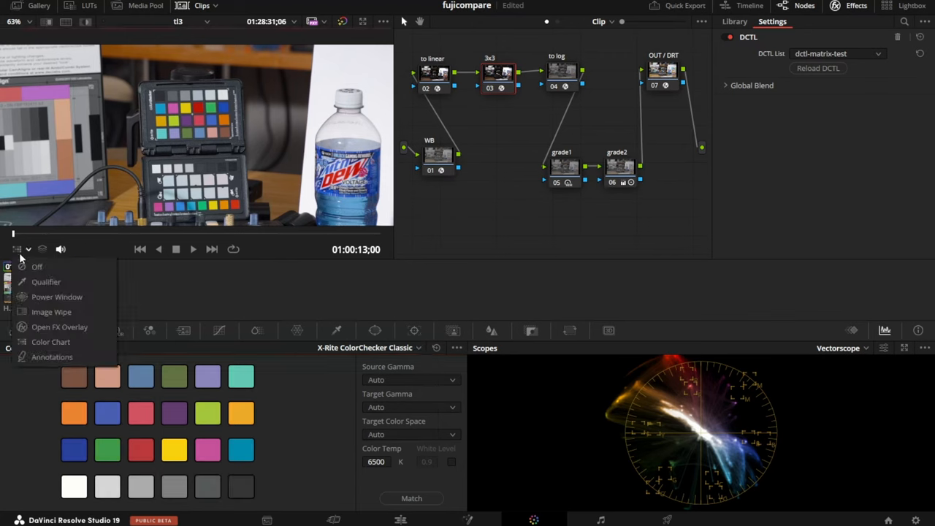
# Hide the viewer overlay, compare clips 01 and 02, and move the 3x3 node lower
pyautogui.click(51, 342)
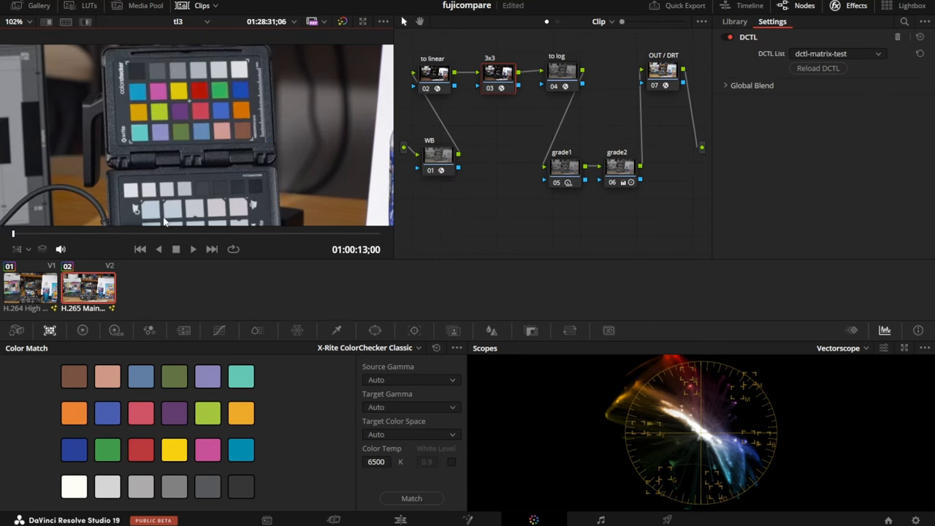
pyautogui.moveTo(215, 431)
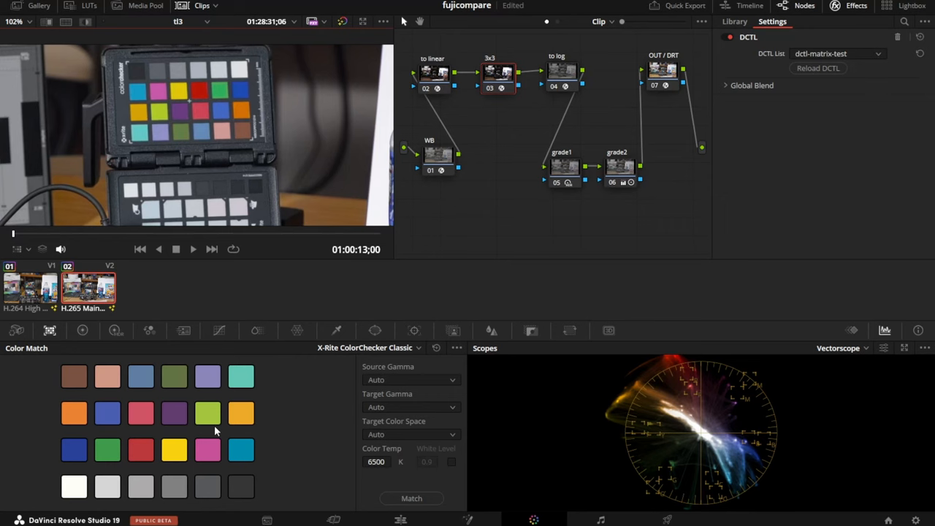
pyautogui.click(30, 287)
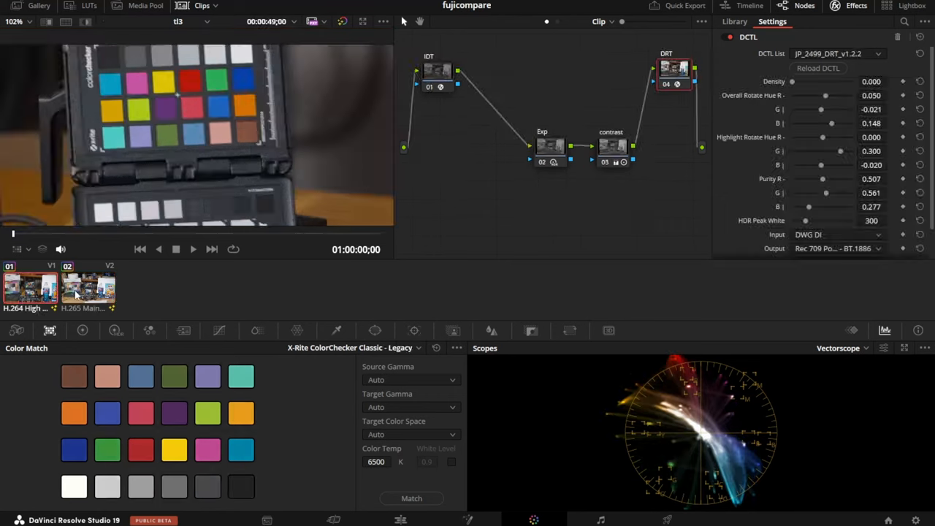
pyautogui.click(88, 287)
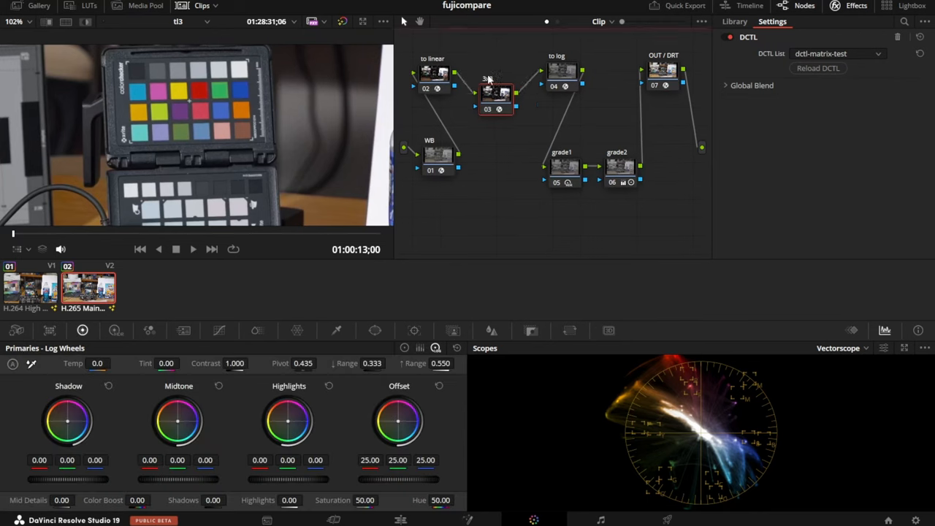
pyautogui.moveTo(497, 95); pyautogui.dragTo(497, 73)
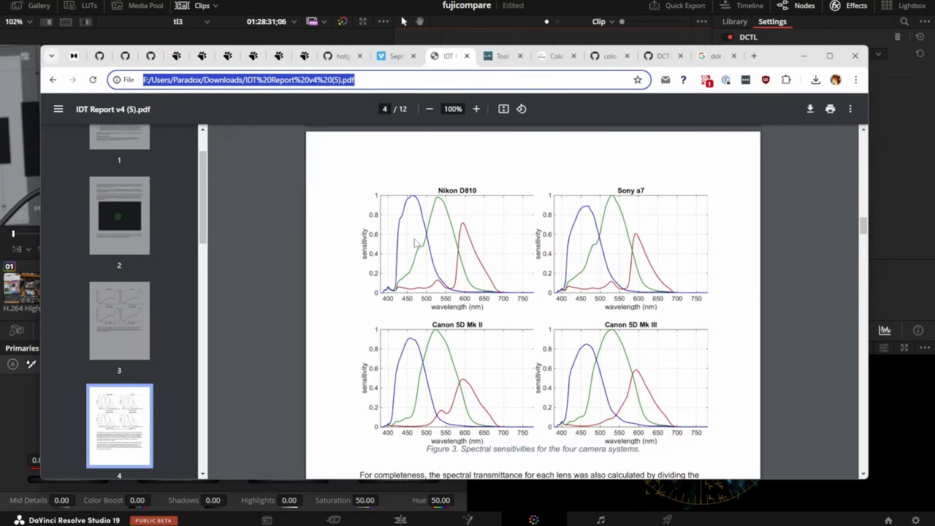
pyautogui.moveTo(525, 293)
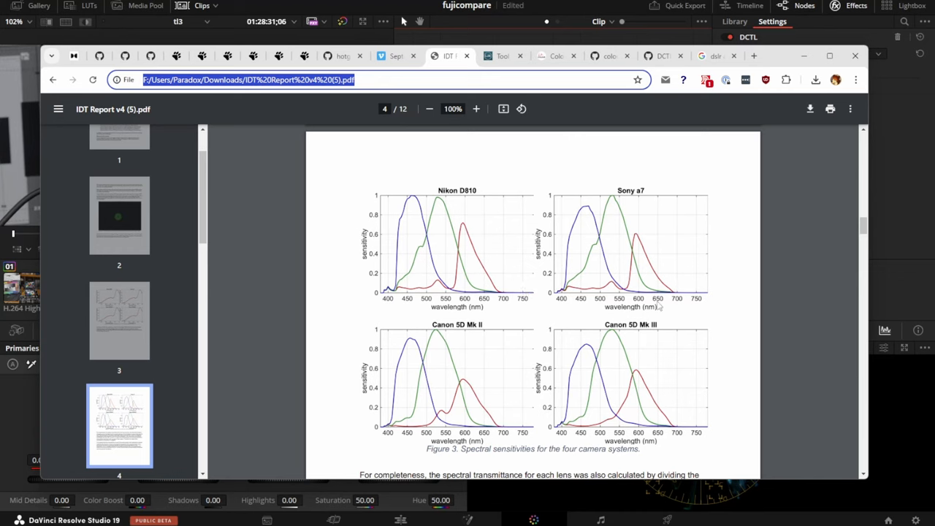
pyautogui.moveTo(611, 227)
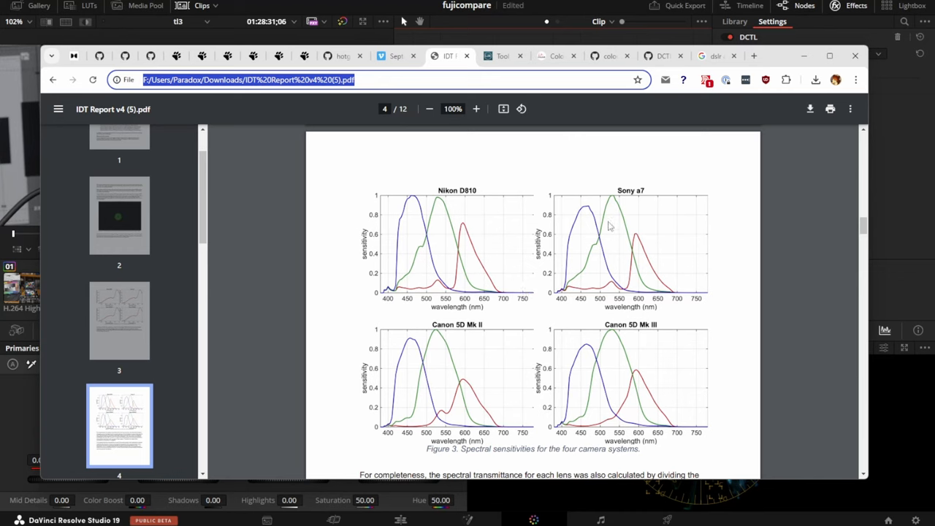
pyautogui.moveTo(445, 261)
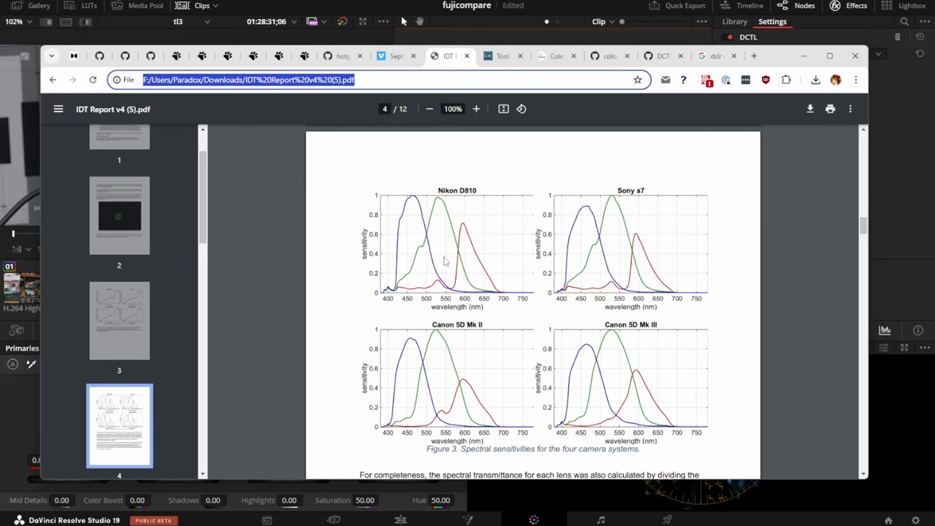
pyautogui.moveTo(475, 271)
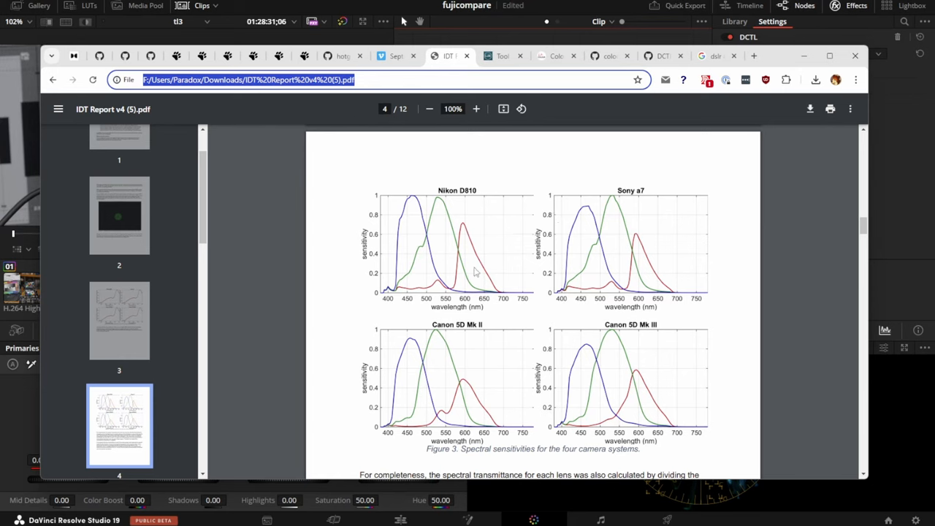
pyautogui.moveTo(889, 302)
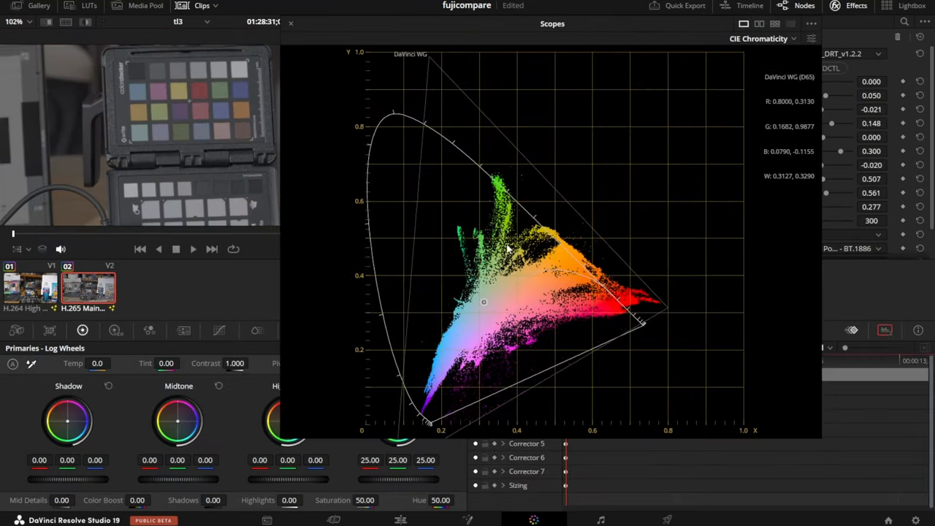
pyautogui.moveTo(555, 226)
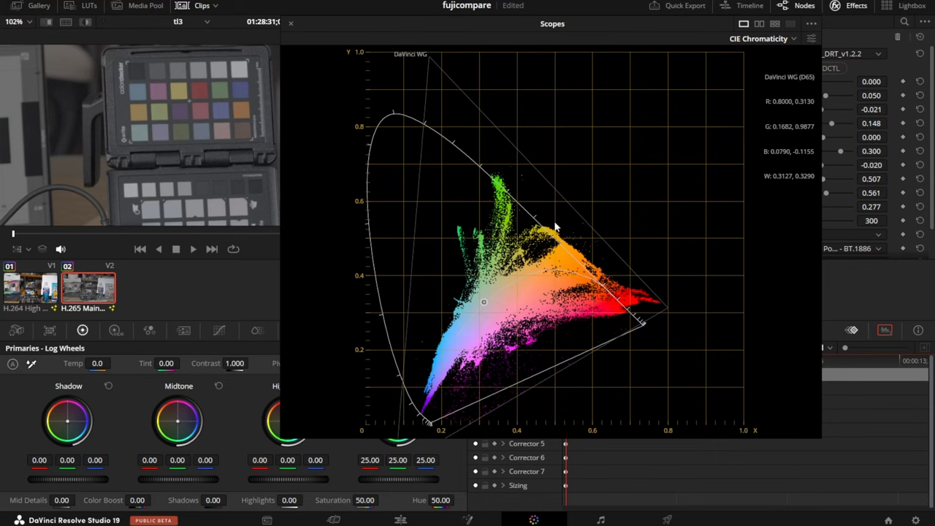
pyautogui.moveTo(364, 132)
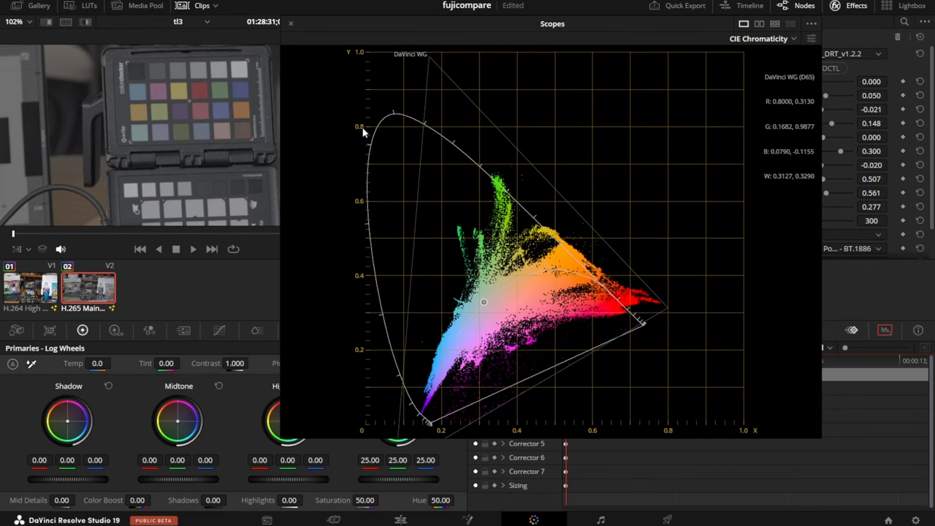
pyautogui.moveTo(554, 268)
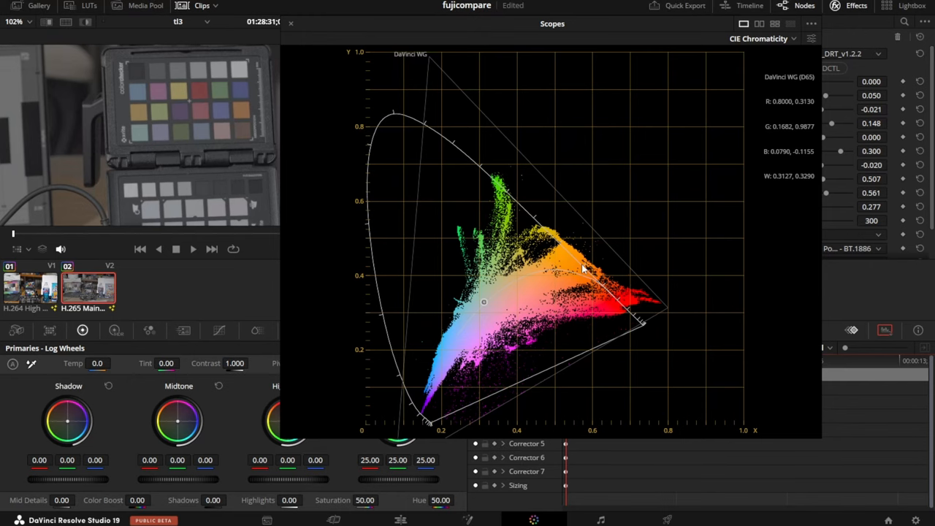
pyautogui.moveTo(346, 71)
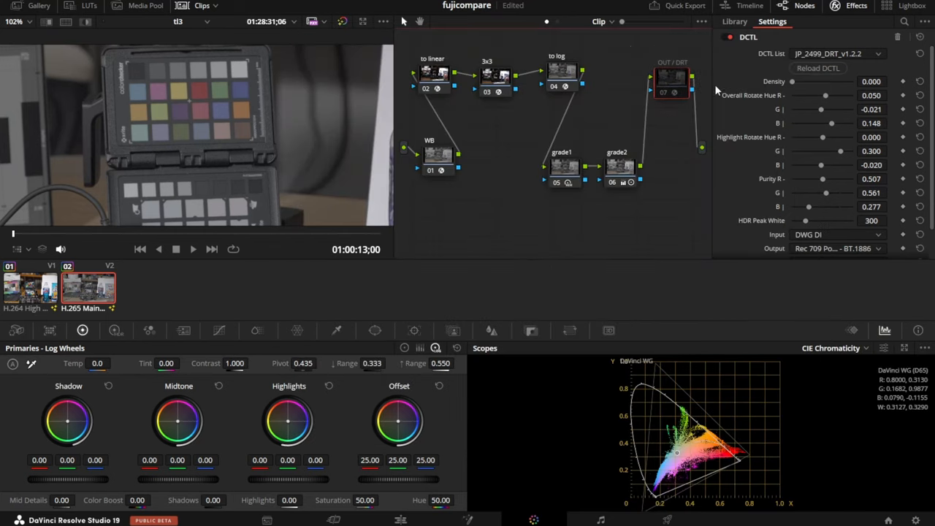
# Re-enable the OUT/DRT node and switch the scope to Waveform
pyautogui.click(665, 79)
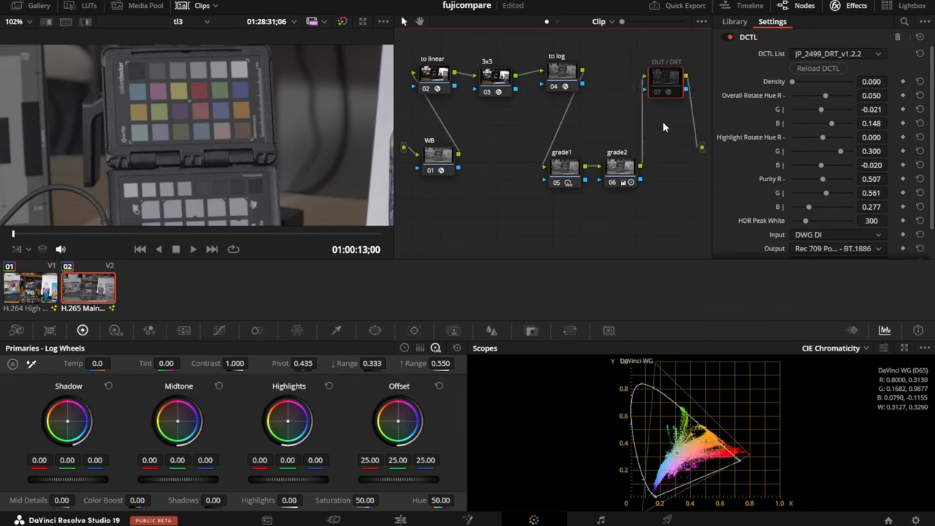
pyautogui.click(833, 348)
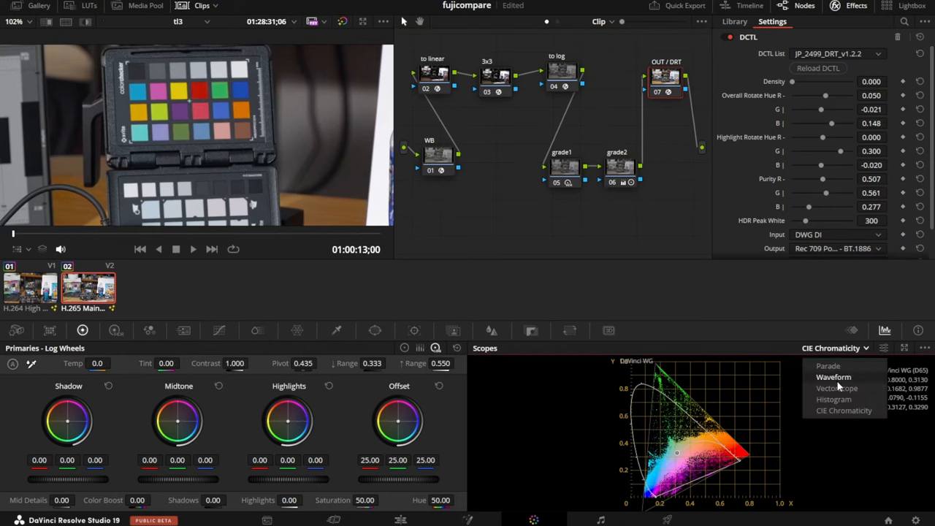
pyautogui.click(837, 388)
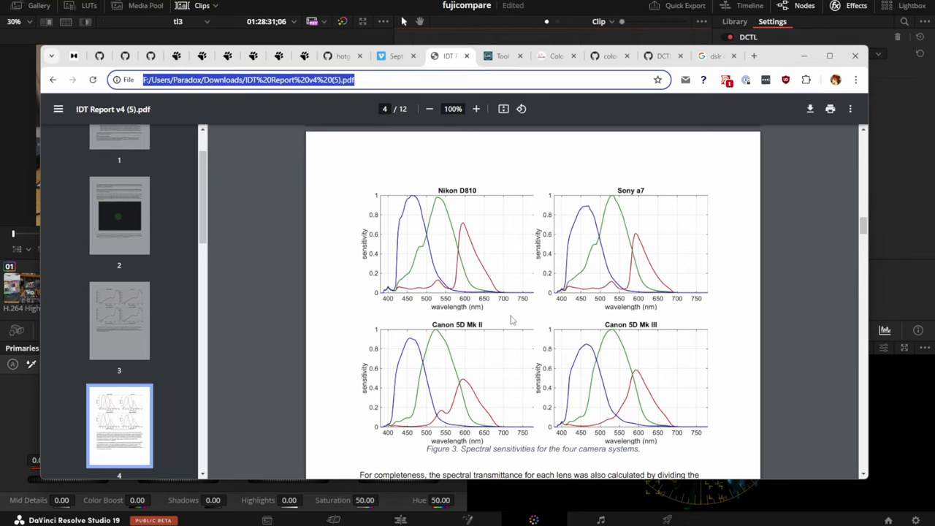
pyautogui.moveTo(589, 263)
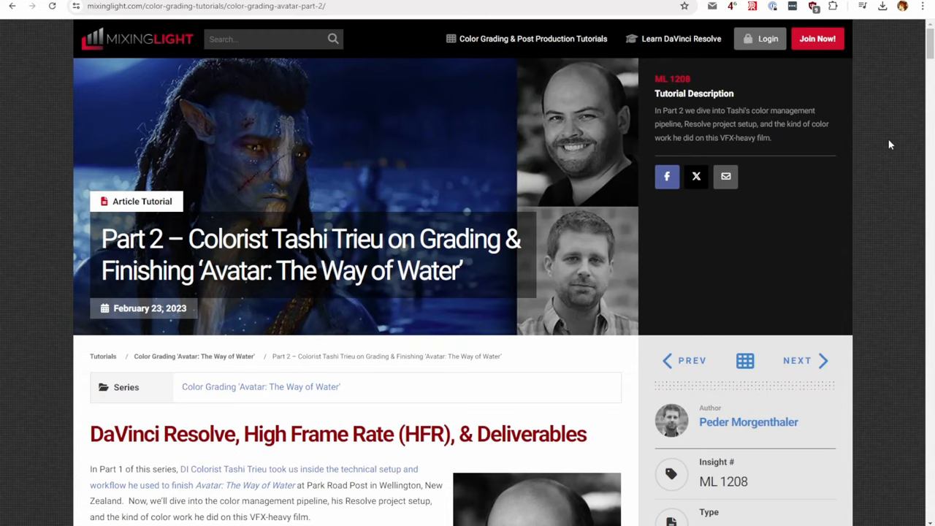
pyautogui.moveTo(889, 144)
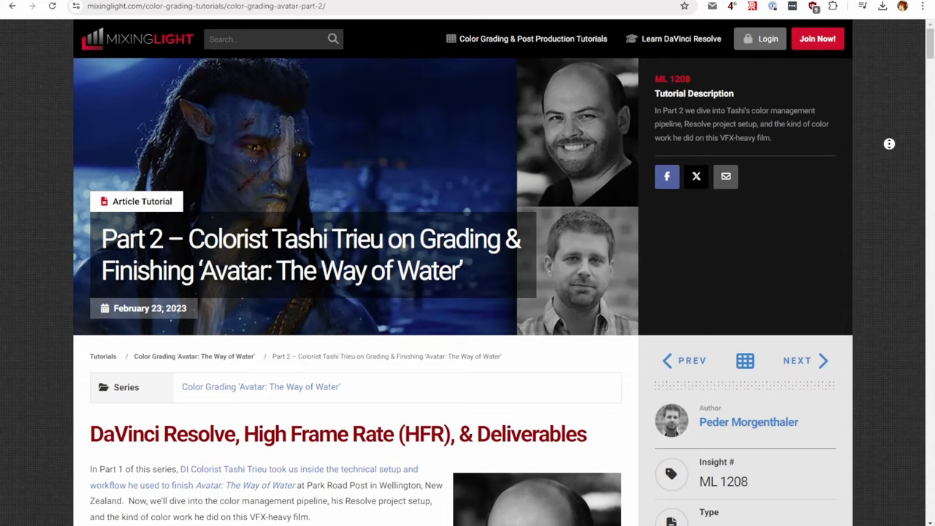
pyautogui.scroll(-3)
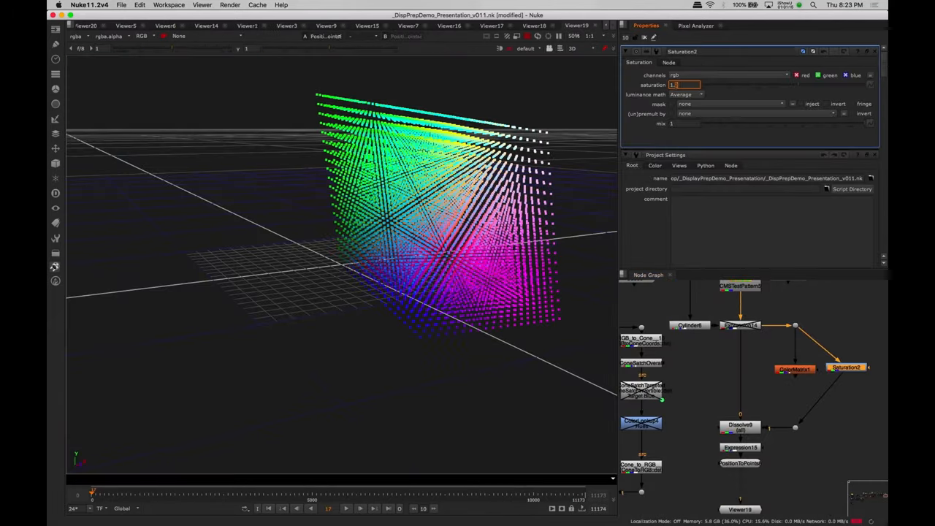
# Set Saturation2's saturation to 1.5 and rotate the 3D colour-cube point cloud
pyautogui.write('1.5')
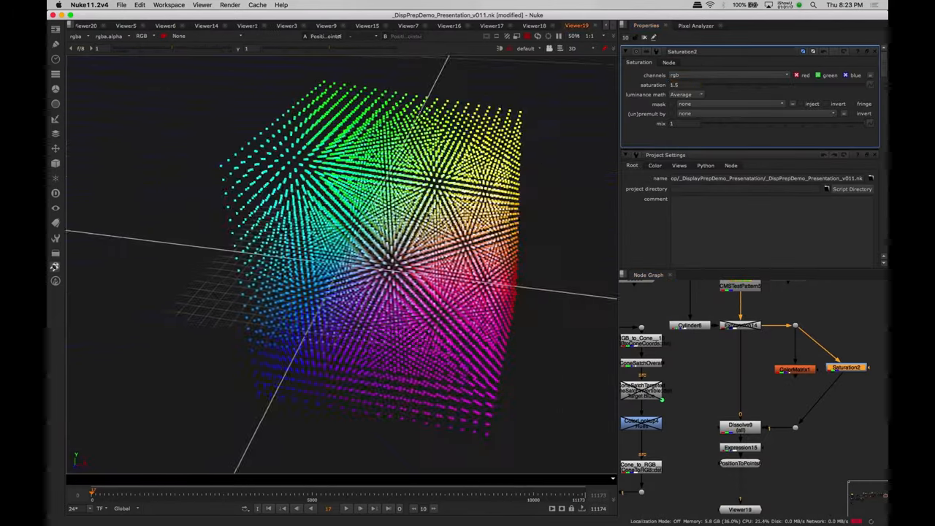
pyautogui.moveTo(329, 256); pyautogui.dragTo(307, 277)
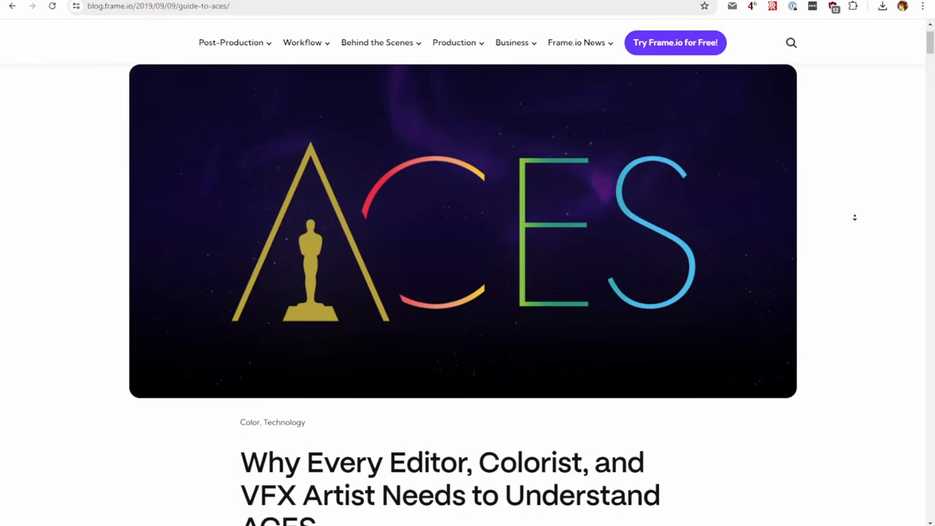
# Scroll the OCIO display transforms article down to the ACEScg primaries sweep images
pyautogui.scroll(-3)
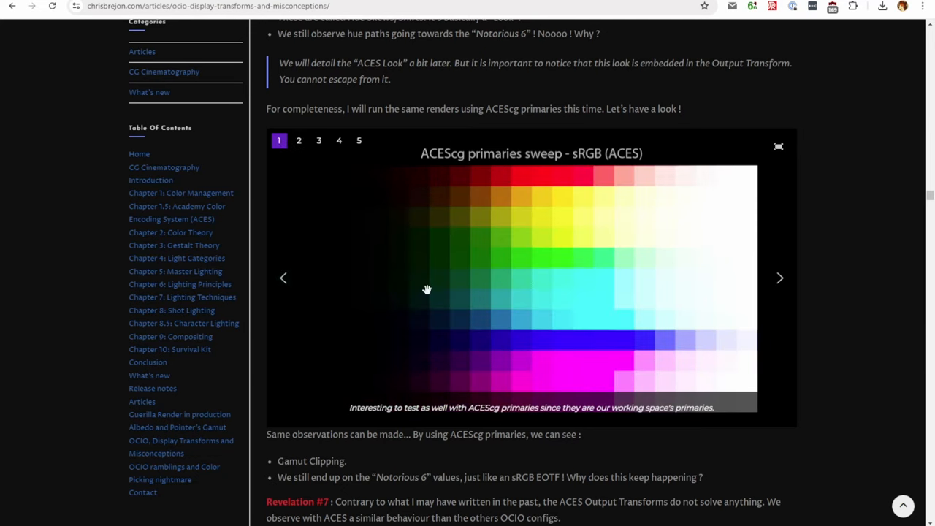
pyautogui.moveTo(818, 362)
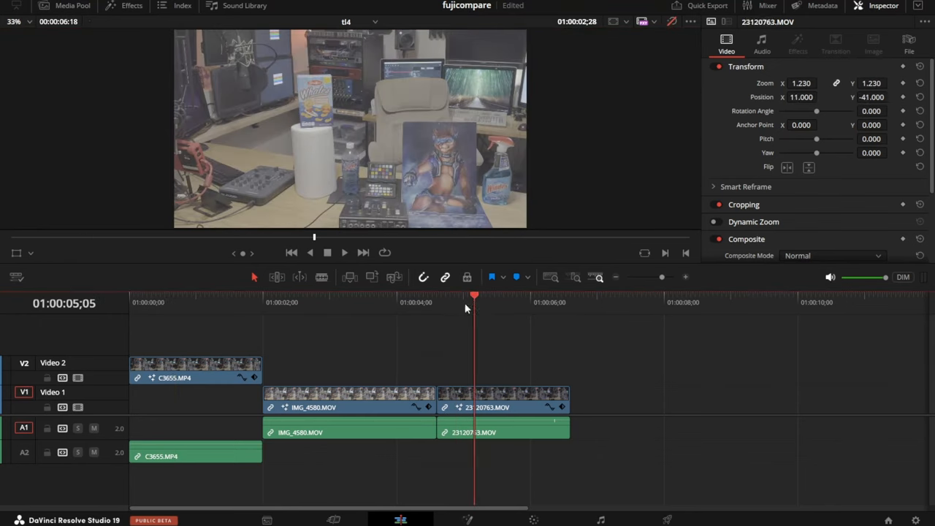
# Open C3655.MP4 in Fusion and inspect NoiseReduction1, Transform1, ColorSpaceTransform1, ColorCorrector1 and Blur1
pyautogui.click(166, 301)
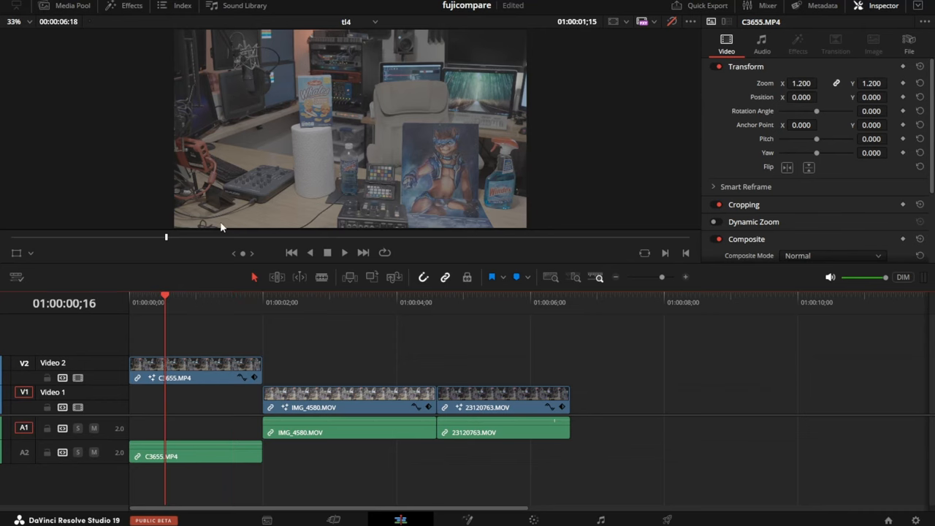
pyautogui.click(468, 519)
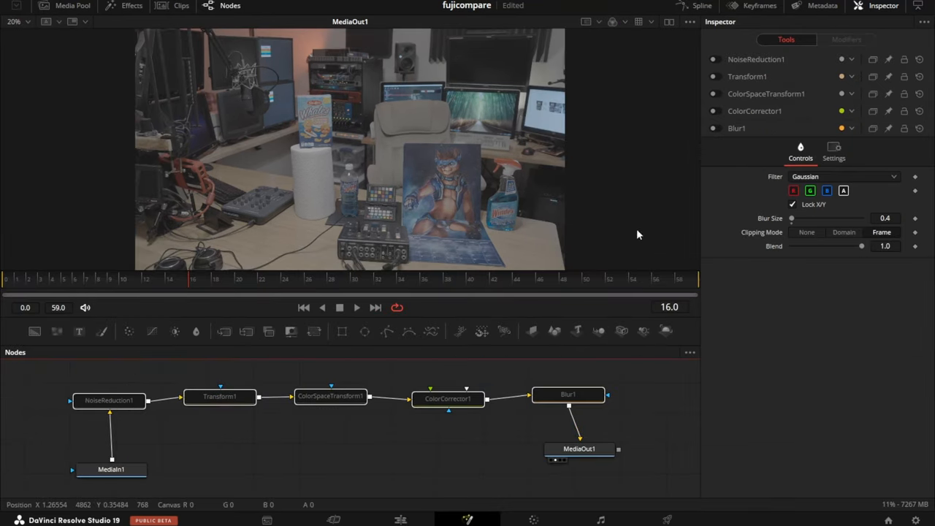
pyautogui.click(109, 400)
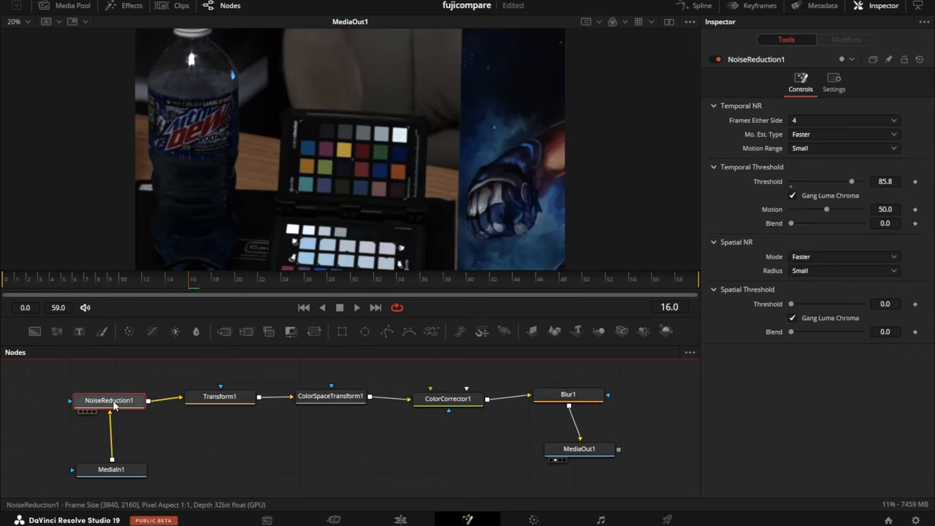
pyautogui.moveTo(522, 151)
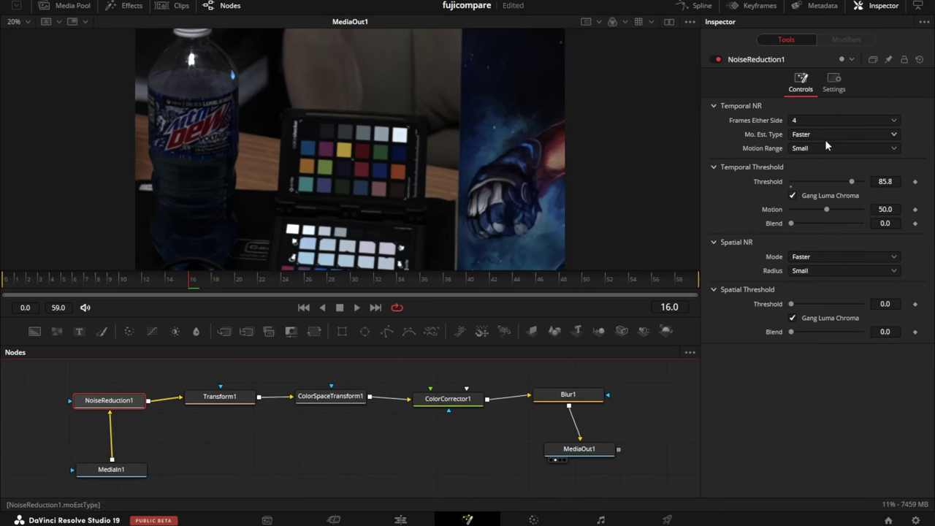
pyautogui.click(220, 396)
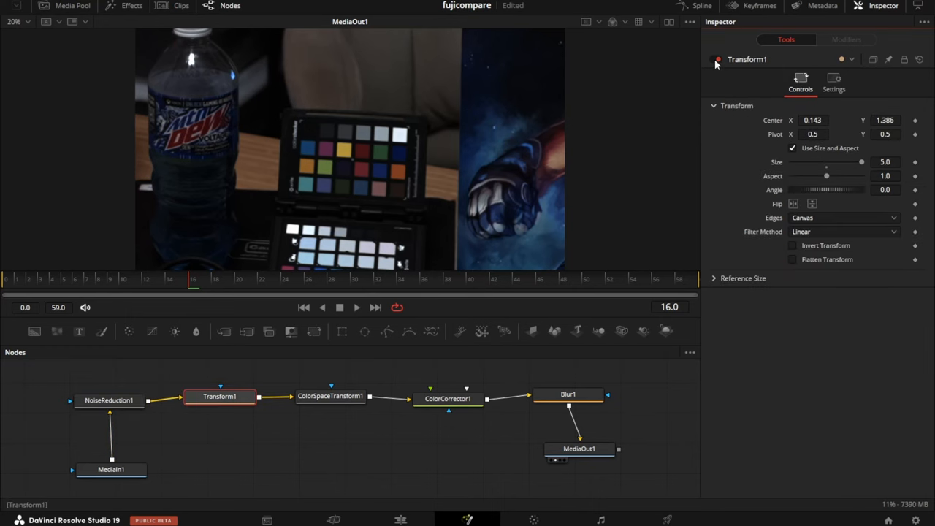
pyautogui.moveTo(336, 139)
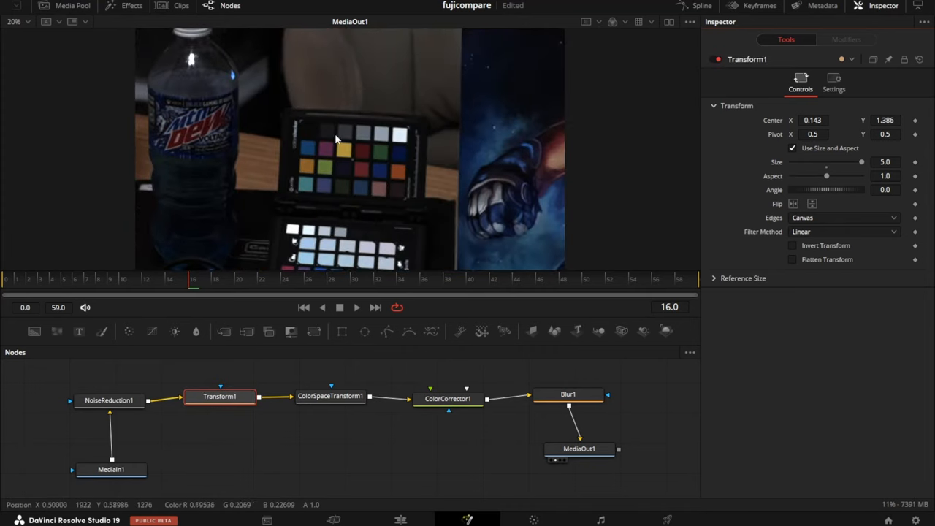
pyautogui.click(330, 398)
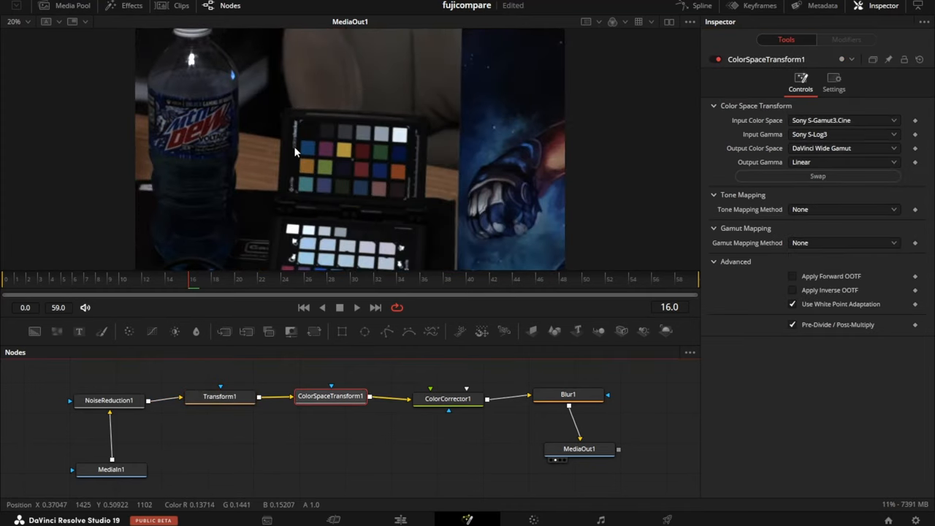
pyautogui.moveTo(845, 124)
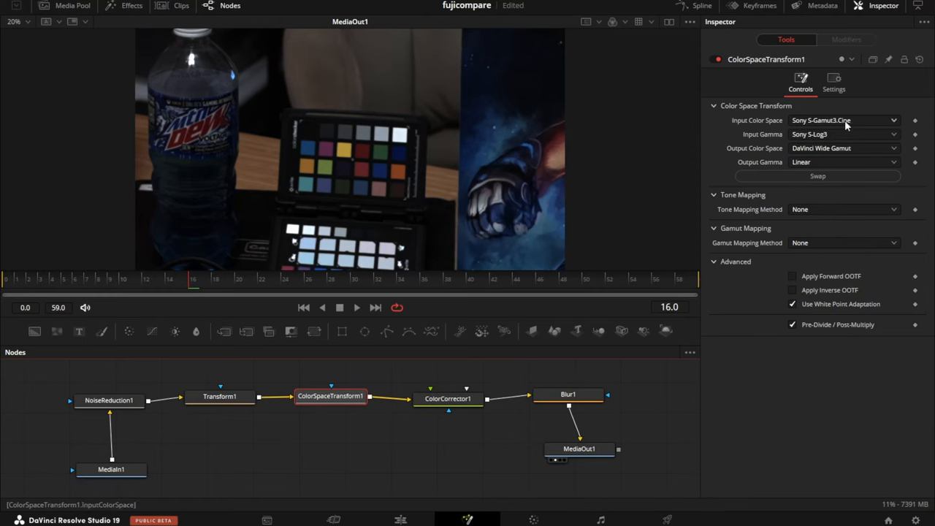
pyautogui.moveTo(821, 132)
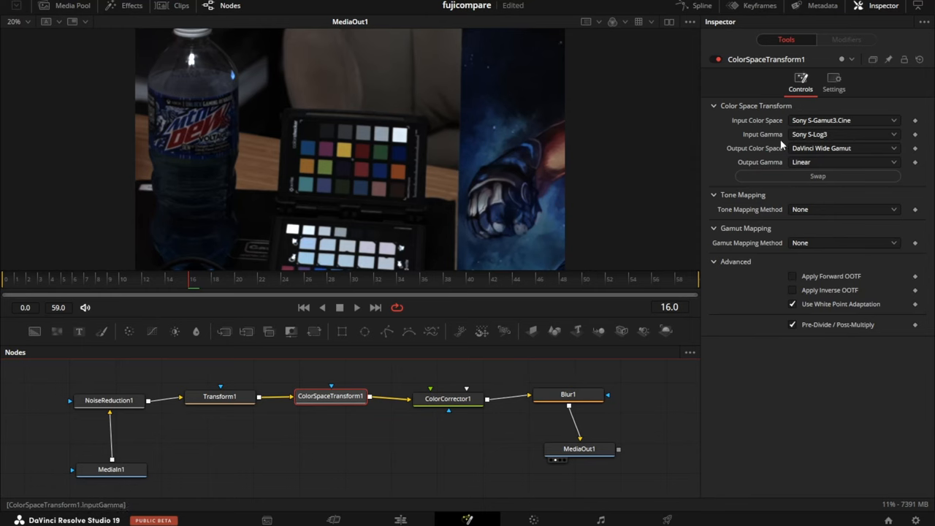
pyautogui.moveTo(793, 156)
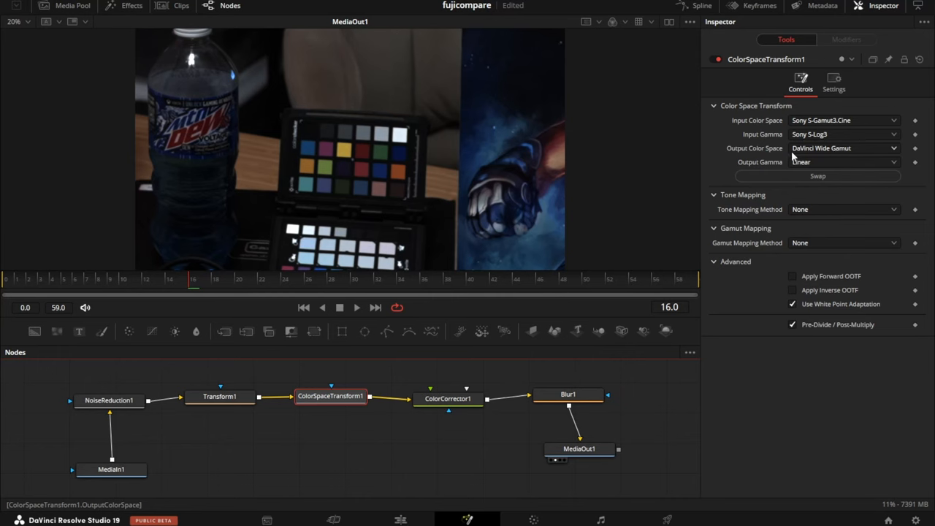
pyautogui.moveTo(835, 147)
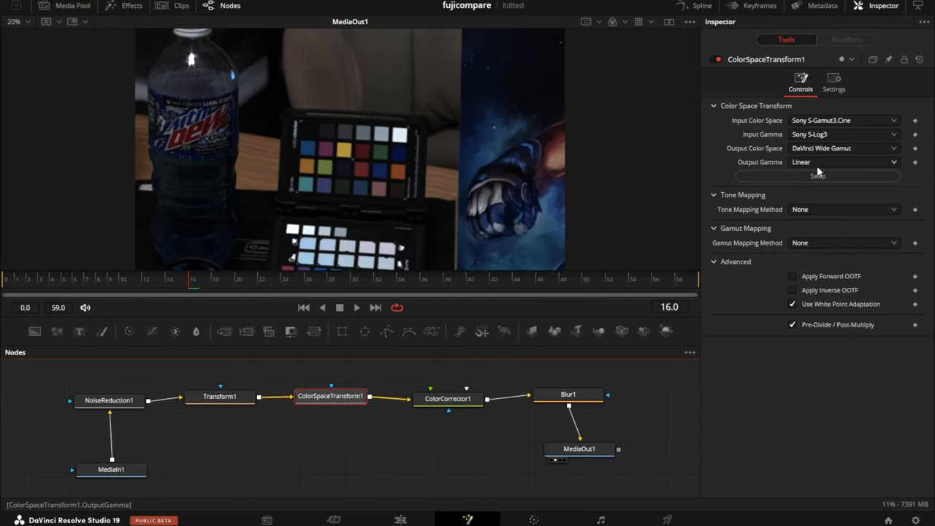
pyautogui.moveTo(820, 168)
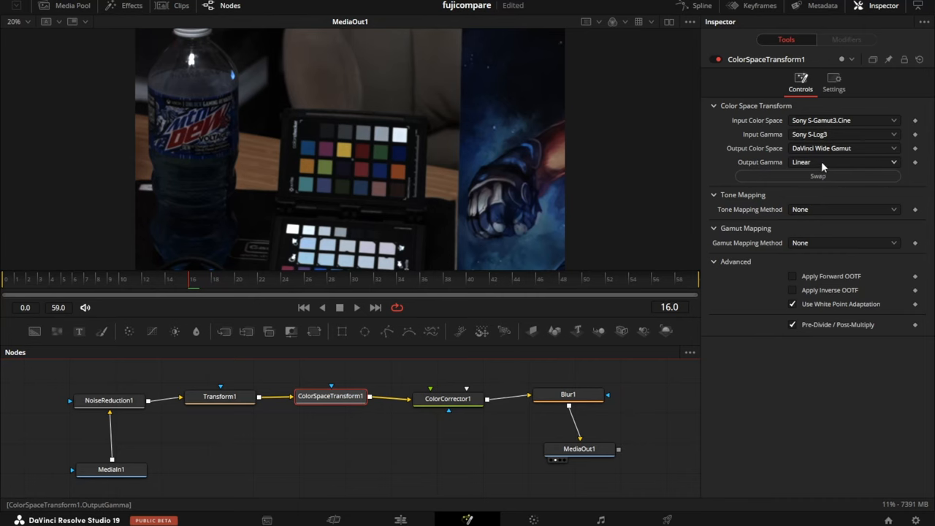
pyautogui.click(447, 398)
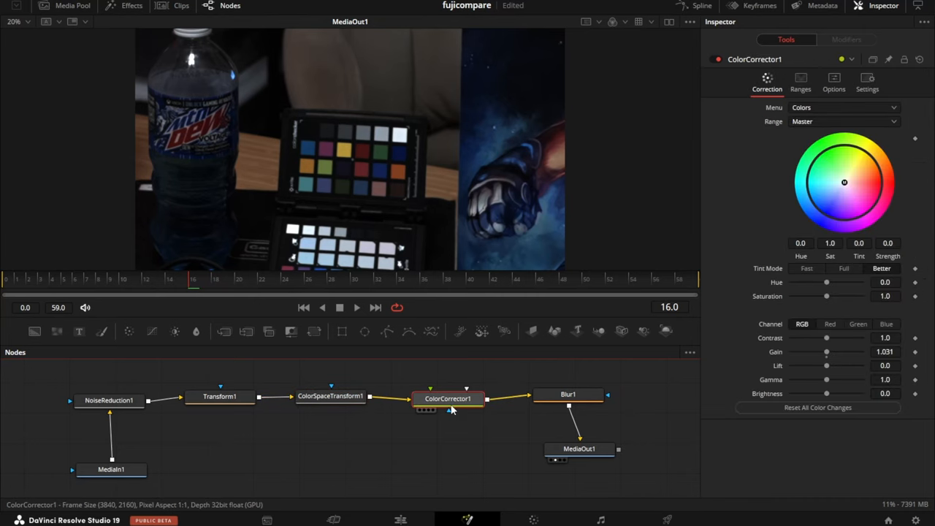
pyautogui.moveTo(387, 234)
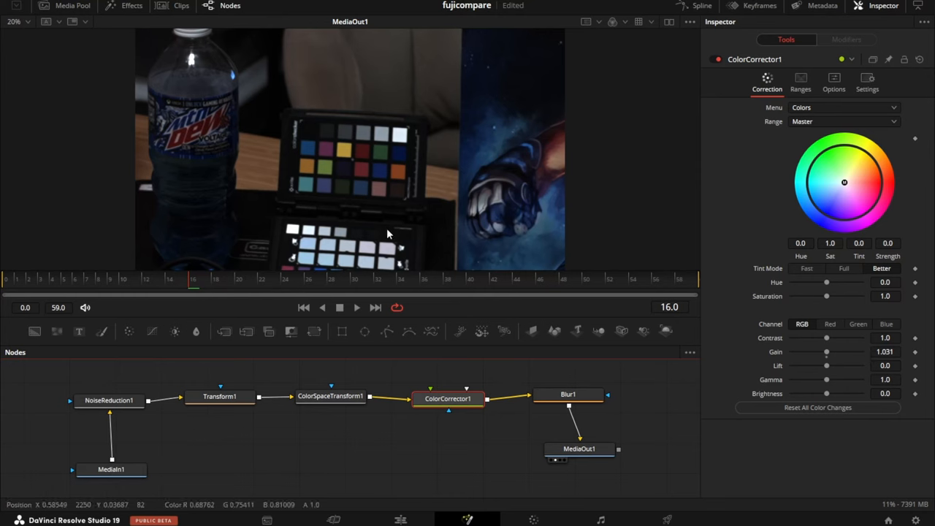
pyautogui.moveTo(402, 143)
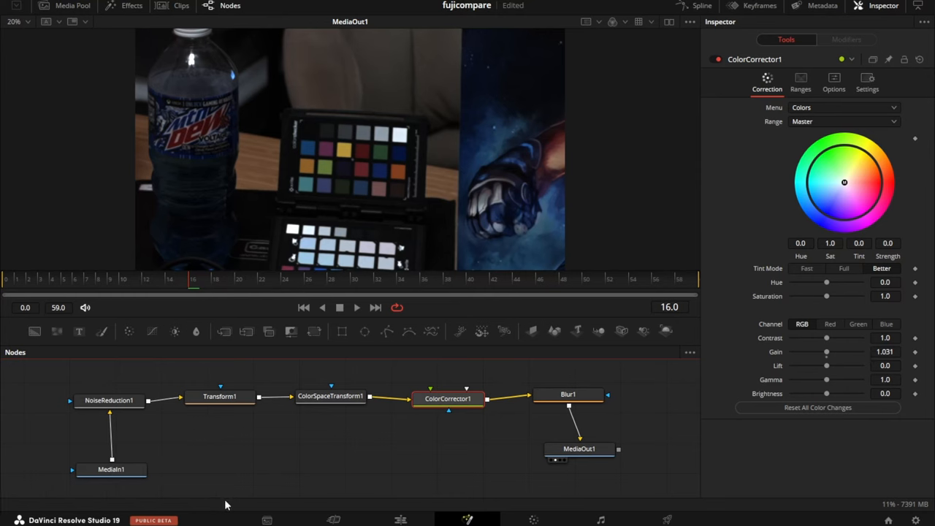
pyautogui.moveTo(399, 140)
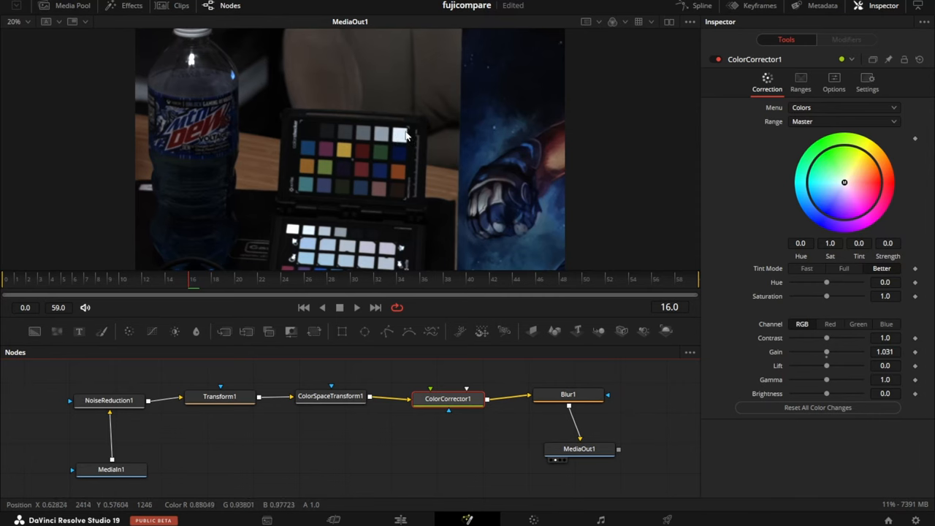
pyautogui.moveTo(415, 162)
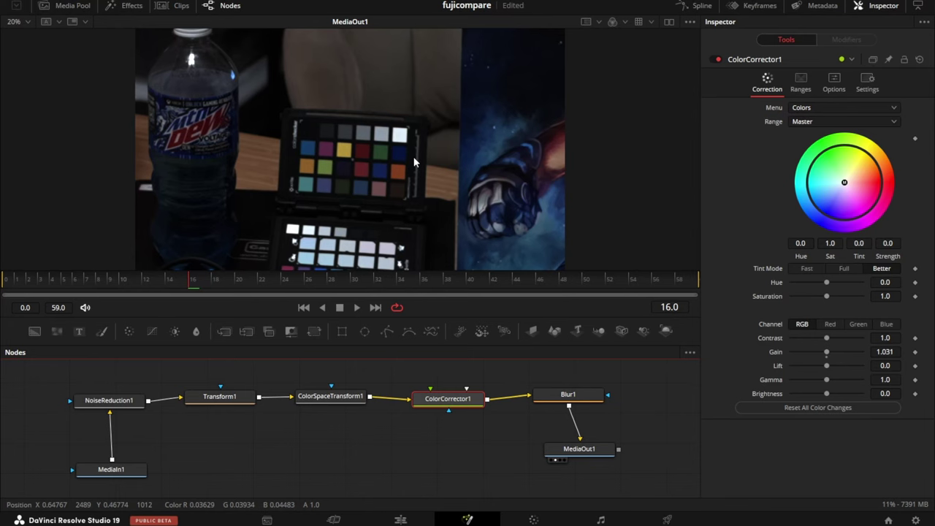
pyautogui.moveTo(522, 349)
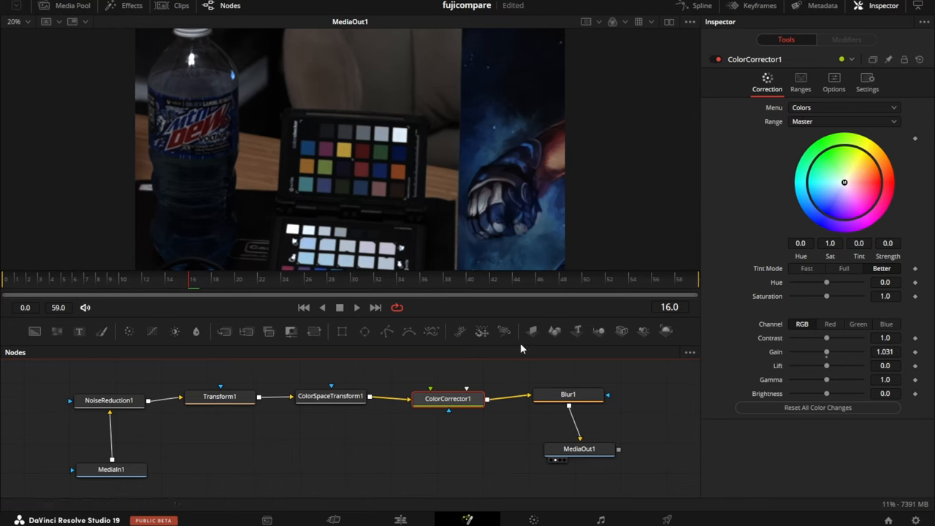
pyautogui.moveTo(385, 148)
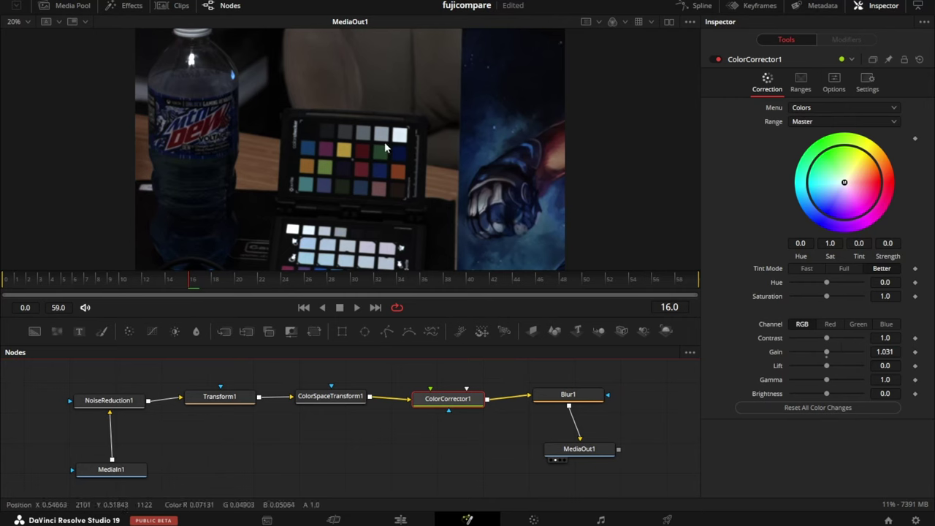
pyautogui.click(568, 399)
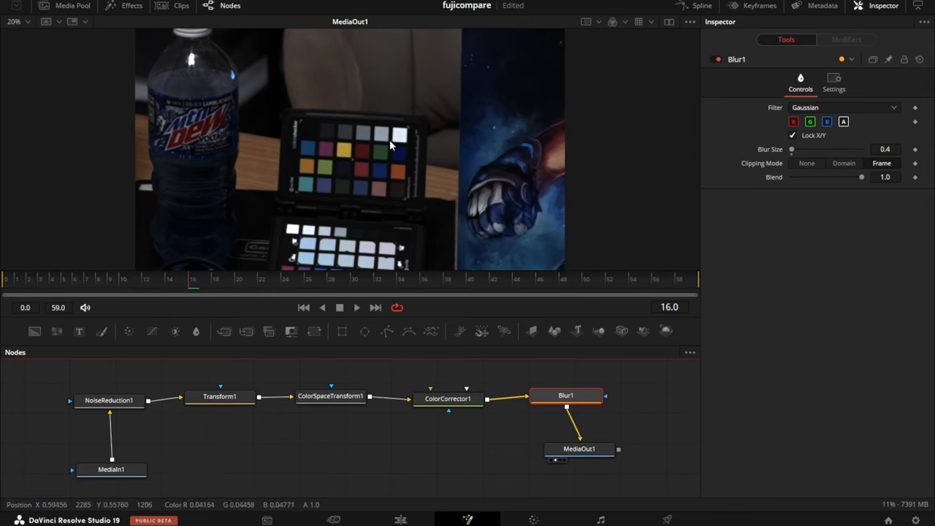
pyautogui.moveTo(383, 157)
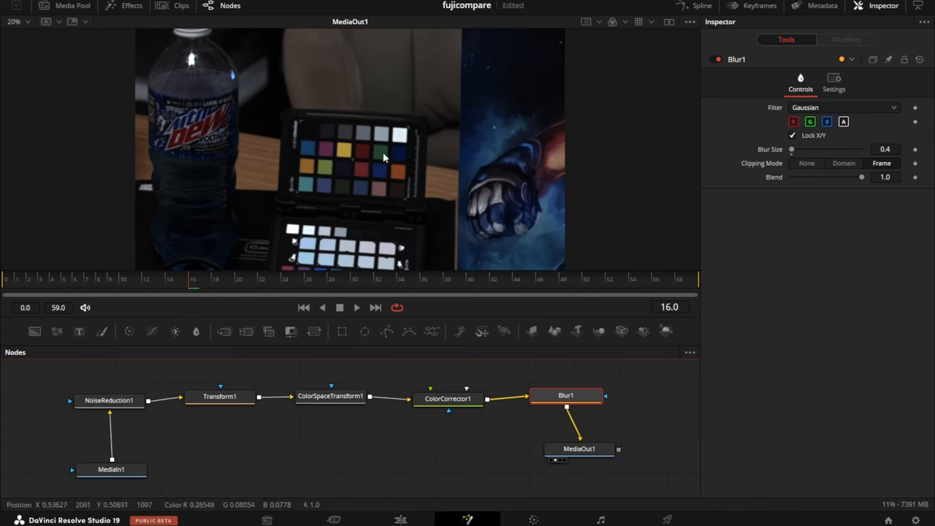
pyautogui.moveTo(389, 159)
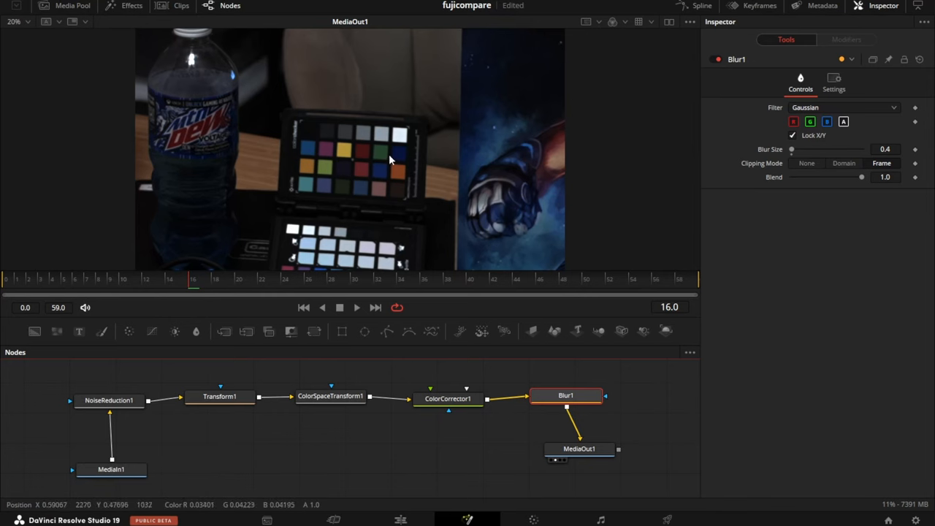
pyautogui.moveTo(374, 168)
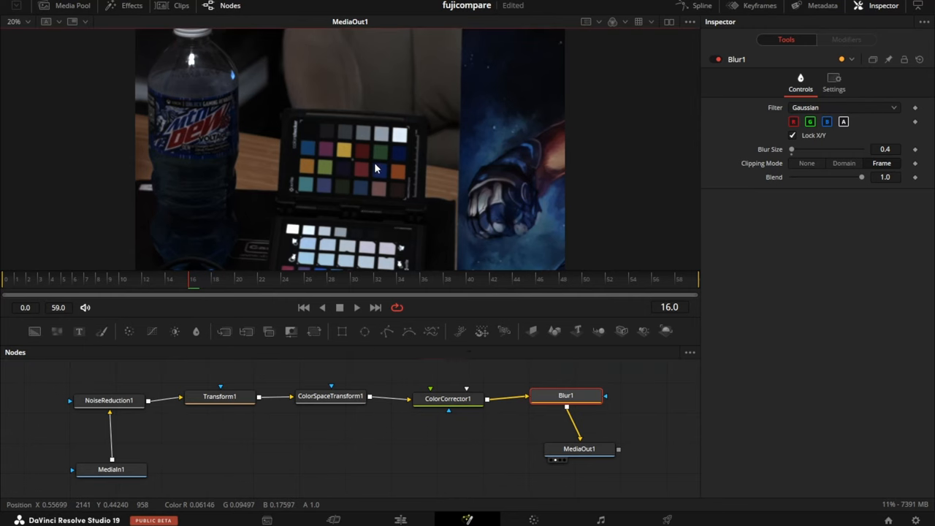
# Save the current Fusion viewer frame as the EXR image 2-iphone.exr
pyautogui.rightClick(376, 168)
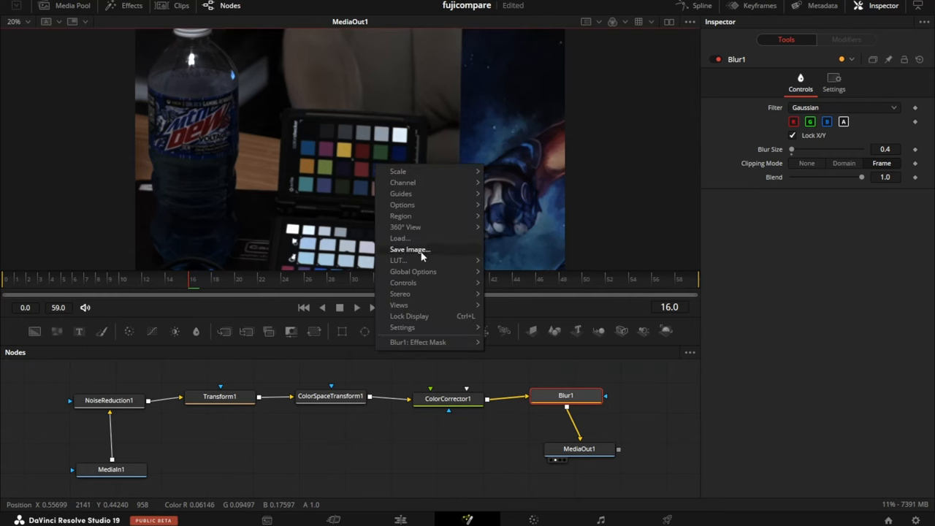
pyautogui.click(410, 249)
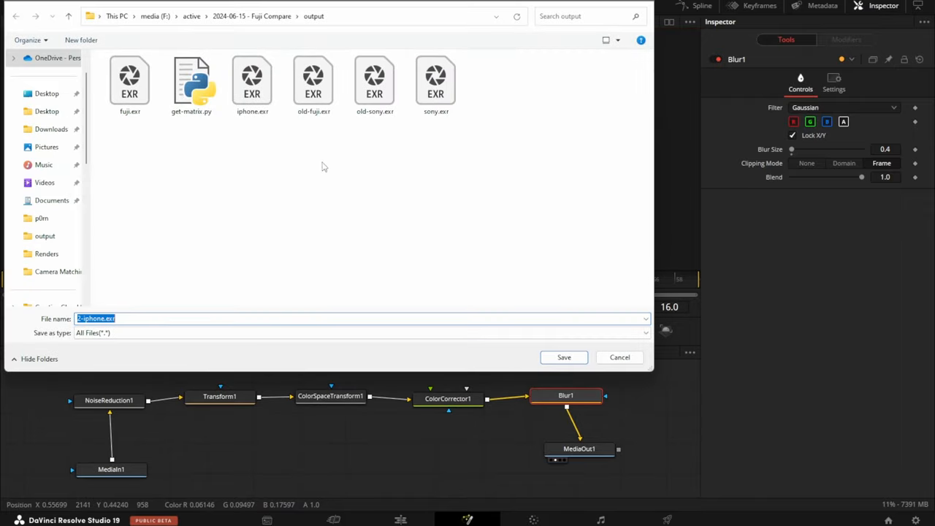
pyautogui.click(129, 84)
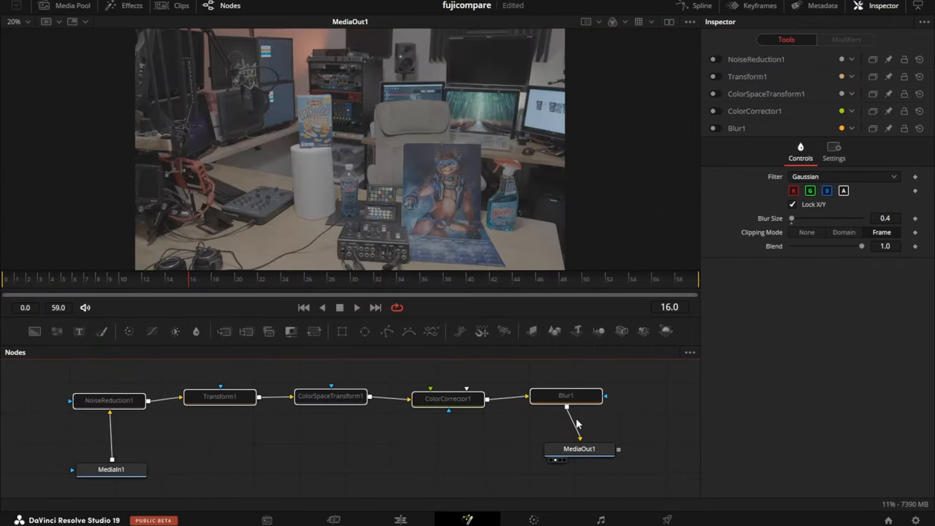
pyautogui.click(400, 519)
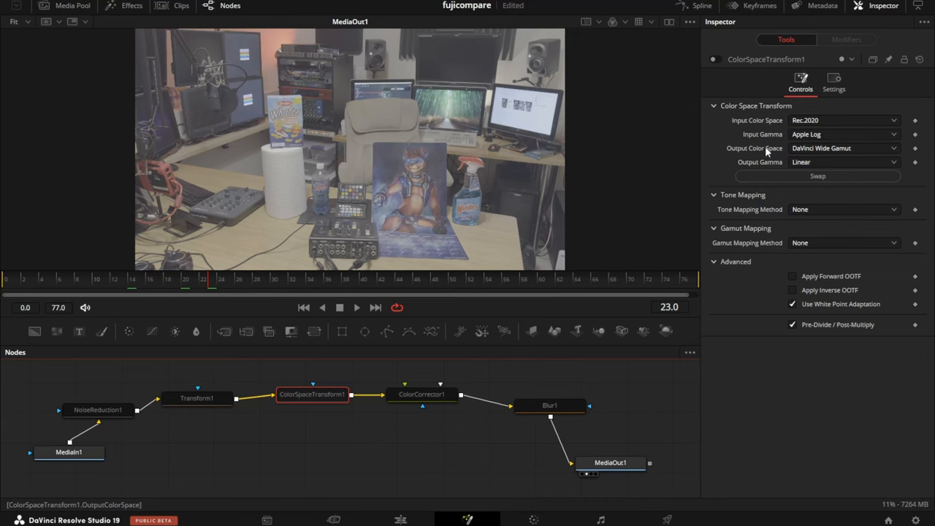
pyautogui.moveTo(807, 144)
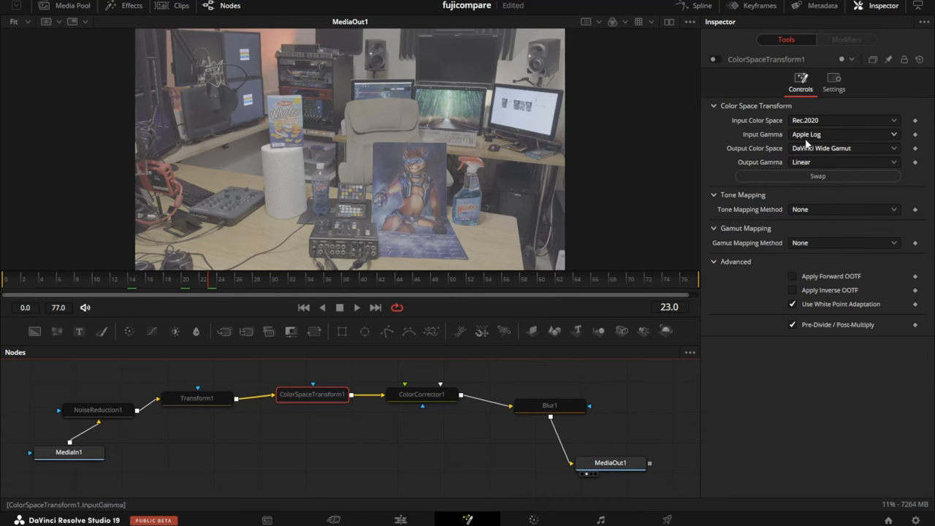
pyautogui.moveTo(409, 141)
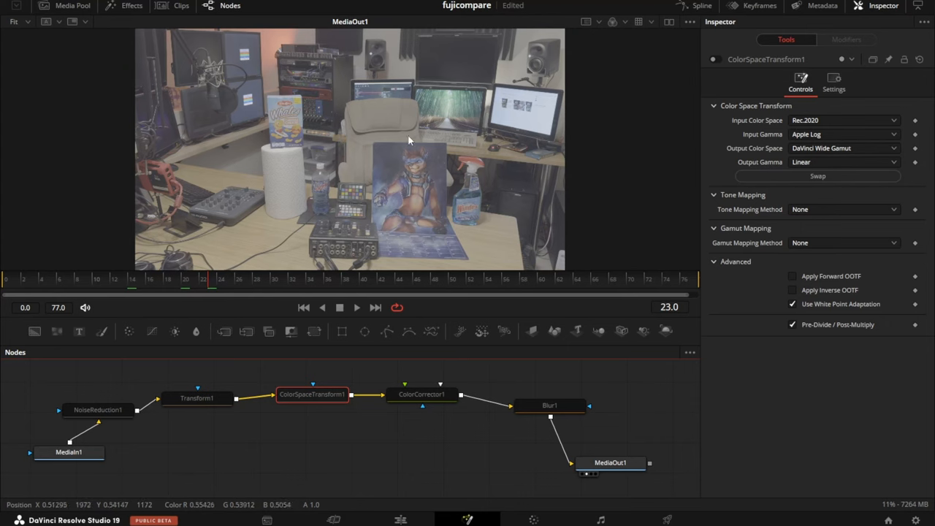
pyautogui.click(844, 148)
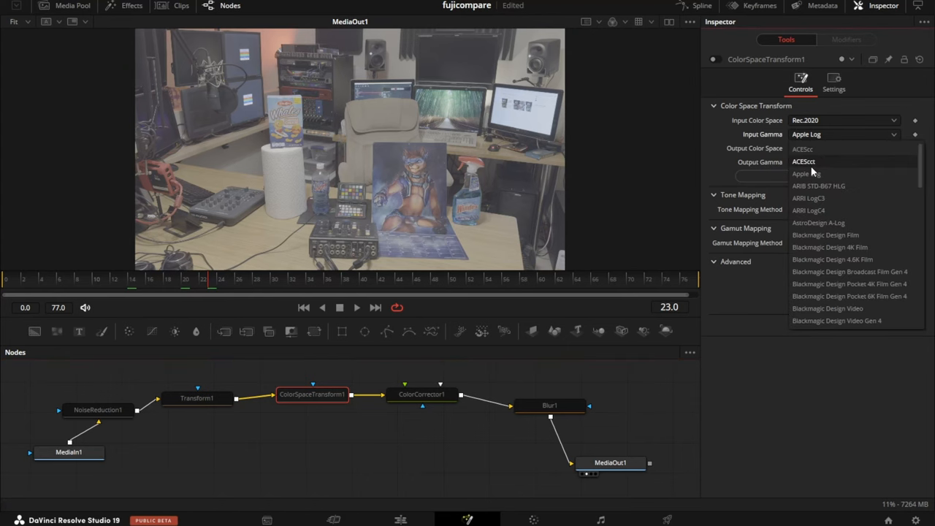
pyautogui.click(825, 148)
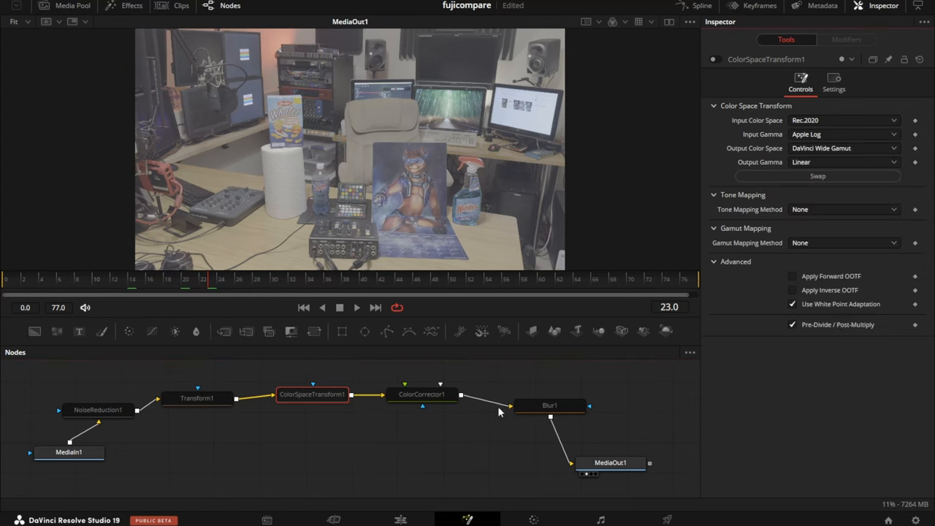
pyautogui.click(401, 519)
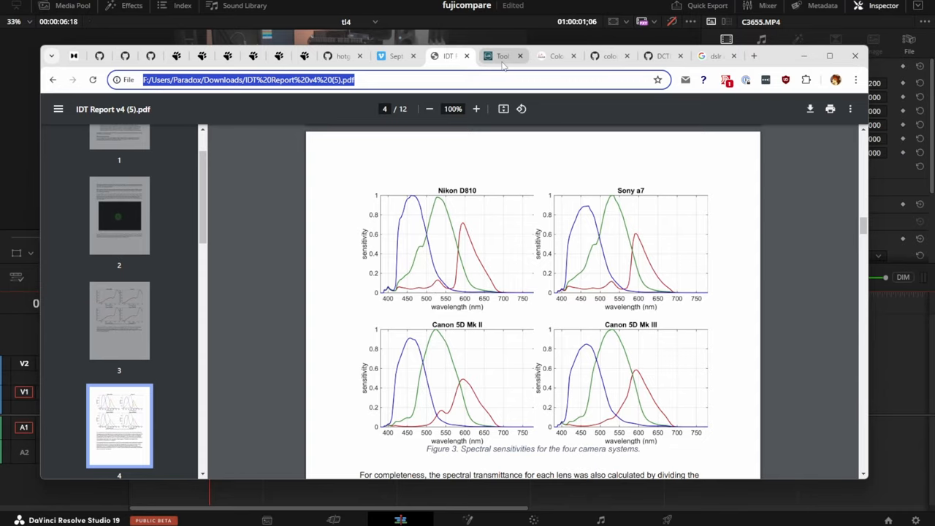
# Switch to the liftgammagain 3x3 matrix forum thread and scroll through it
pyautogui.click(502, 56)
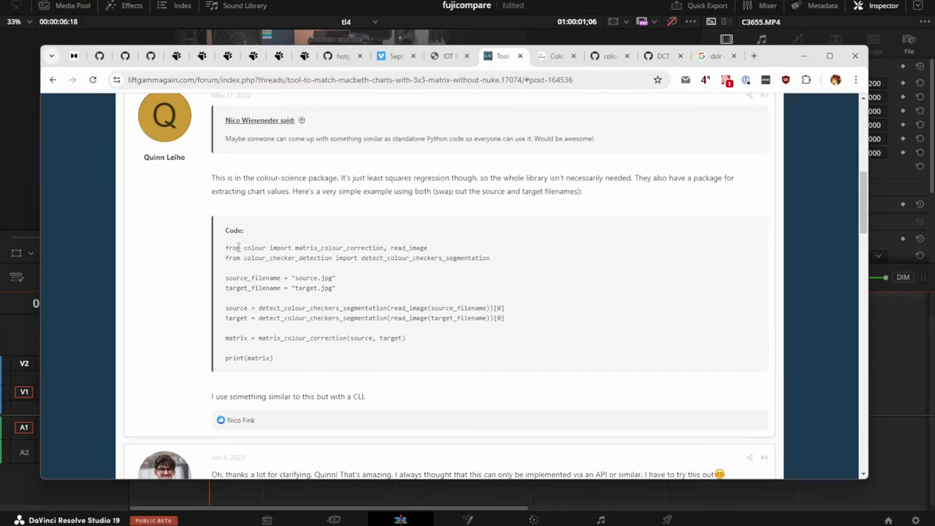
pyautogui.moveTo(297, 95)
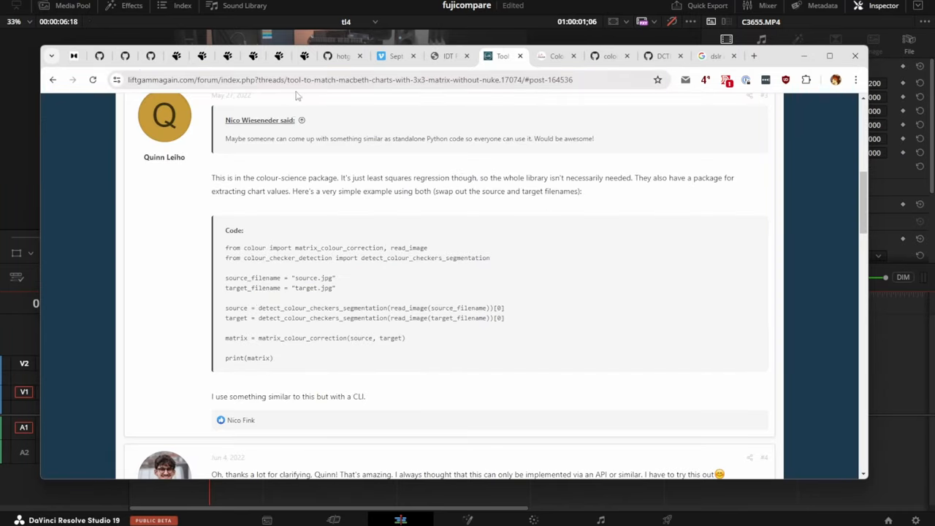
pyautogui.scroll(3)
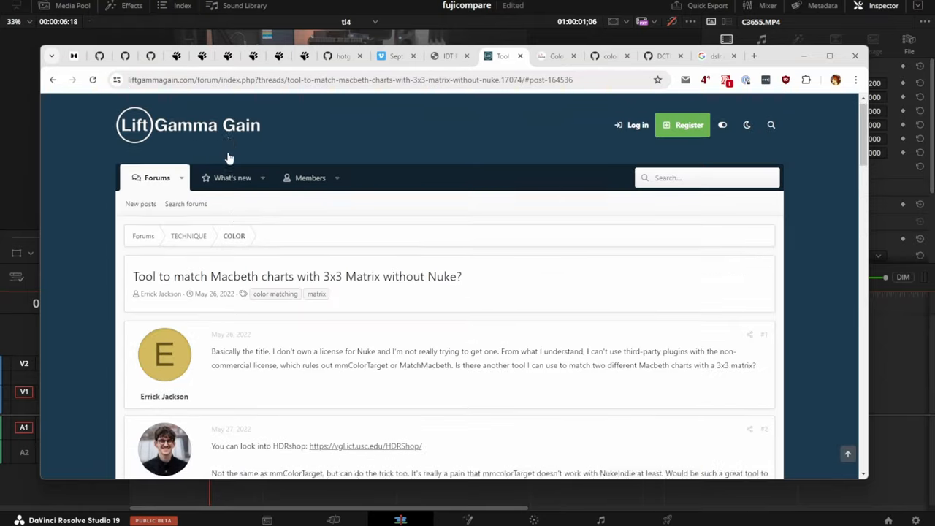
pyautogui.scroll(-3)
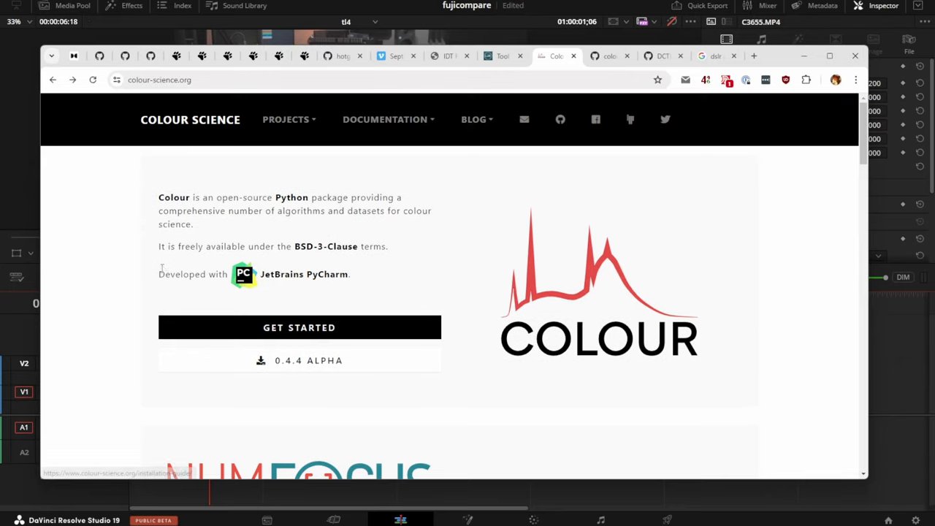
pyautogui.moveTo(178, 125)
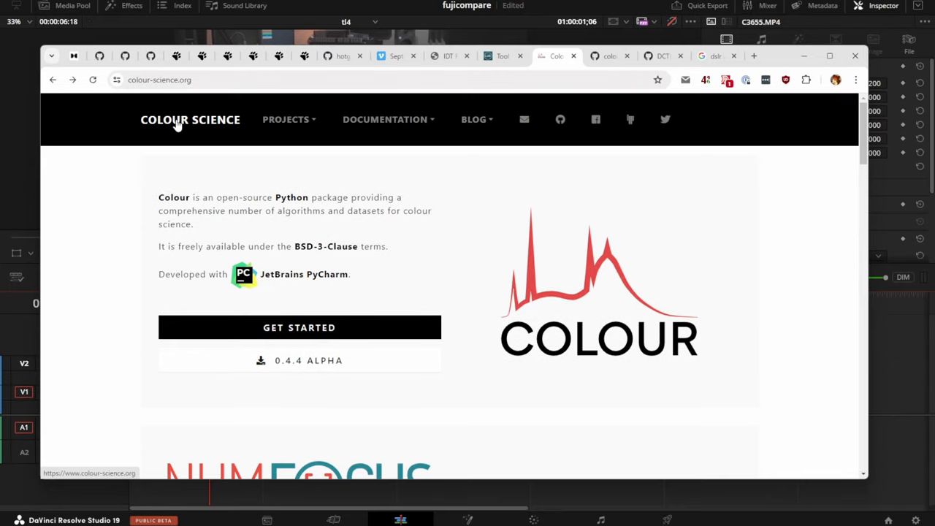
# Scroll through the colour-science.org and colour-checker-detection GitHub pages
pyautogui.scroll(-3)
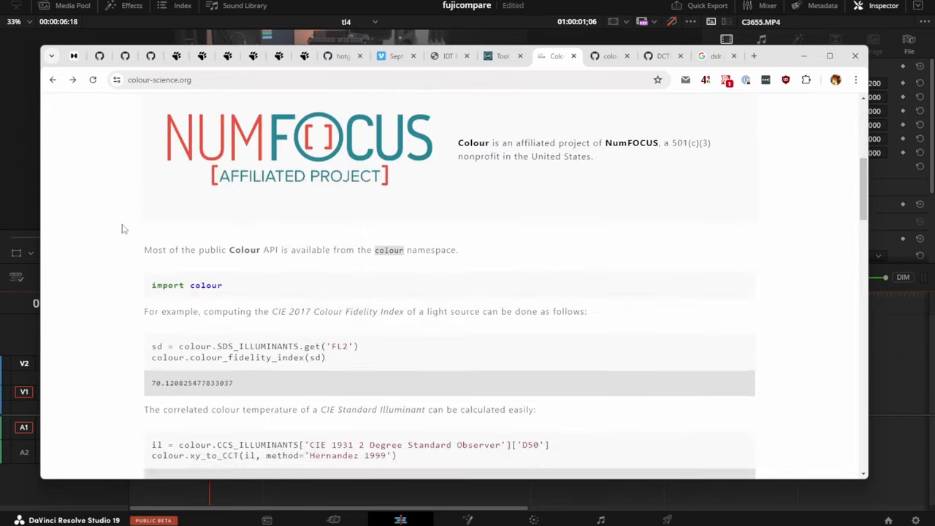
pyautogui.scroll(-3)
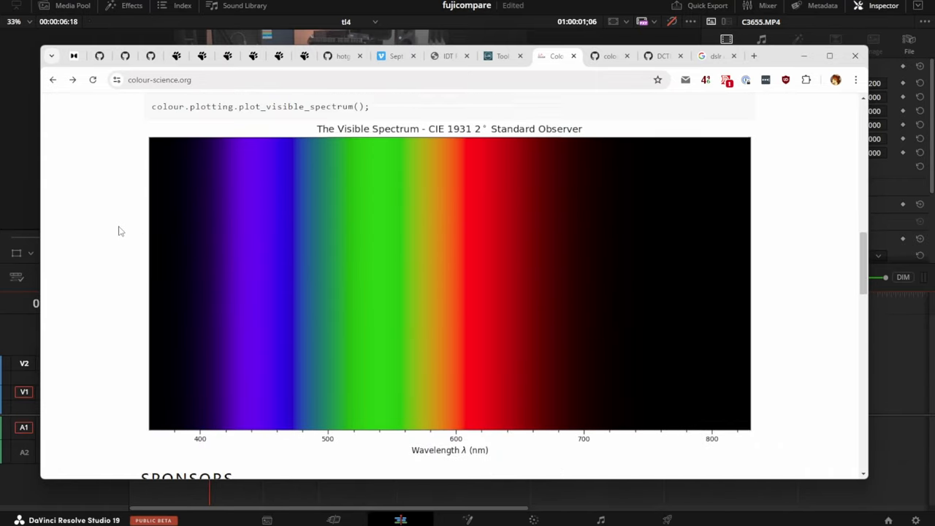
pyautogui.scroll(3)
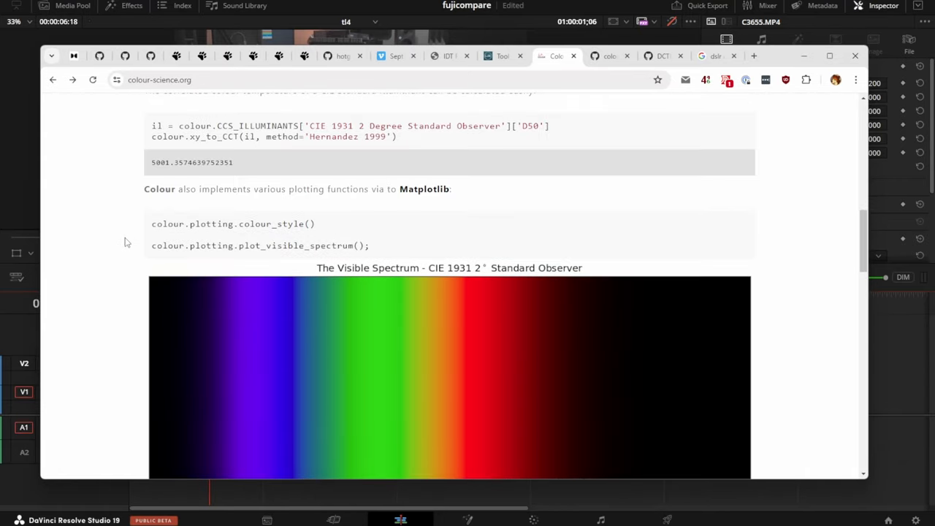
pyautogui.scroll(-3)
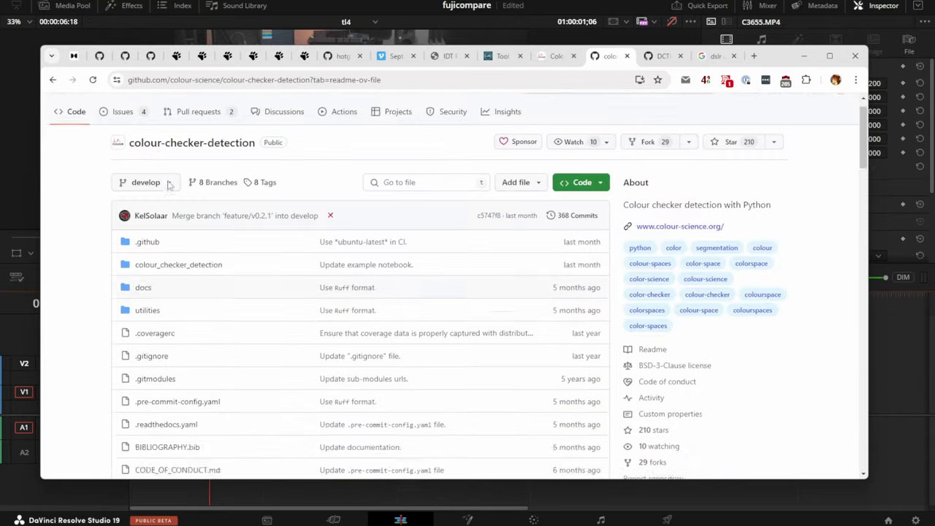
pyautogui.scroll(-3)
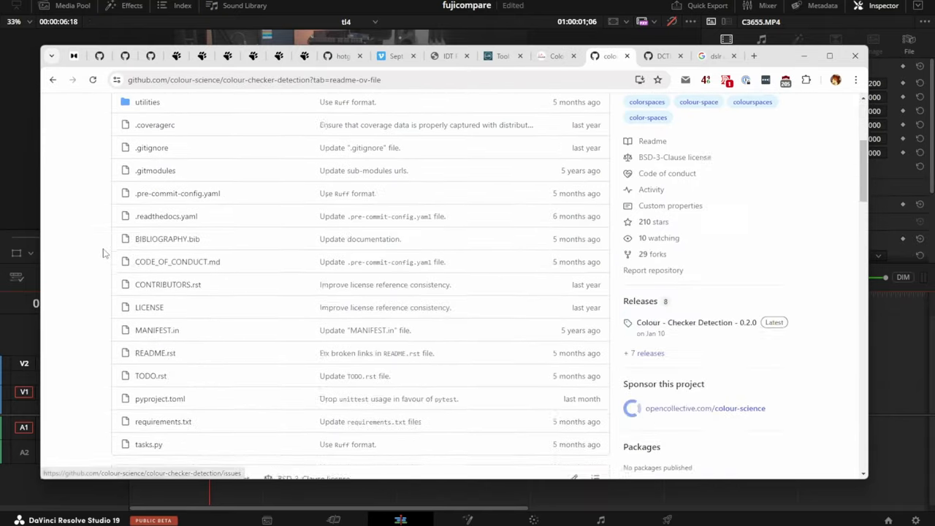
pyautogui.scroll(-3)
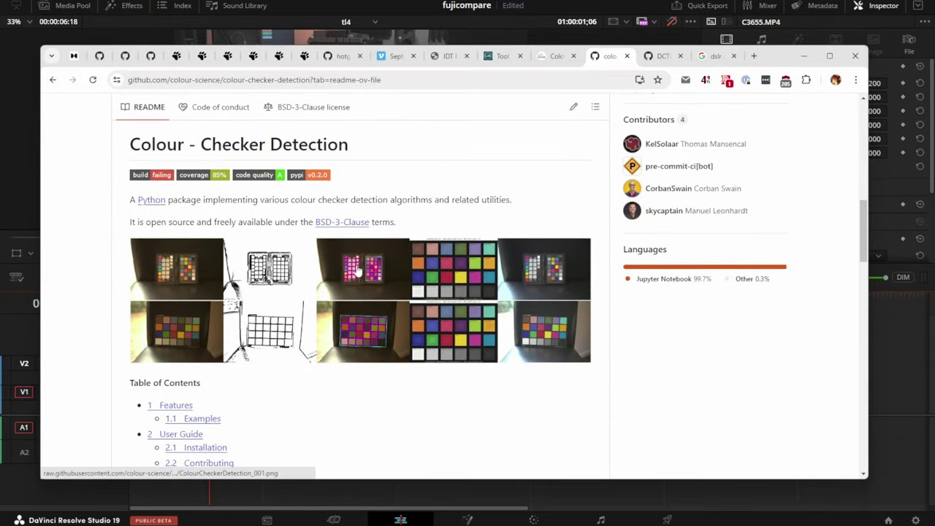
pyautogui.moveTo(216, 287)
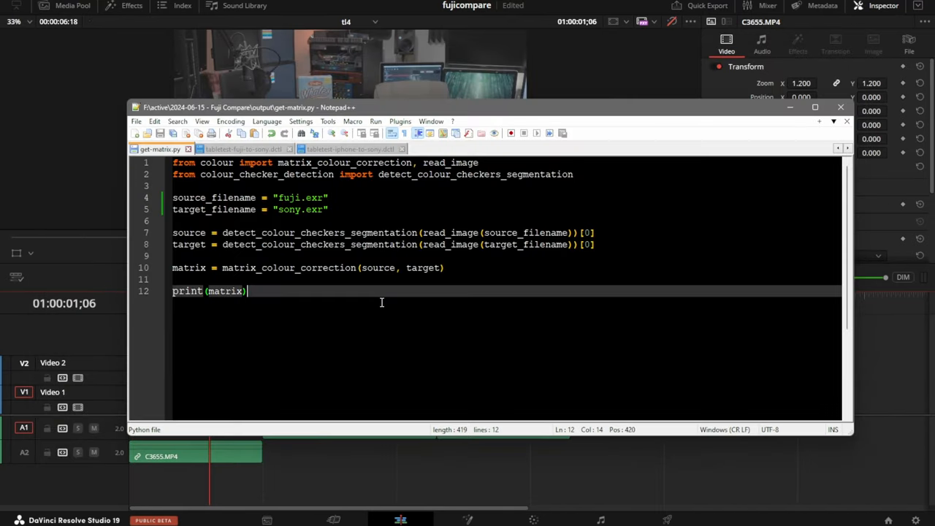
pyautogui.moveTo(198, 195)
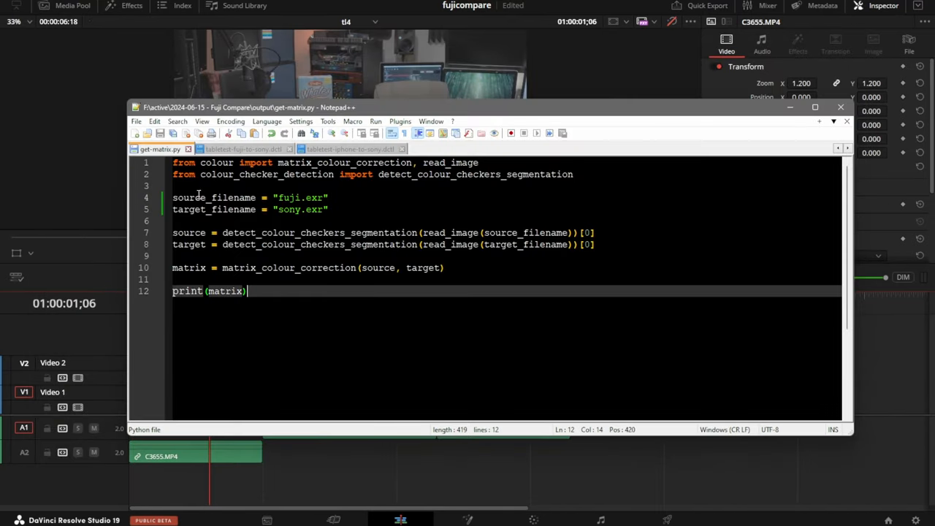
pyautogui.click(293, 198)
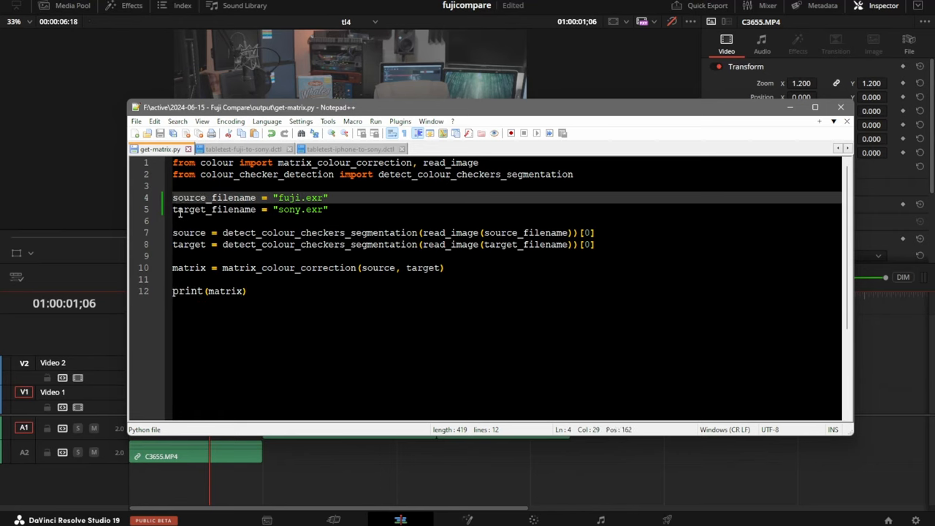
pyautogui.click(301, 210)
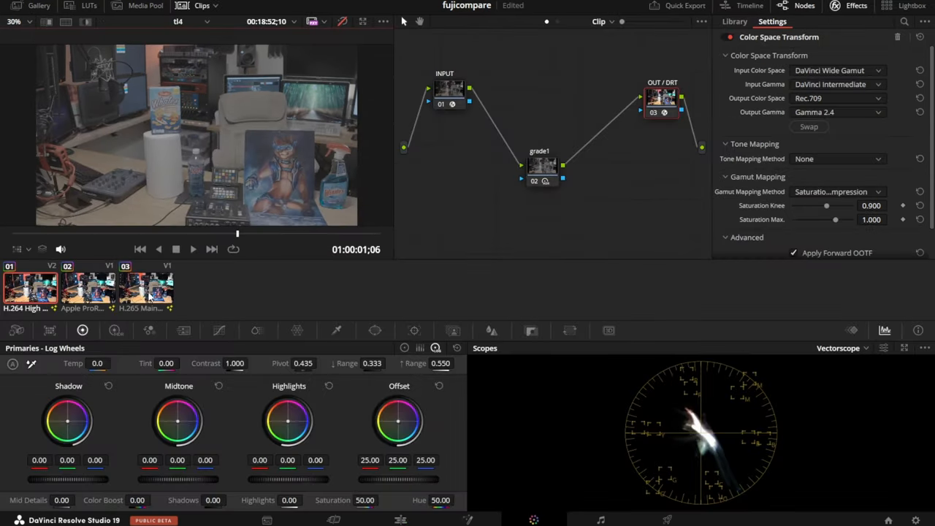
pyautogui.click(87, 284)
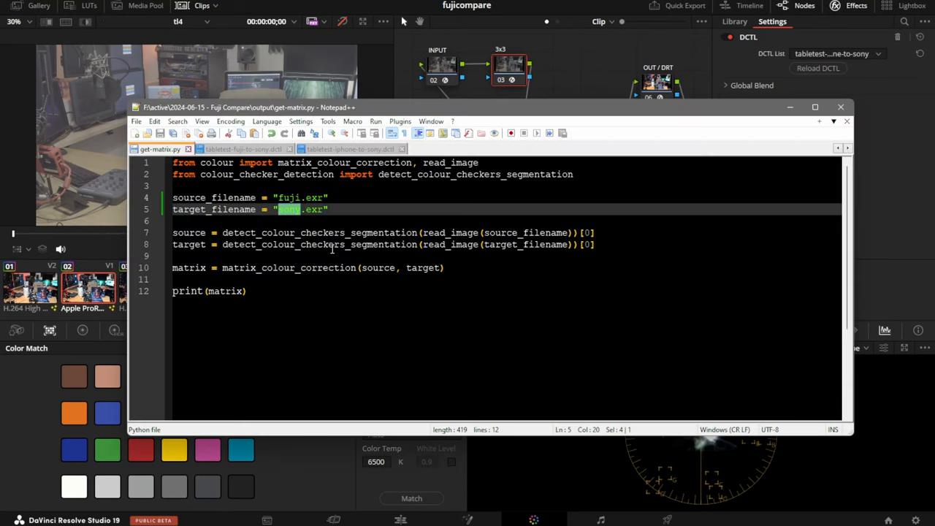
pyautogui.click(333, 210)
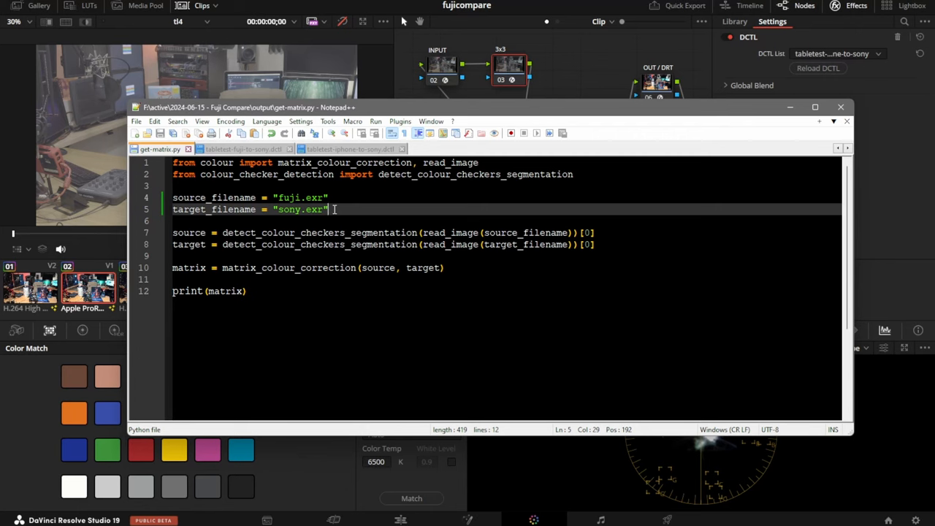
pyautogui.doubleClick(290, 209)
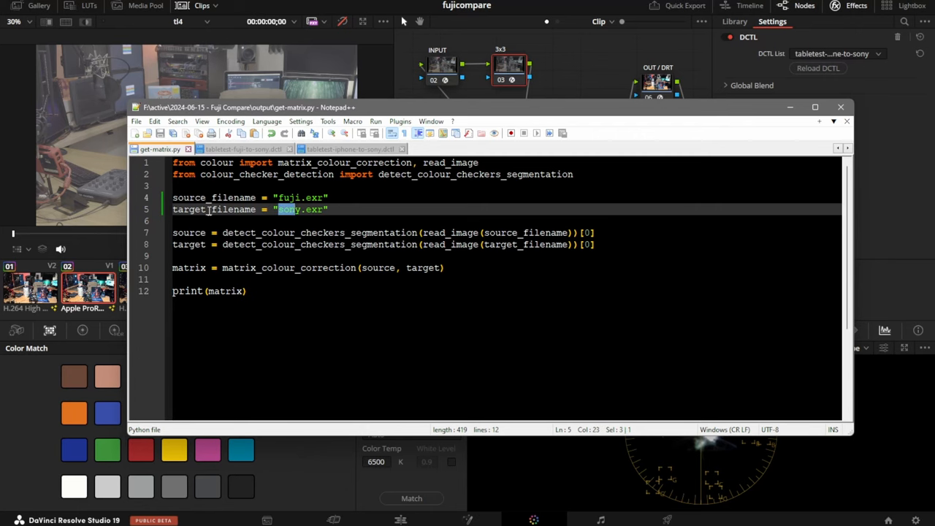
pyautogui.click(296, 197)
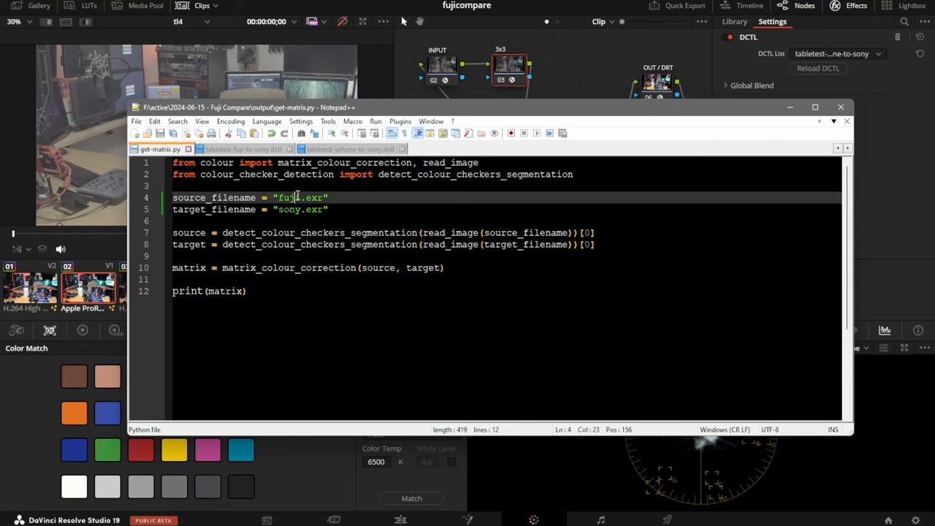
pyautogui.doubleClick(285, 210)
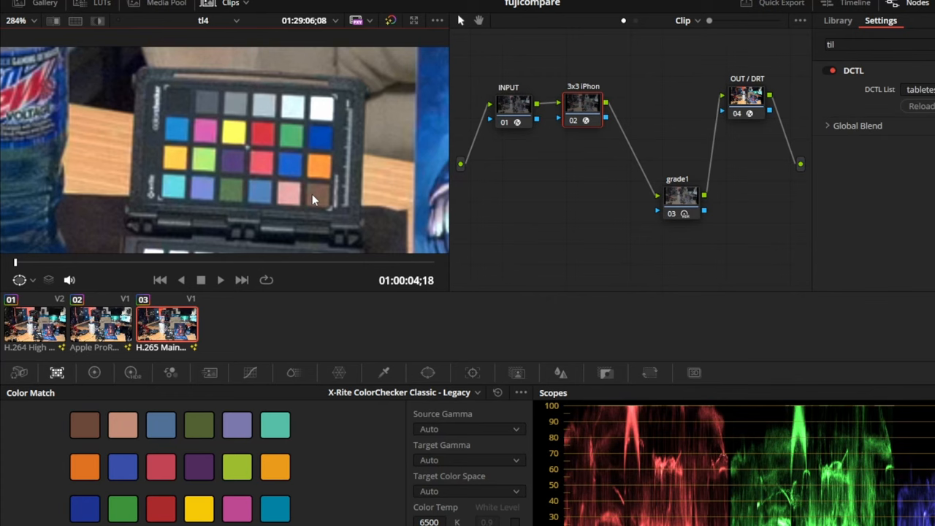
pyautogui.moveTo(252, 158)
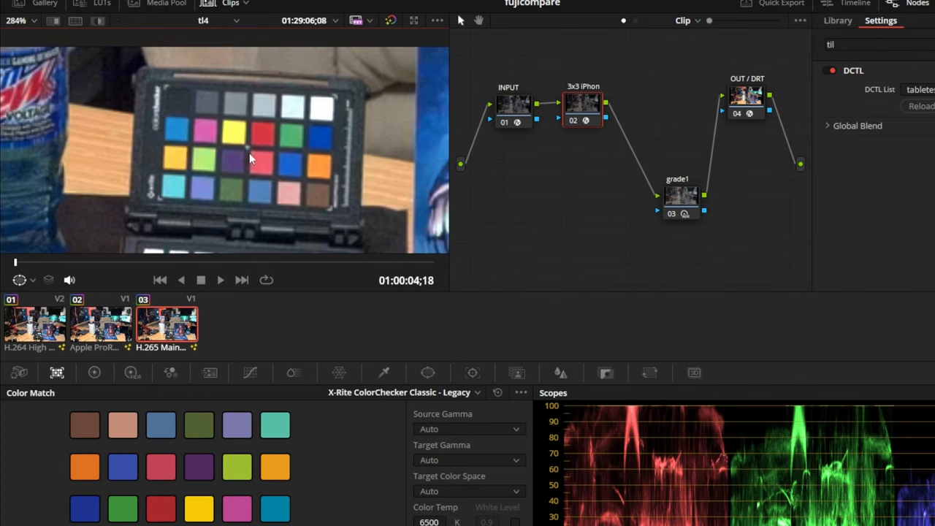
pyautogui.moveTo(261, 144)
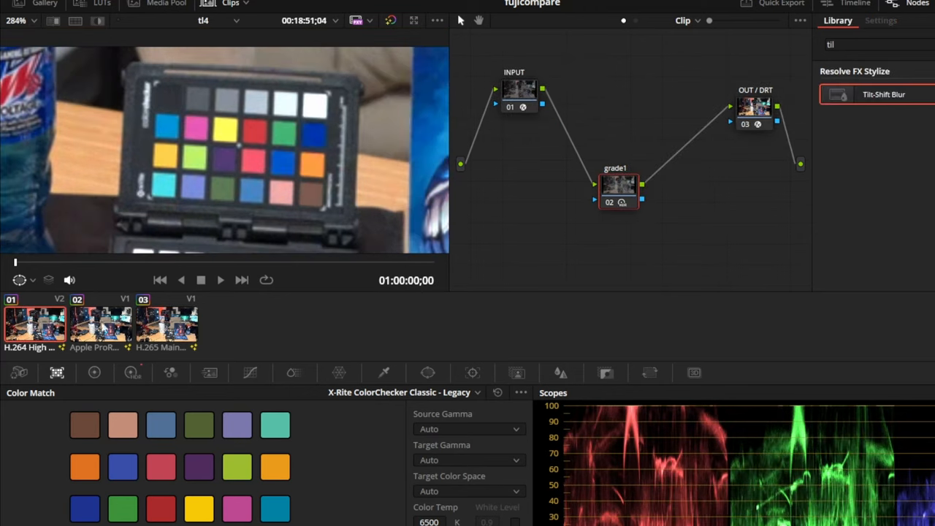
# Select clip 02 (Apple ProRes) in the Color page clip strip
pyautogui.click(167, 325)
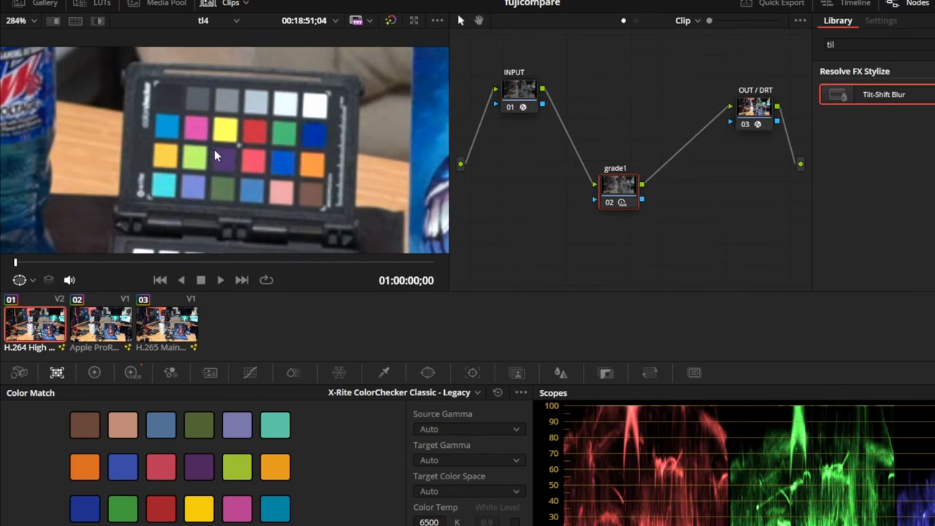
pyautogui.moveTo(259, 161)
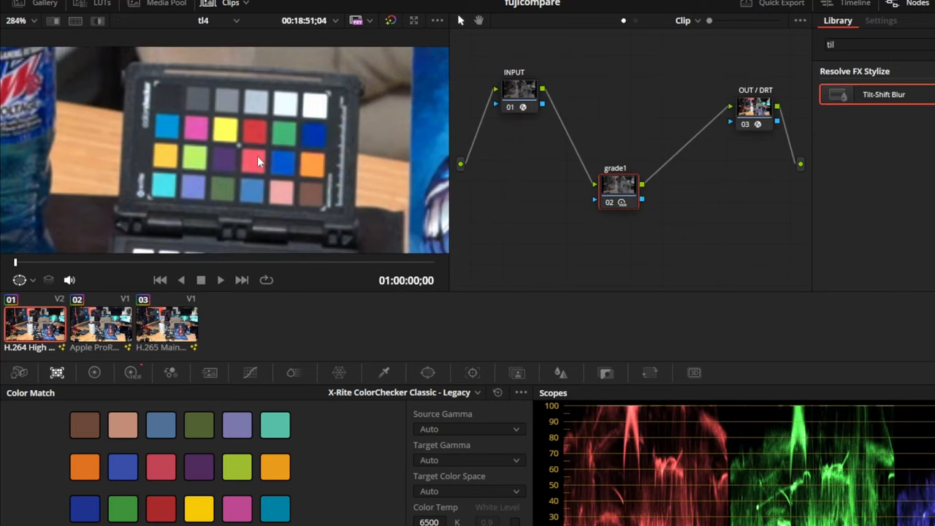
pyautogui.moveTo(328, 143)
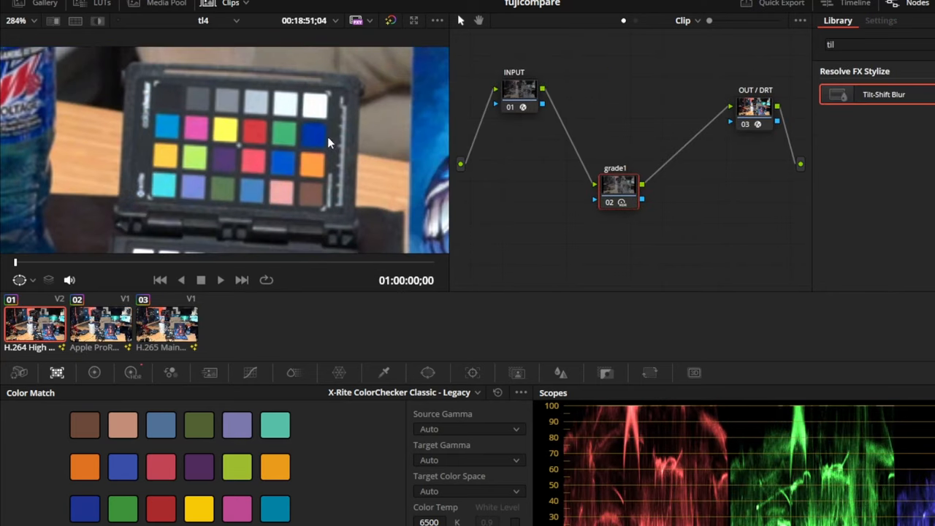
pyautogui.moveTo(204, 174)
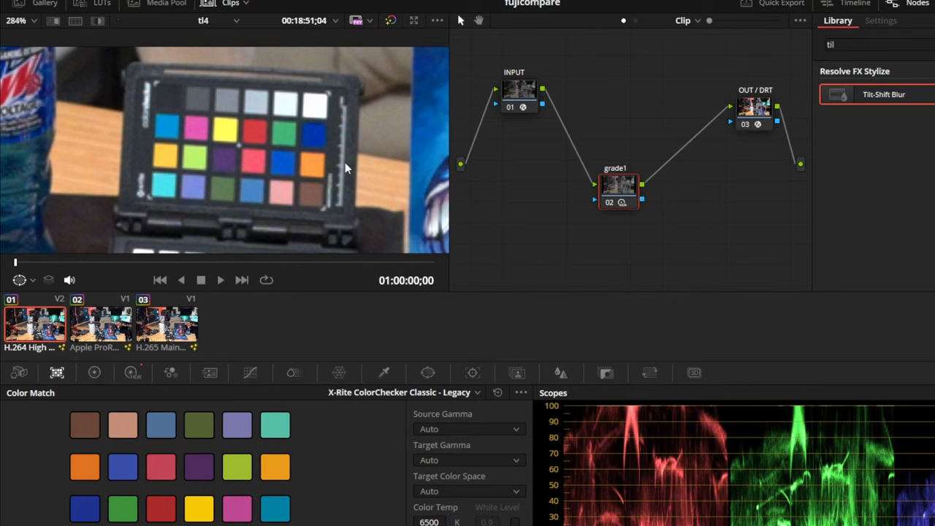
pyautogui.moveTo(256, 157)
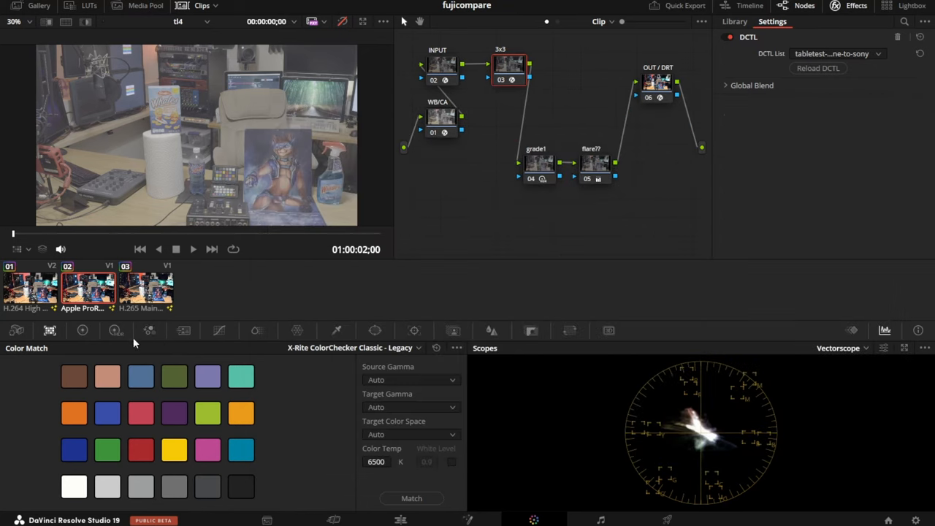
# Open the RGB Mixer, blend green into the red output, then restore neutral channel values
pyautogui.click(150, 330)
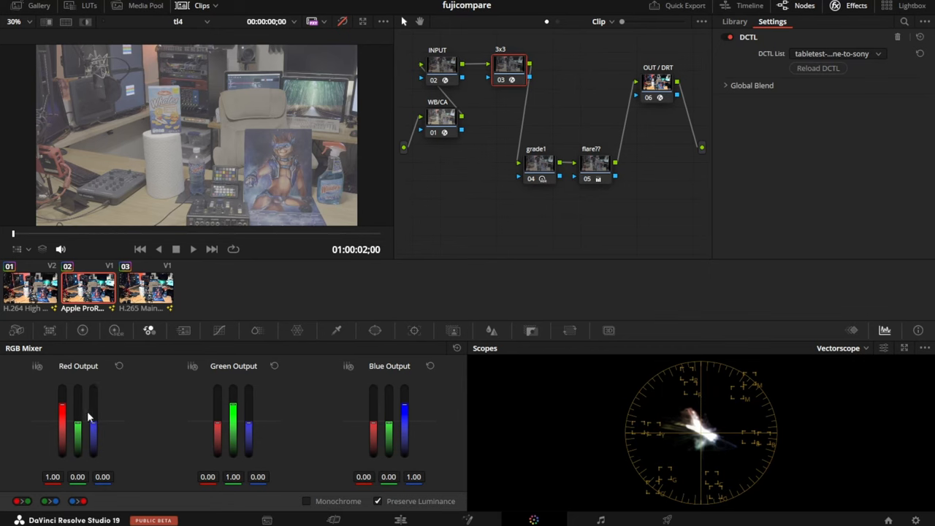
pyautogui.moveTo(325, 82)
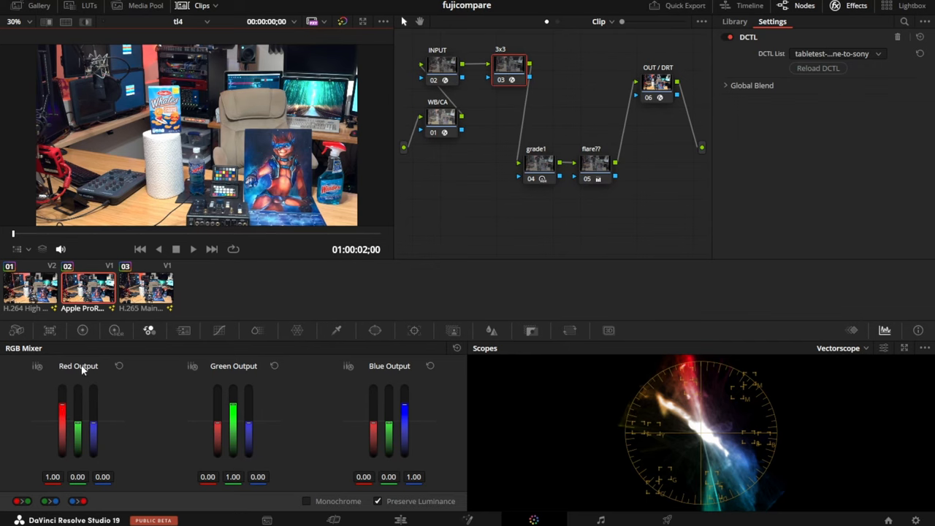
pyautogui.moveTo(392, 373)
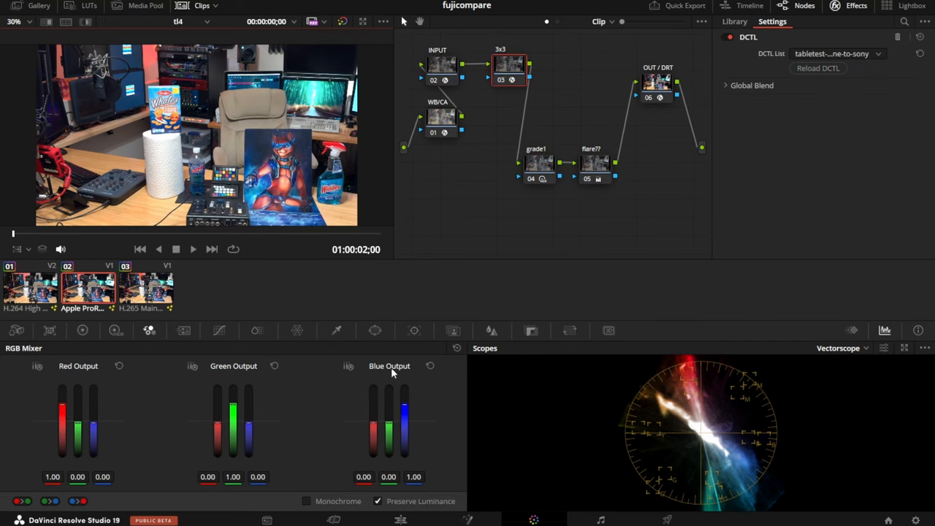
pyautogui.moveTo(62, 413); pyautogui.dragTo(79, 431)
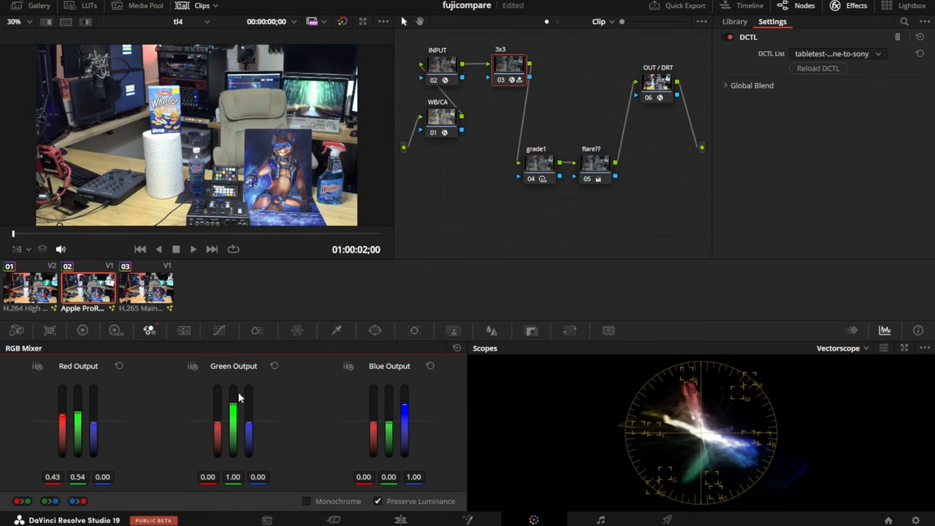
pyautogui.moveTo(233, 413); pyautogui.dragTo(232, 420)
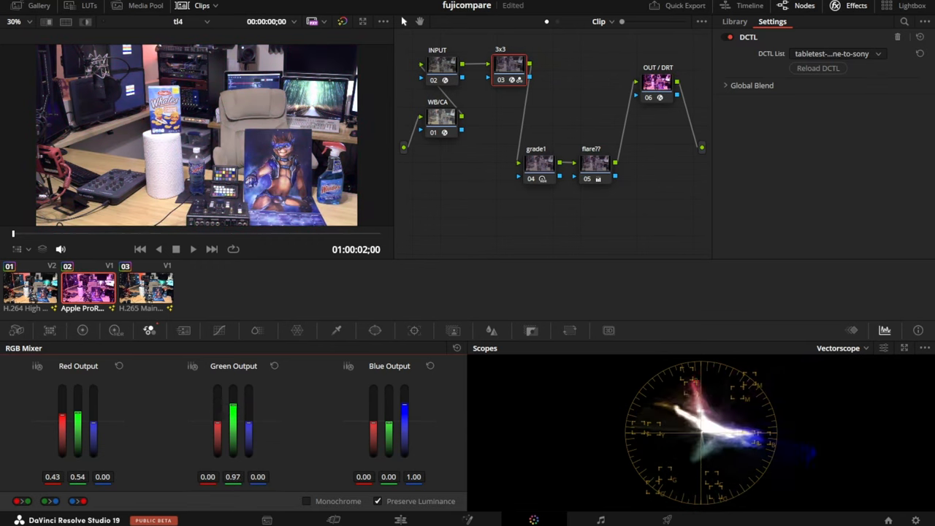
pyautogui.moveTo(233, 420); pyautogui.dragTo(232, 405)
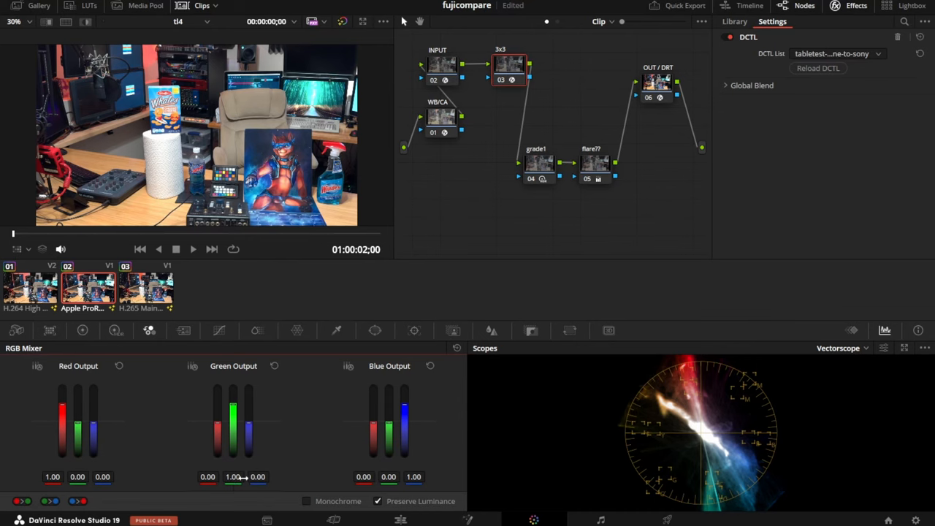
pyautogui.moveTo(166, 487)
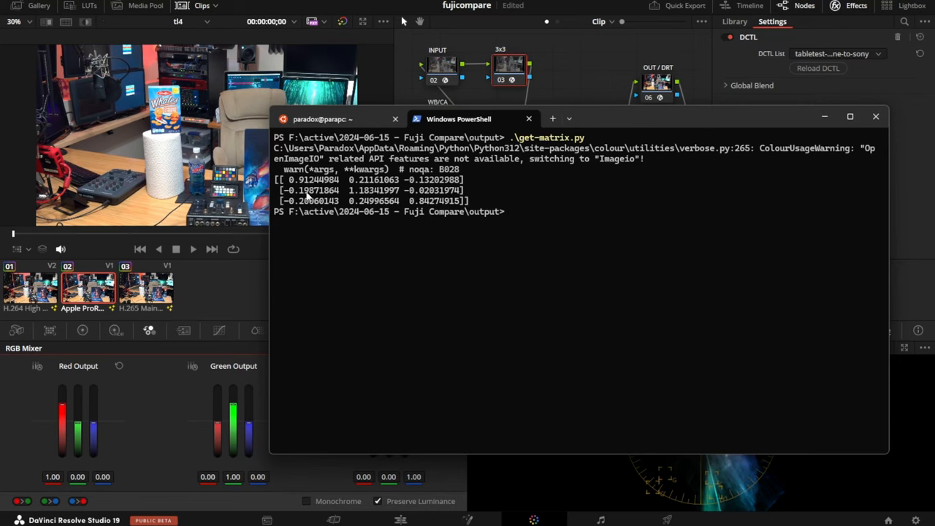
pyautogui.moveTo(351, 279)
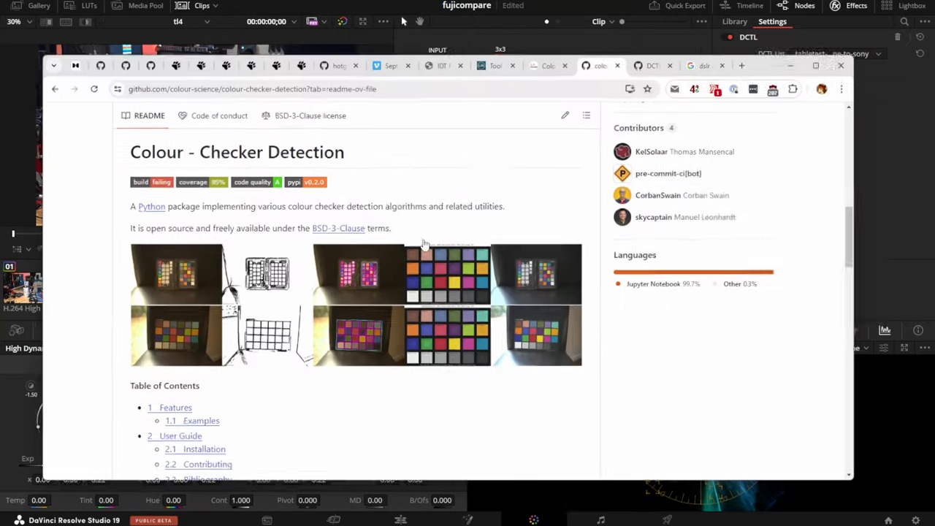
# Switch to the DCTLs repo tab and view the XYZ_to_LMS_CAT02.dctl example file
pyautogui.click(652, 55)
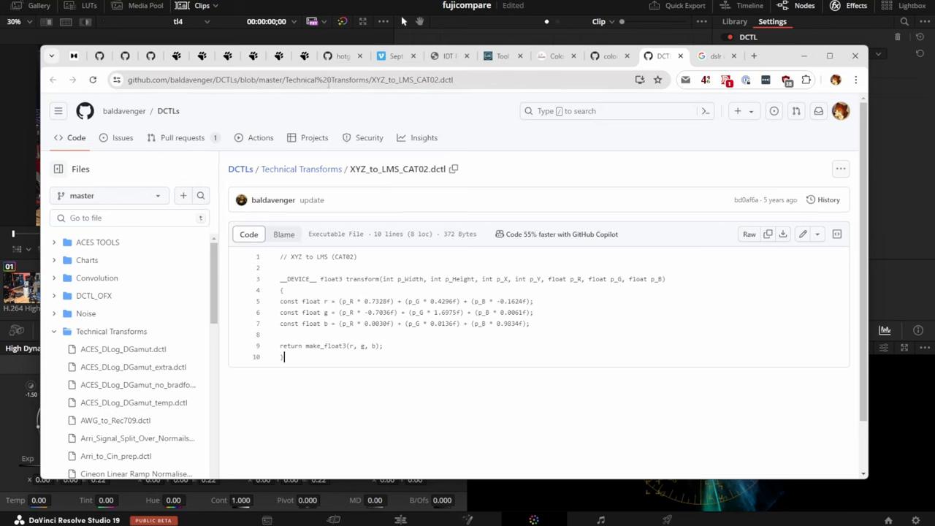
pyautogui.moveTo(232, 243)
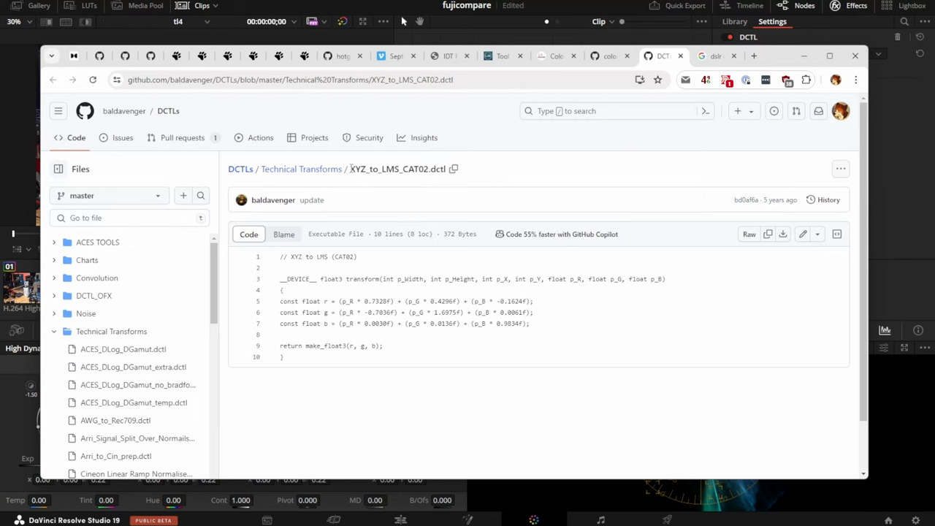
pyautogui.moveTo(371, 162)
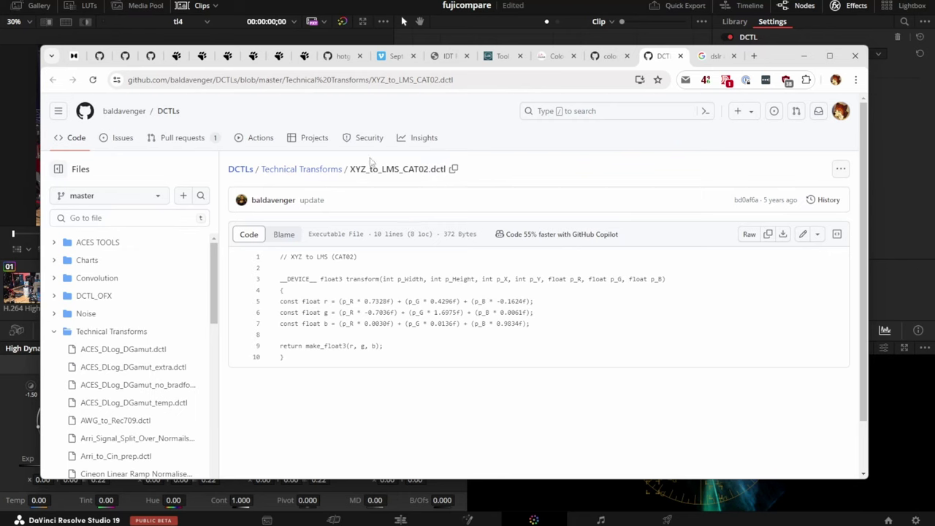
pyautogui.doubleClick(321, 256)
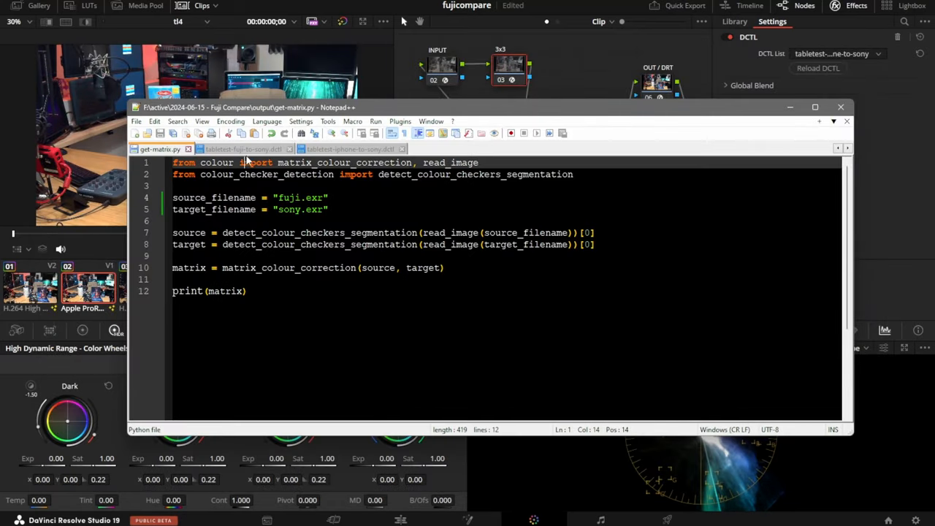
# Show tabletest-fuji-to-sony.dctl and select its transform body holding the matrix coefficients
pyautogui.click(241, 149)
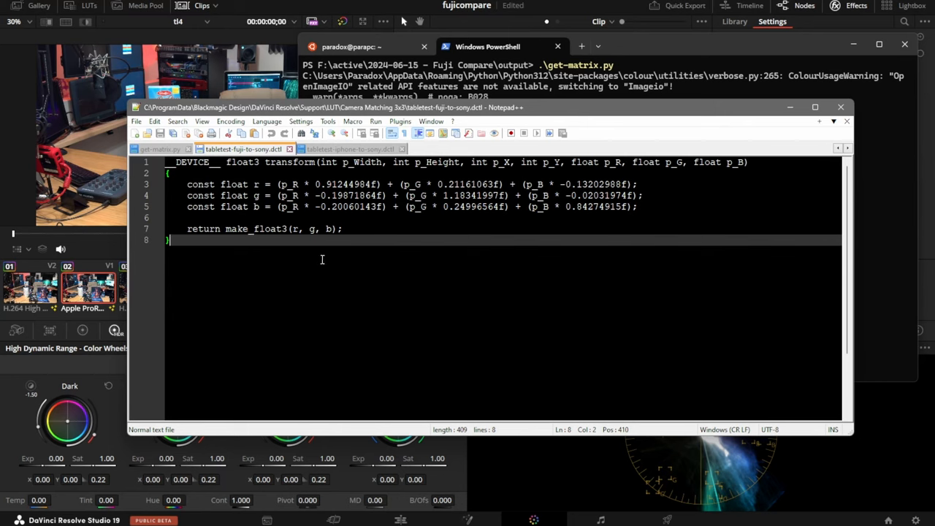
pyautogui.moveTo(354, 259)
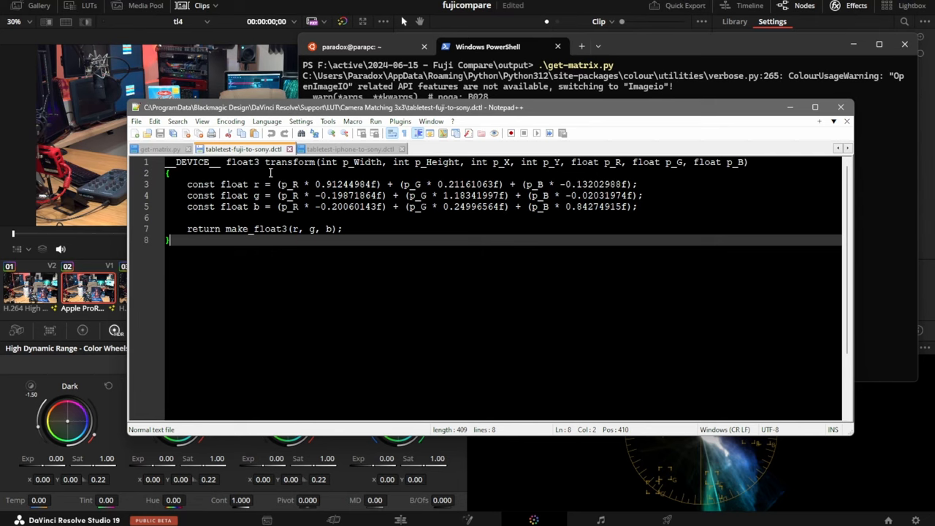
pyautogui.moveTo(167, 173); pyautogui.dragTo(422, 241)
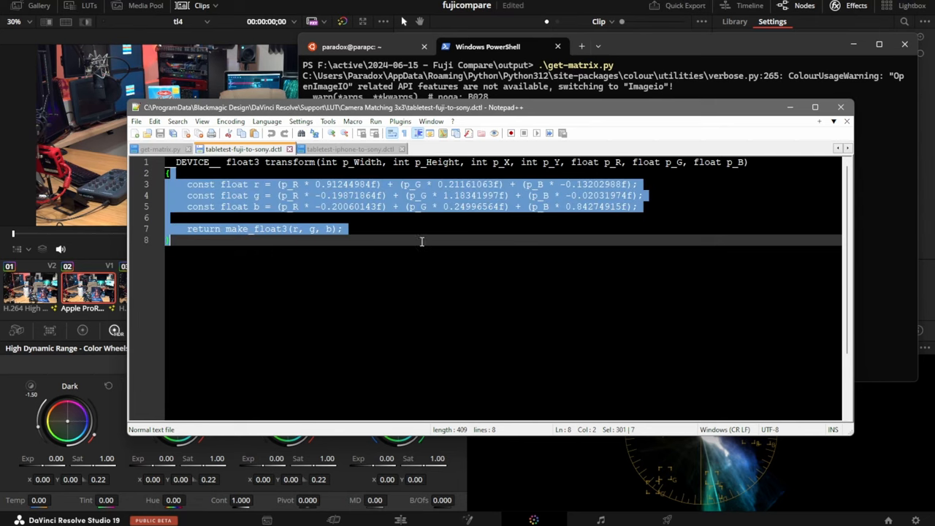
pyautogui.click(252, 173)
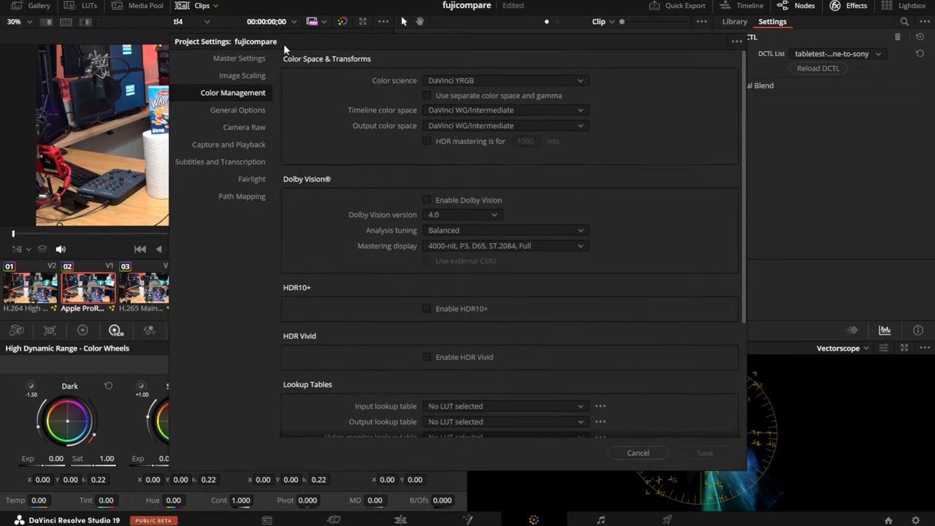
# Check the LUT folder from Color Management in Explorer, then close it and Project Settings
pyautogui.scroll(-3)
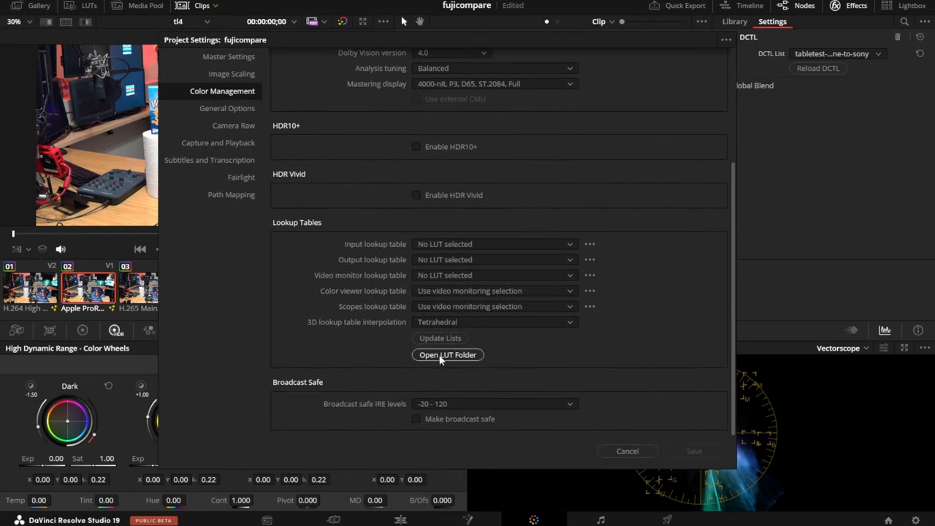
pyautogui.click(447, 354)
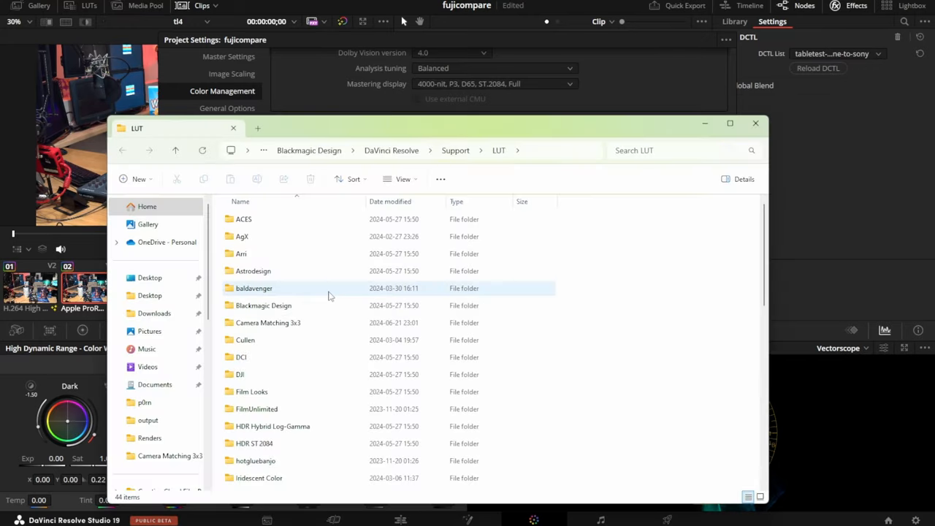
pyautogui.scroll(-3)
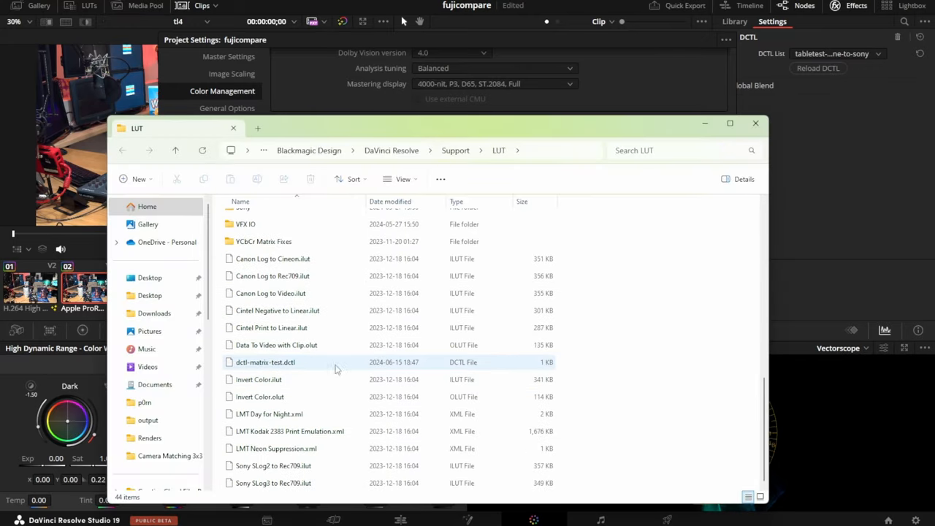
pyautogui.click(266, 361)
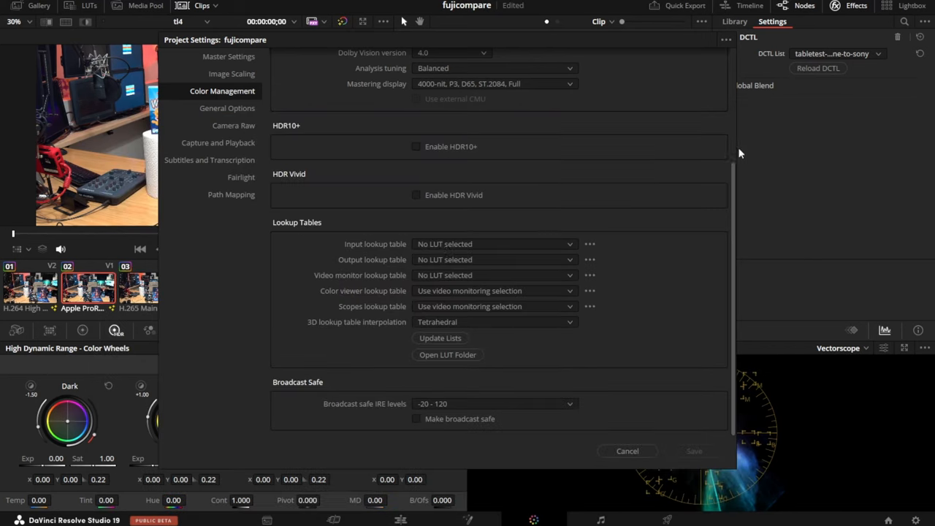
pyautogui.click(626, 451)
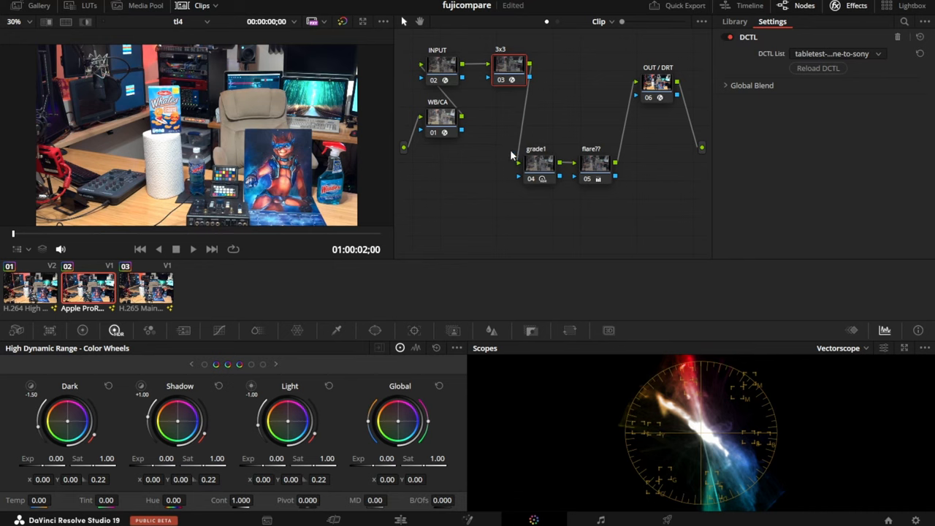
pyautogui.click(734, 21)
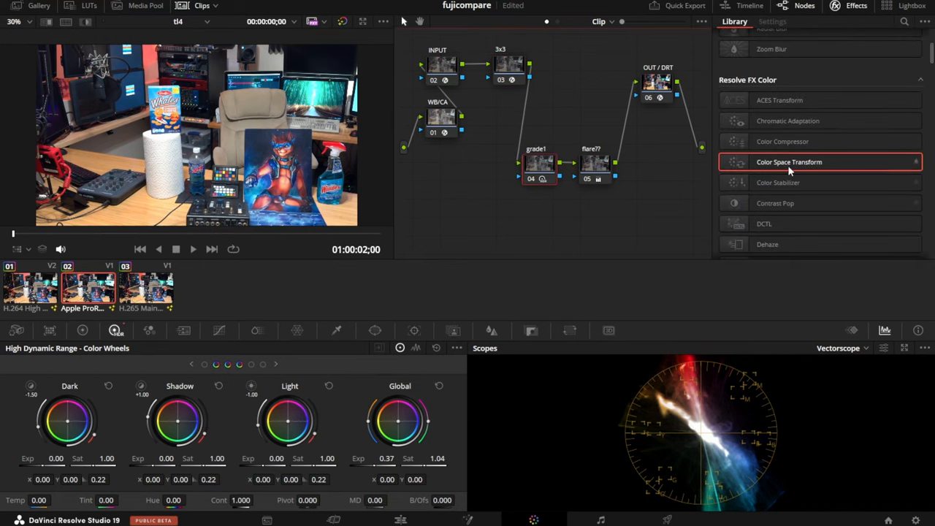
pyautogui.scroll(3)
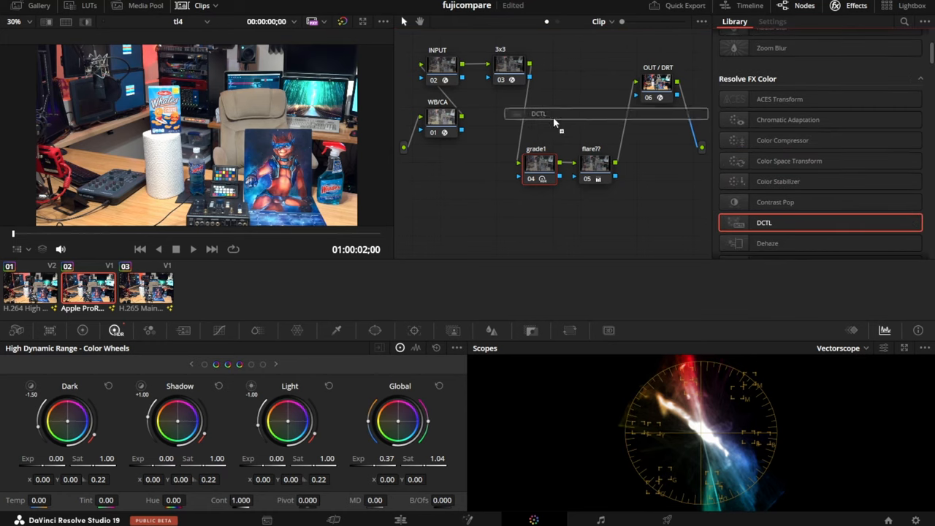
pyautogui.click(772, 21)
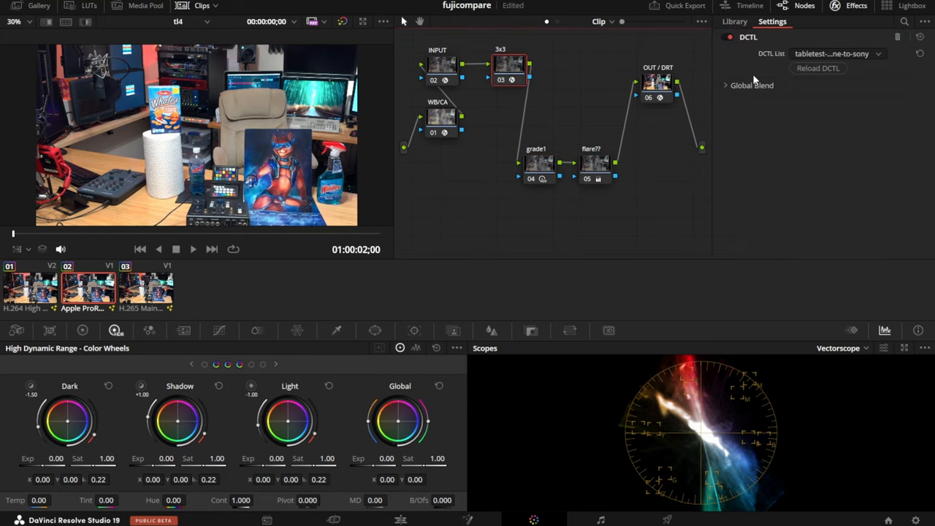
pyautogui.click(838, 54)
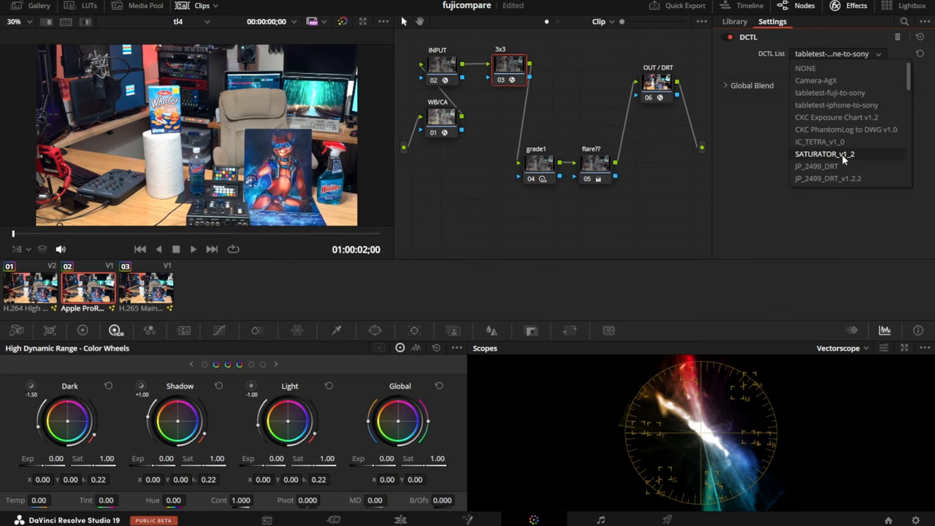
pyautogui.moveTo(837, 104)
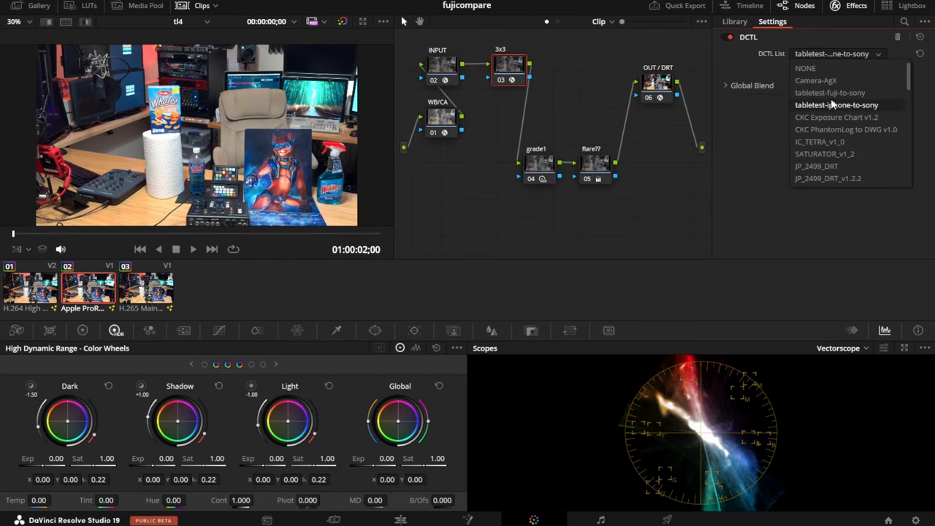
pyautogui.click(837, 104)
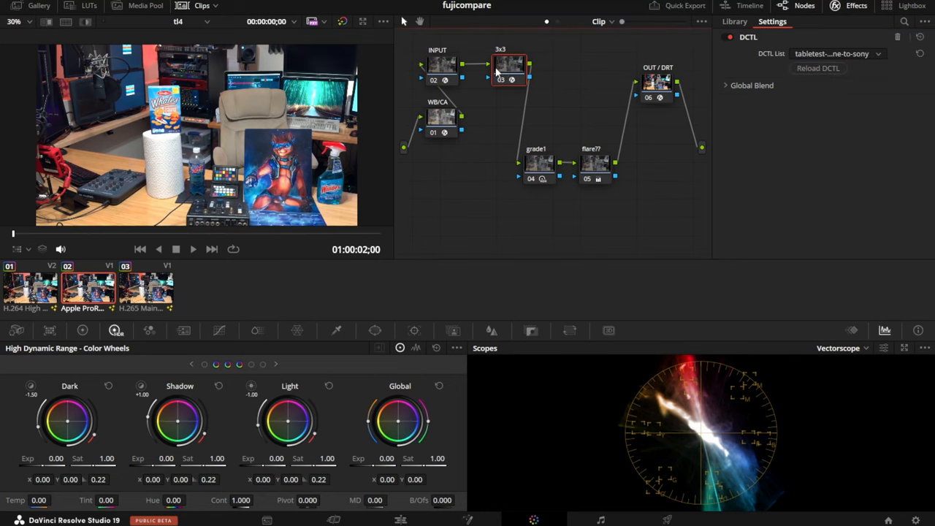
pyautogui.click(146, 287)
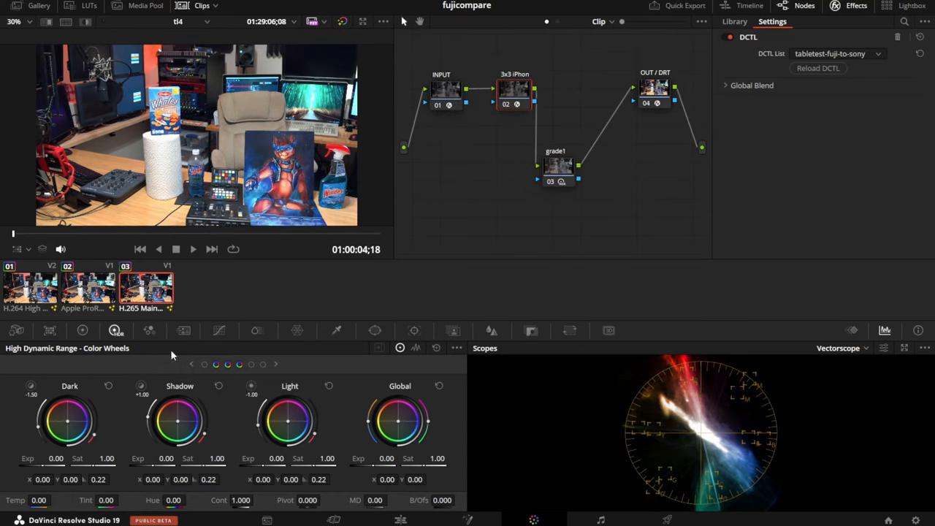
pyautogui.moveTo(173, 356)
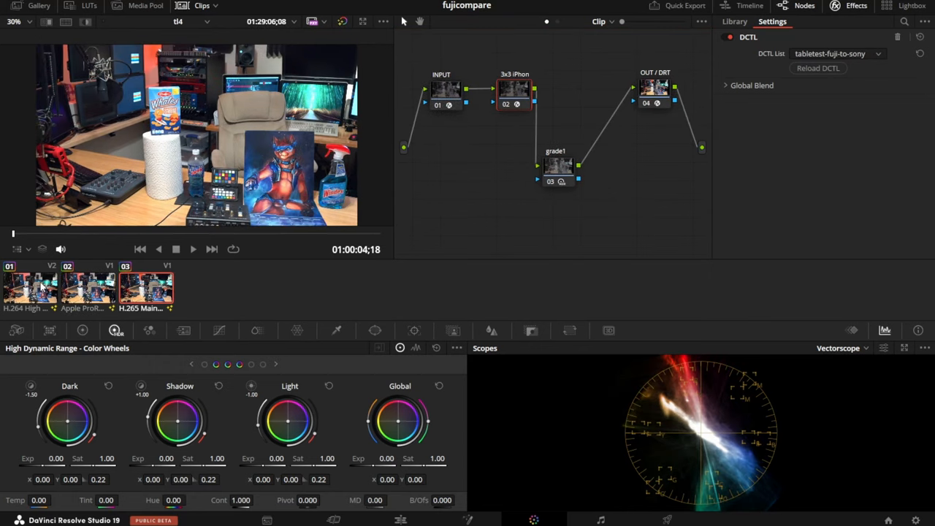
# Select the Sony H.264 clip, inspect its S-Log3-to-DaVinci Wide Gamut INPUT node, open Effects Library
pyautogui.click(31, 287)
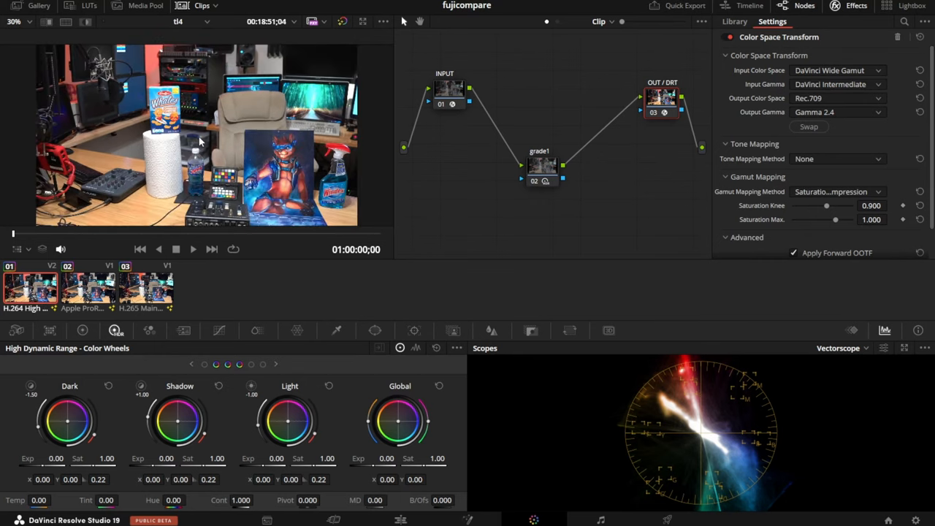
pyautogui.click(449, 92)
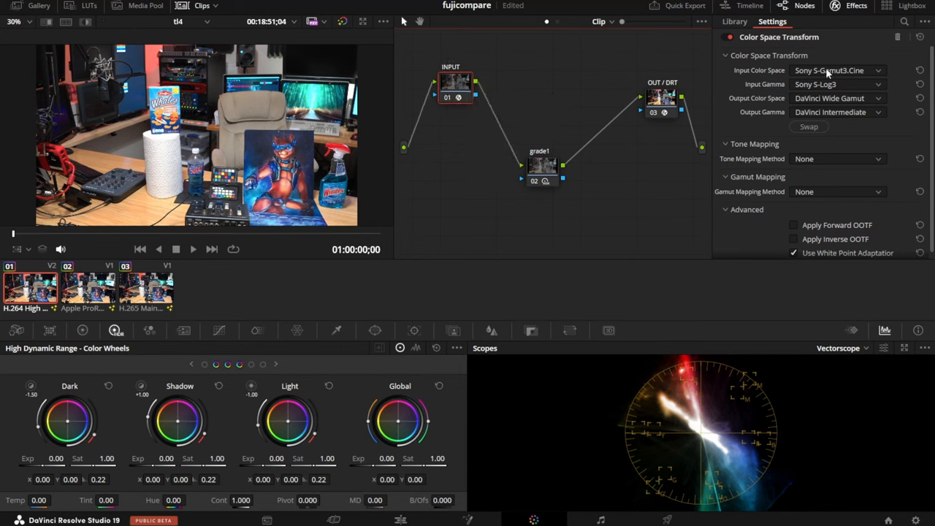
pyautogui.moveTo(857, 106)
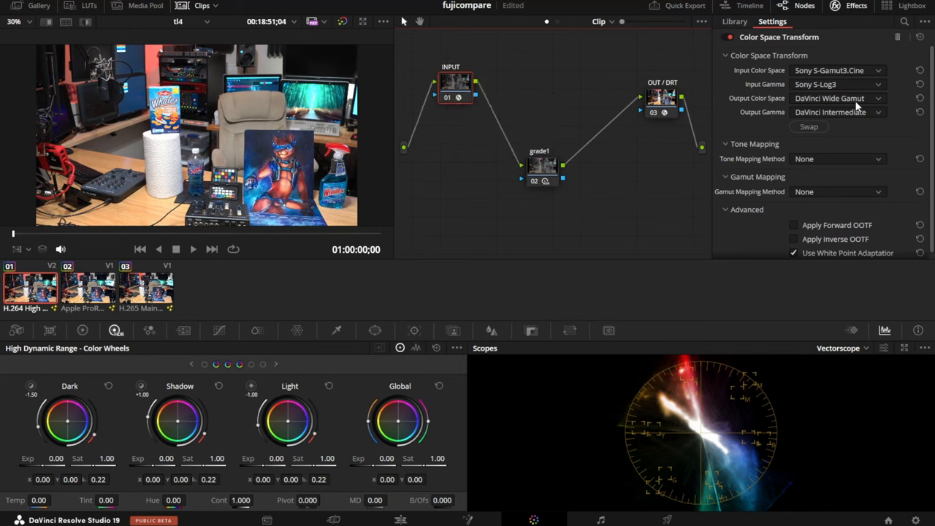
pyautogui.click(734, 21)
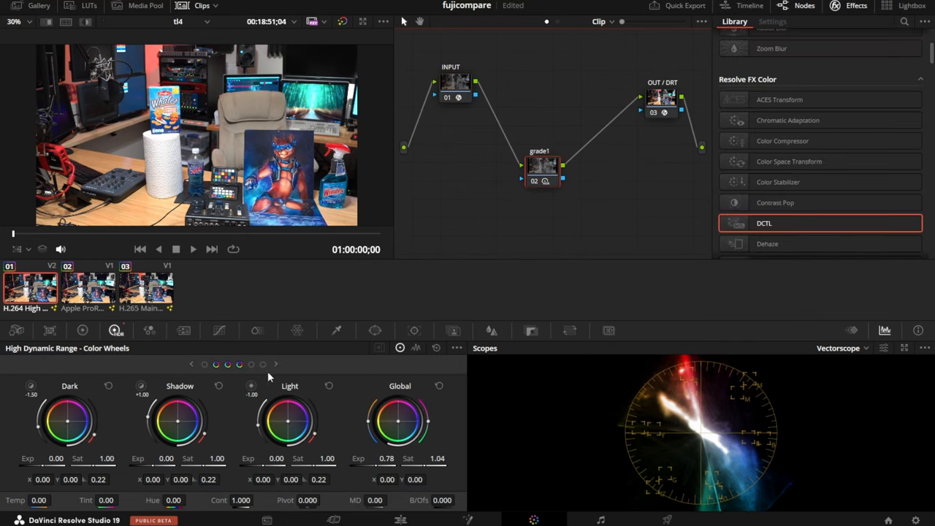
pyautogui.moveTo(451, 366)
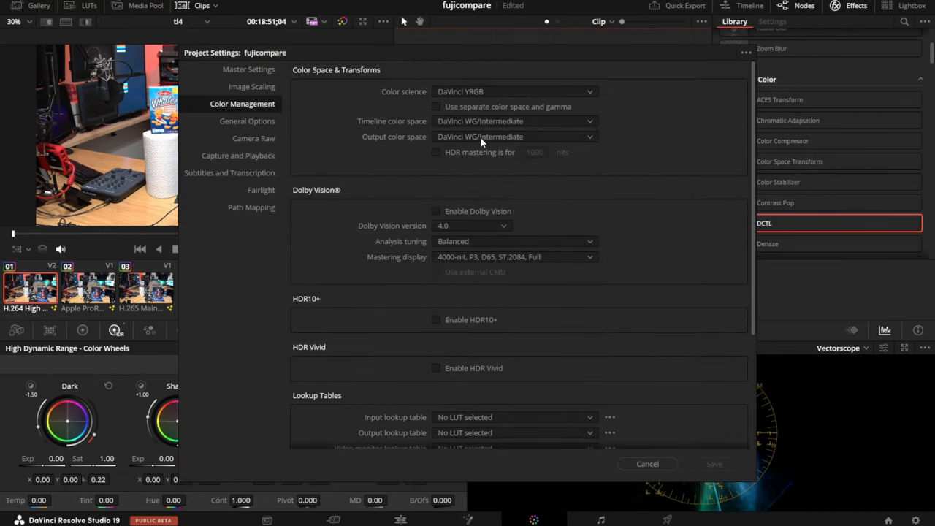
# Set the project's output color space to Rec.709 (Scene)
pyautogui.click(515, 137)
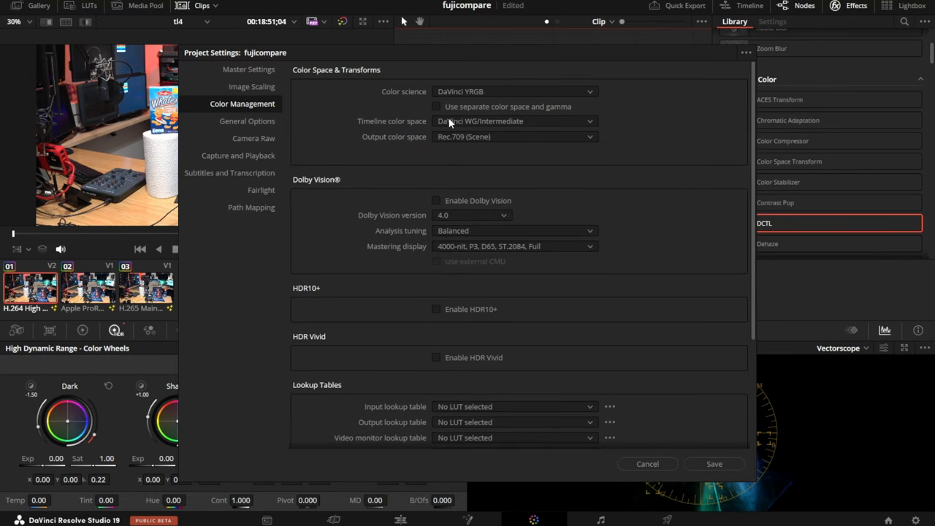
pyautogui.moveTo(467, 345)
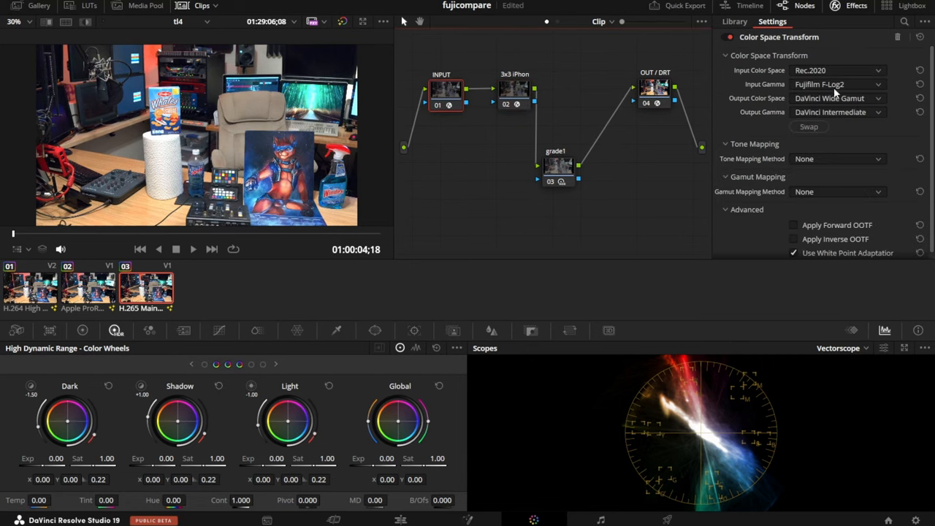
pyautogui.moveTo(810, 119)
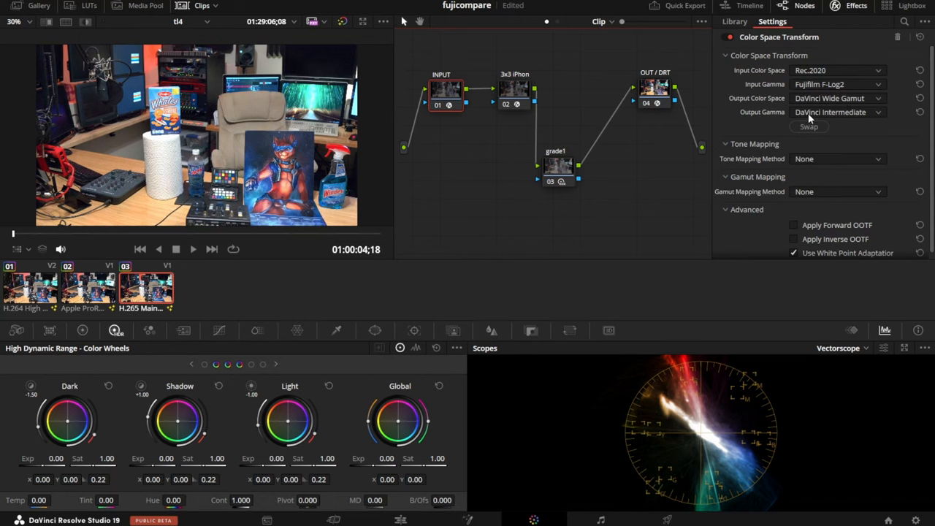
pyautogui.click(514, 88)
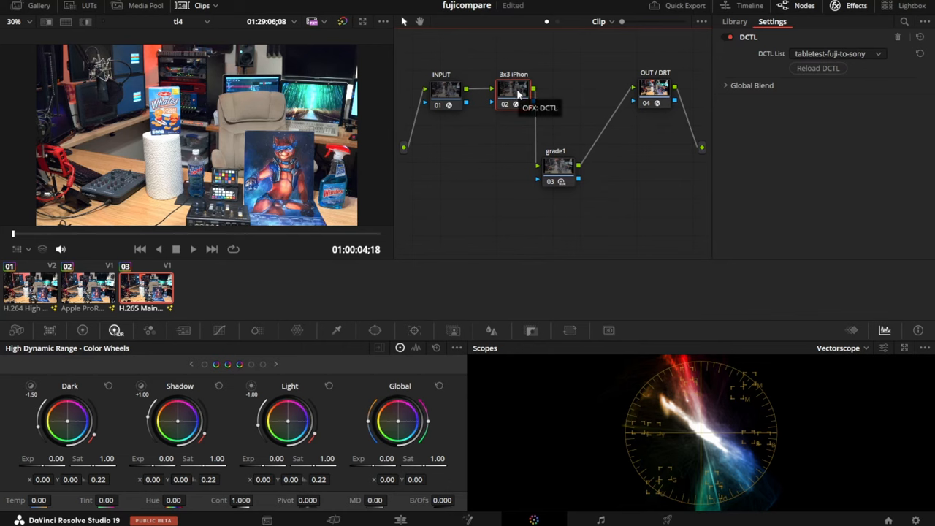
pyautogui.rightClick(514, 89)
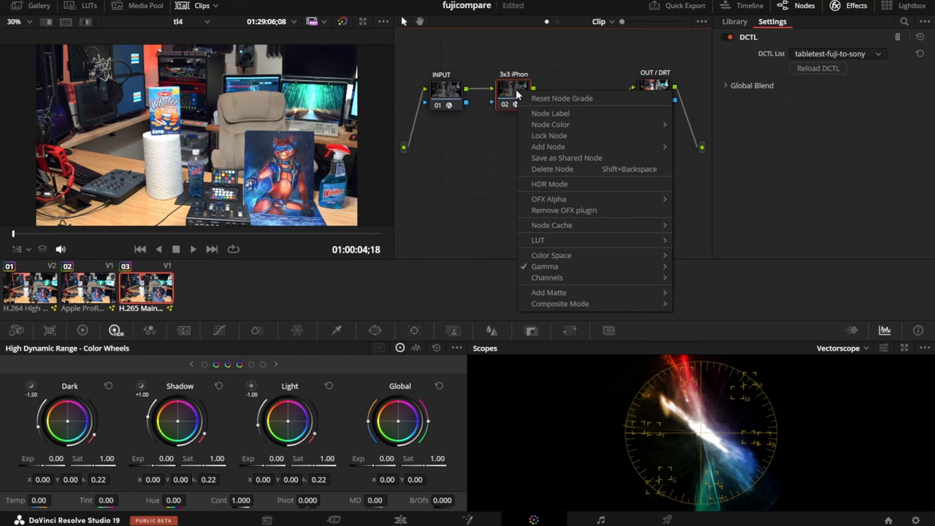
pyautogui.click(544, 265)
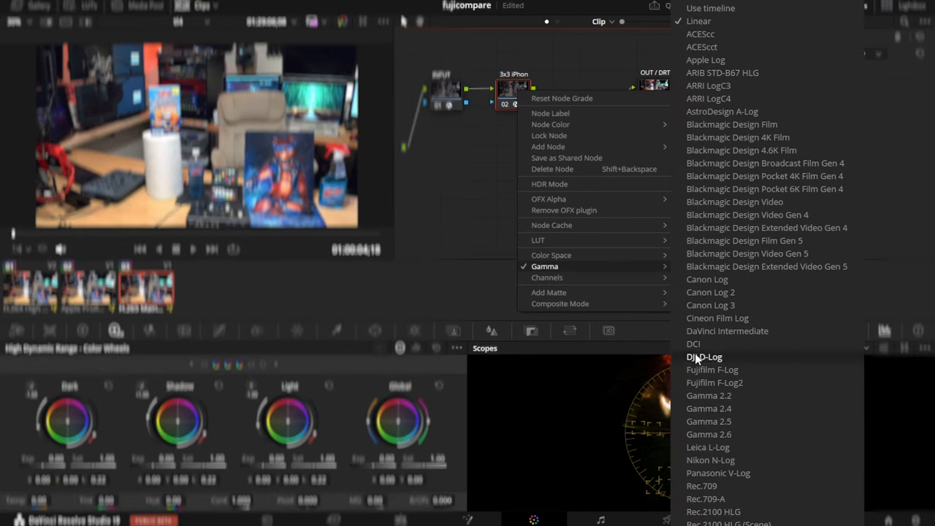
pyautogui.moveTo(738, 24)
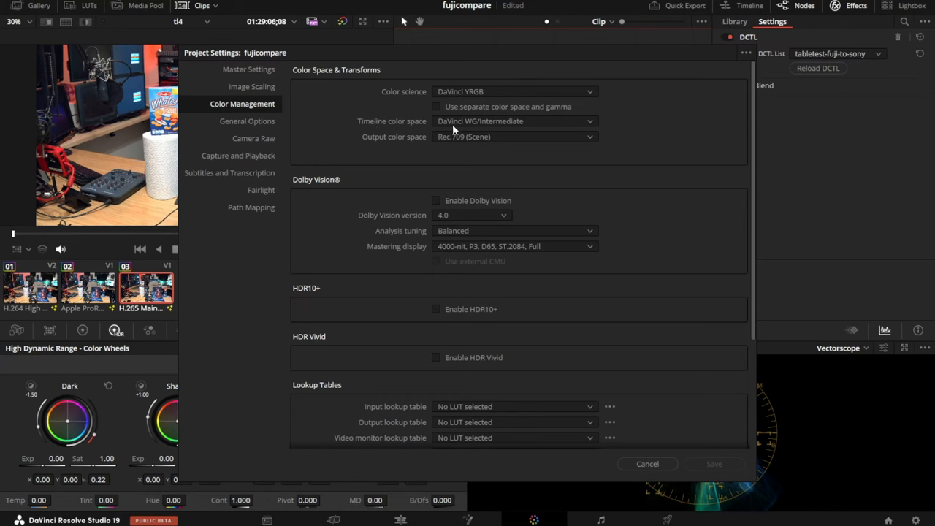
pyautogui.moveTo(481, 128)
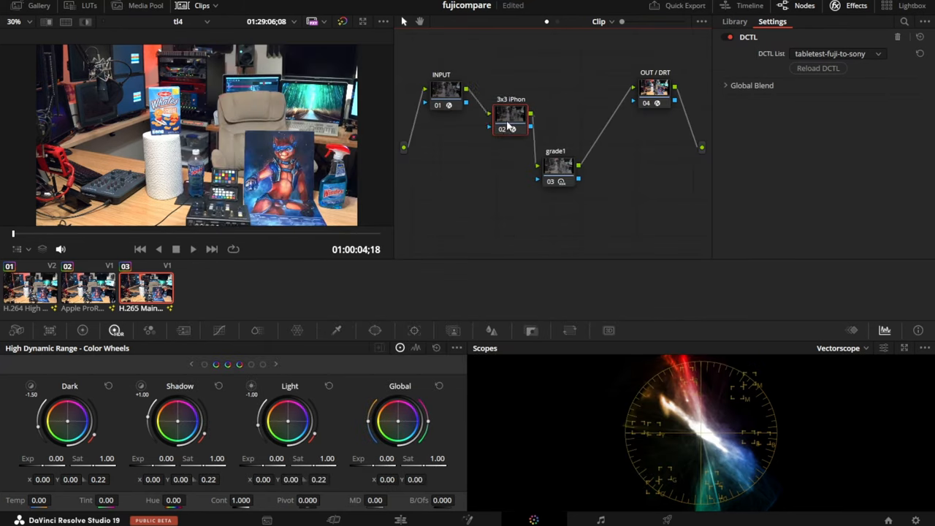
# Add a CST node before the DCTL converting DaVinci Wide Gamut to Linear gamma
pyautogui.click(734, 21)
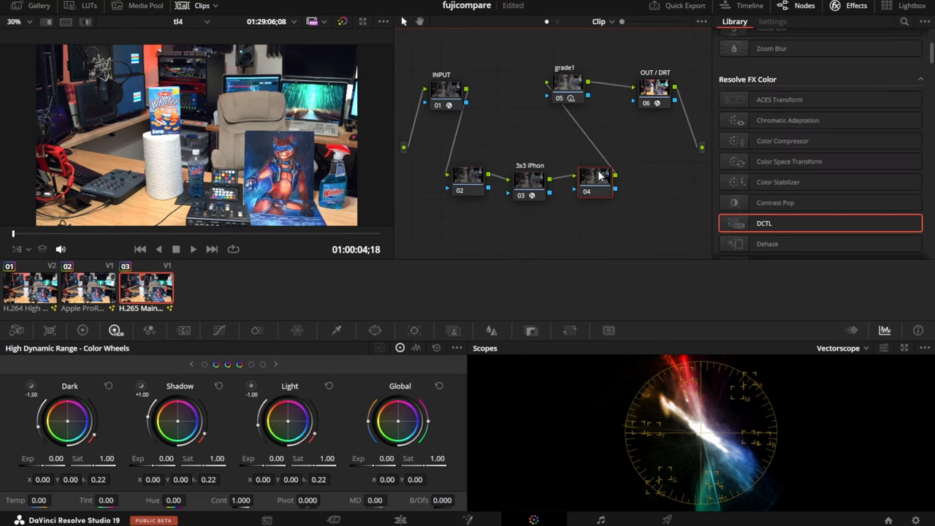
pyautogui.click(469, 179)
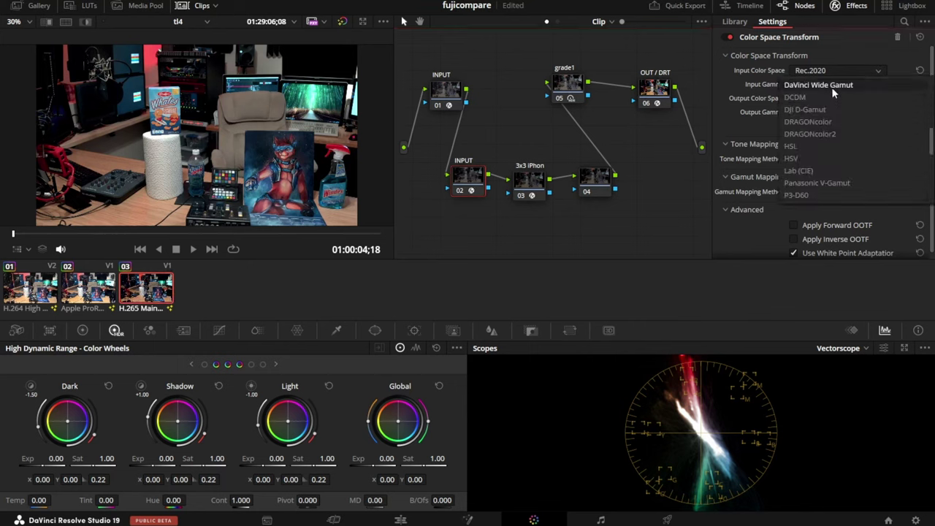
pyautogui.click(818, 85)
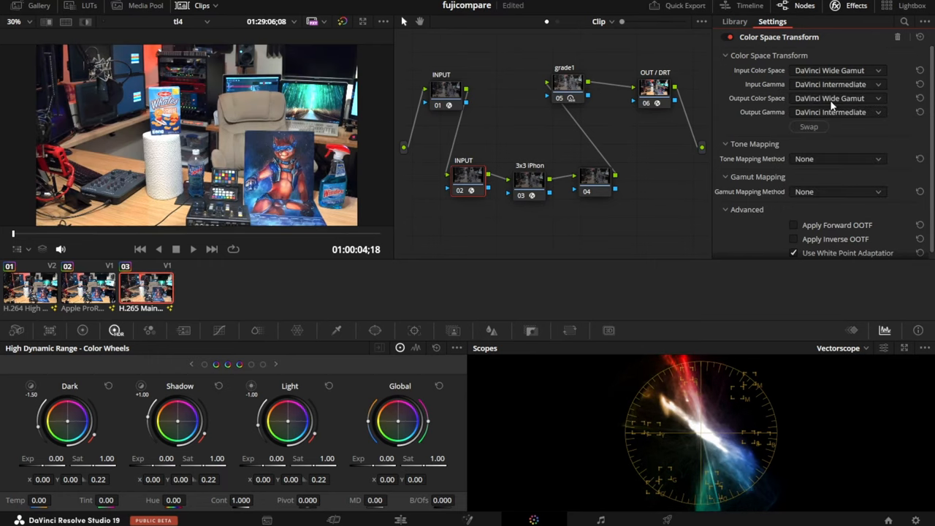
pyautogui.click(837, 111)
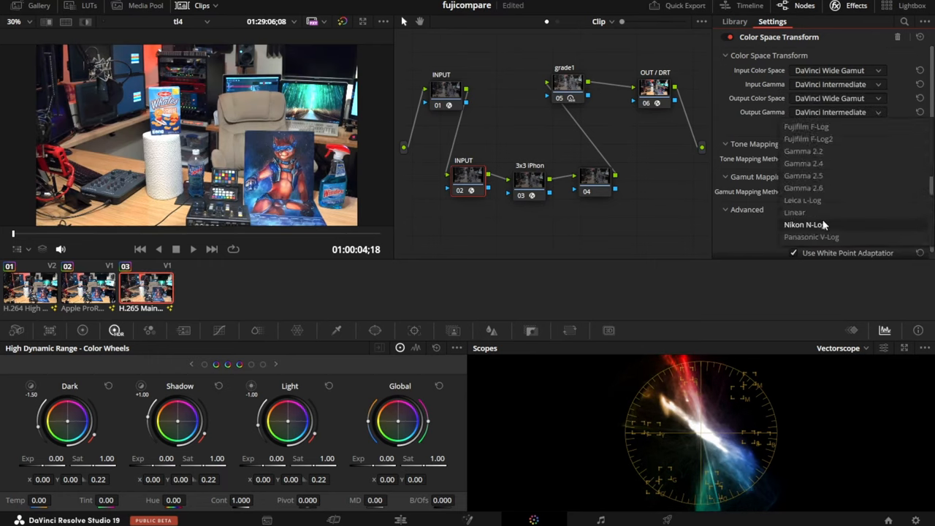
pyautogui.click(735, 21)
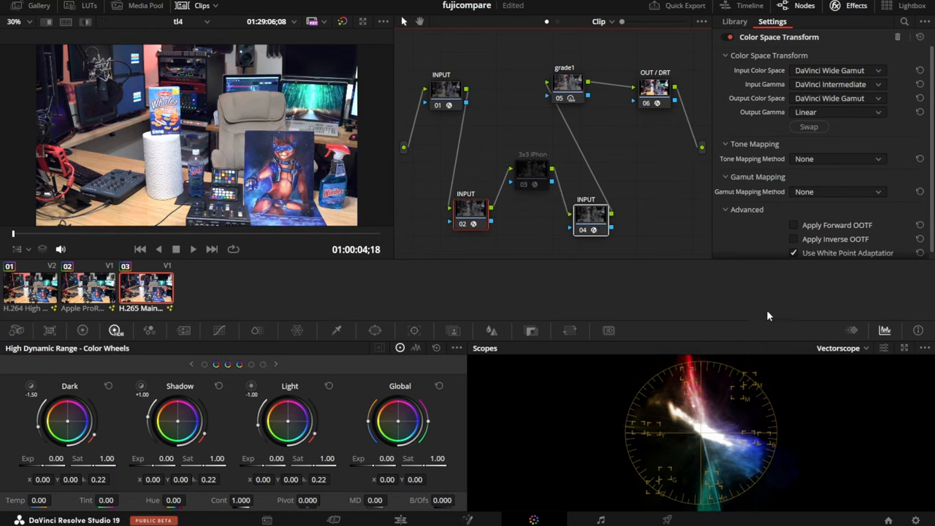
# Switch scopes to Waveform and inspect the transform back from linear after the DCTL
pyautogui.click(842, 347)
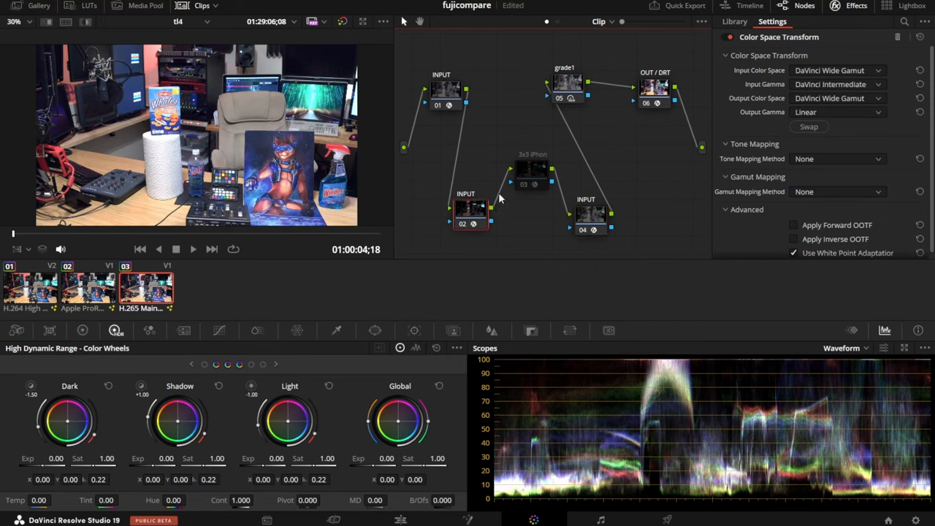
pyautogui.click(530, 179)
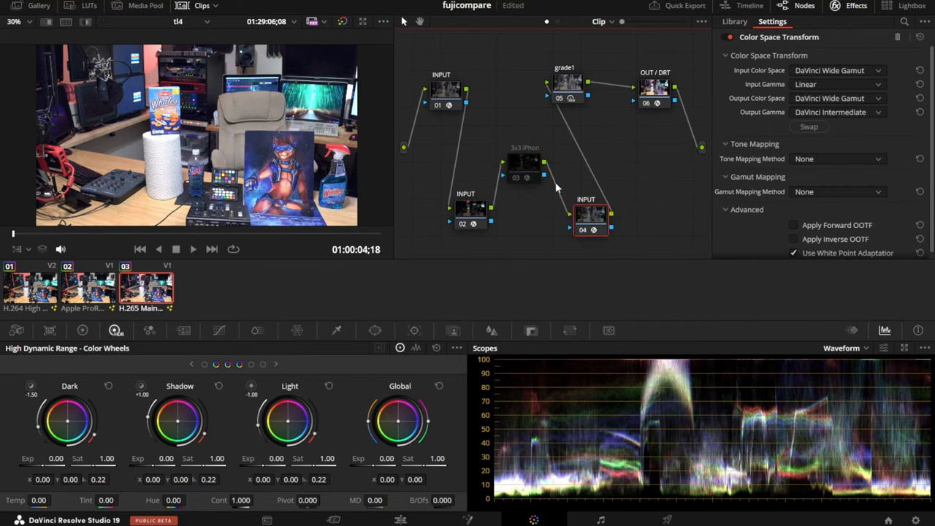
pyautogui.click(518, 160)
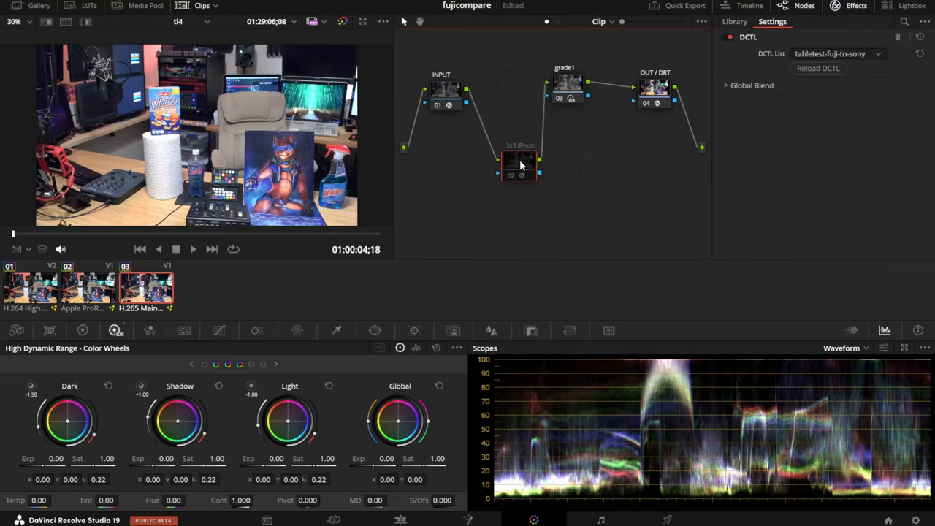
# Move the 3x3 DCTL node between INPUT and grade1, and set OUT/DRT tone mapping to DaVinci
pyautogui.moveTo(518, 160); pyautogui.dragTo(518, 98)
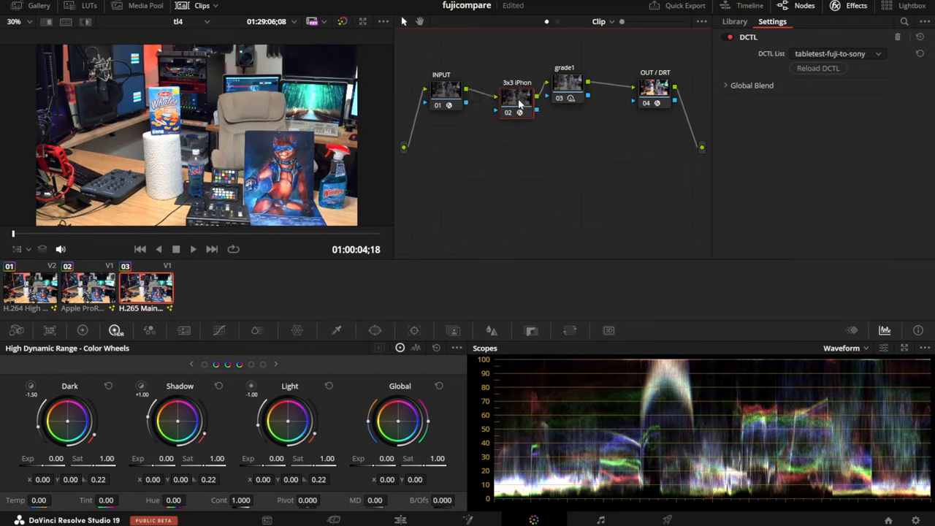
pyautogui.moveTo(565, 91); pyautogui.dragTo(585, 168)
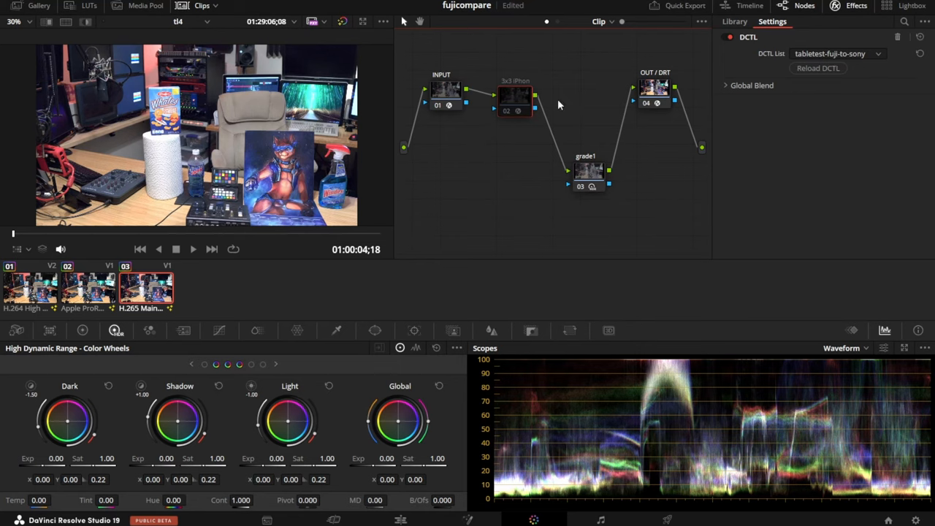
pyautogui.rightClick(515, 95)
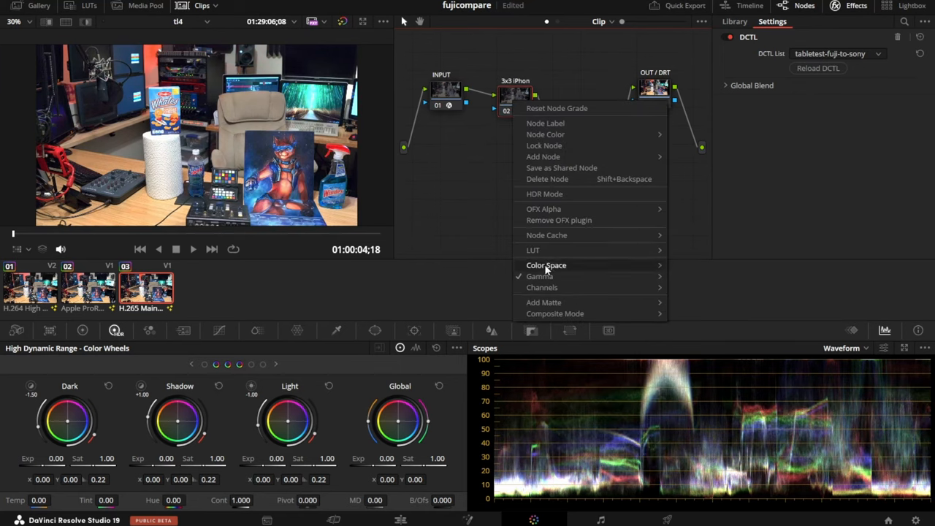
pyautogui.click(539, 276)
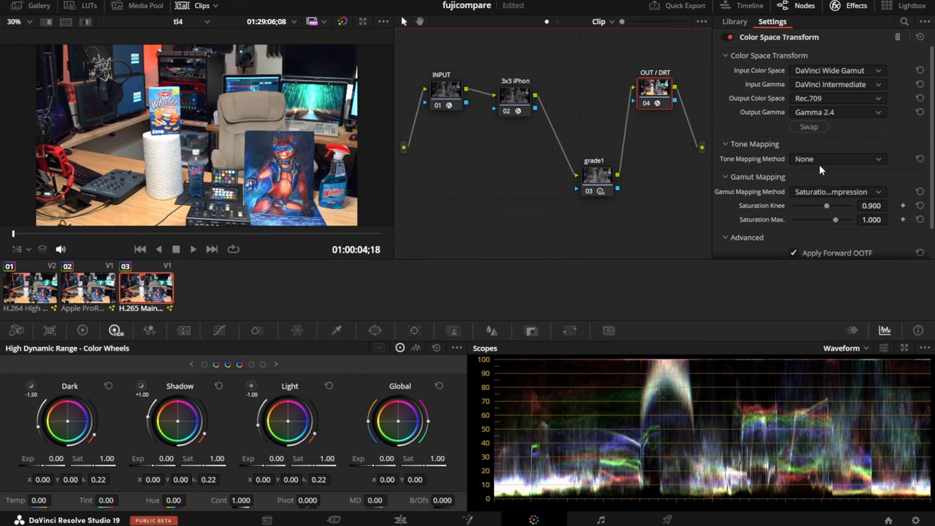
pyautogui.click(836, 158)
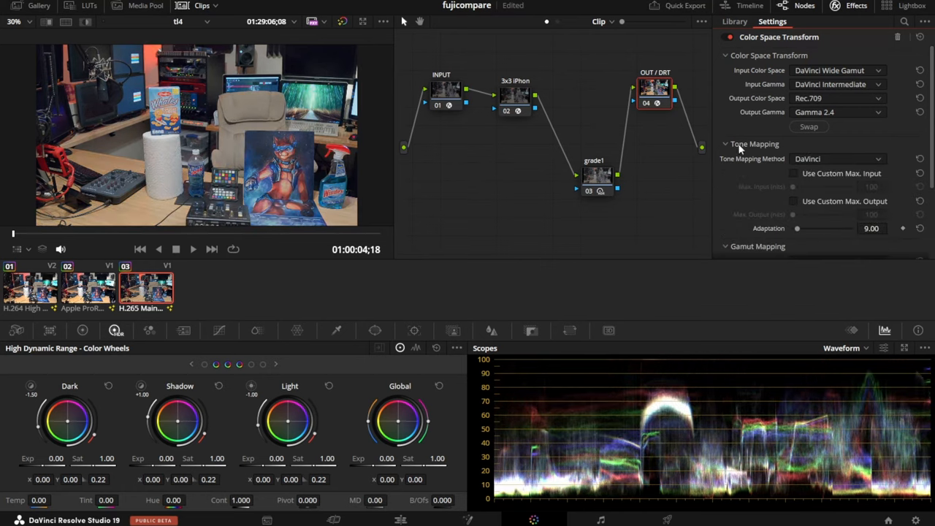
pyautogui.click(836, 159)
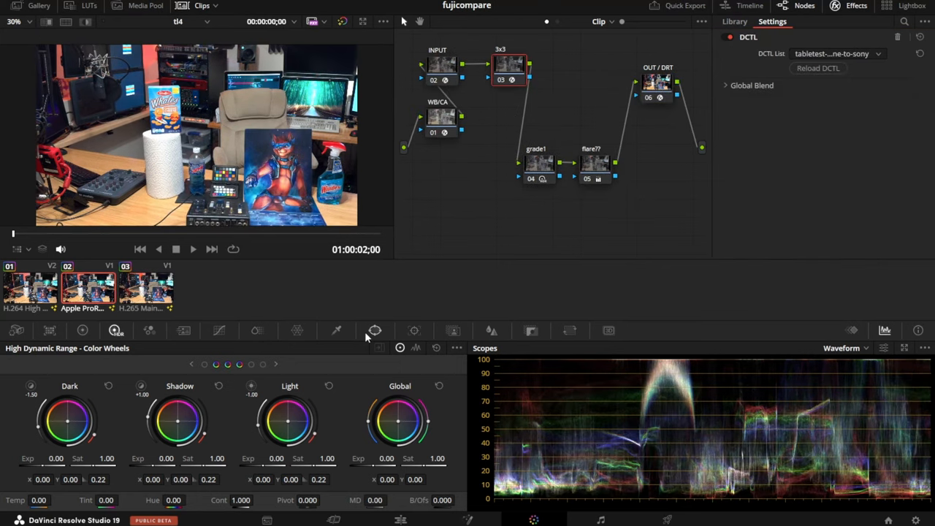
pyautogui.moveTo(442, 117)
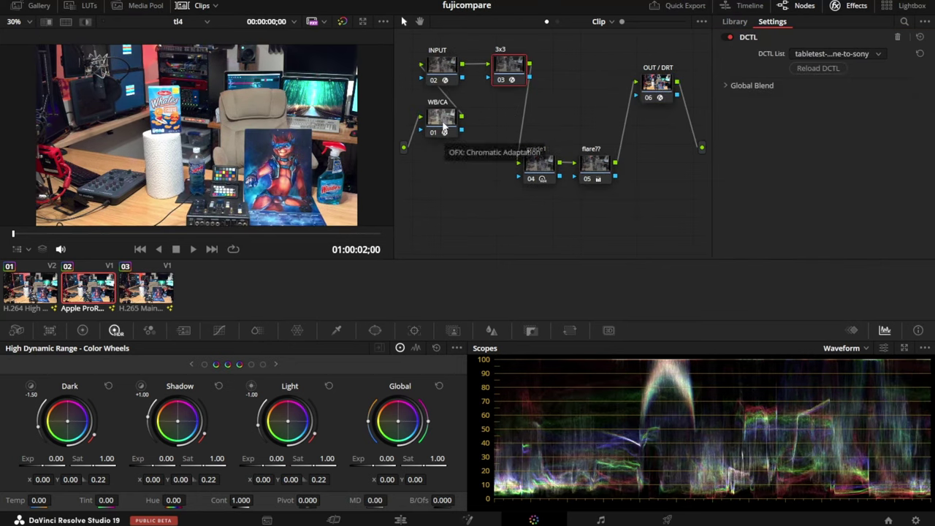
# Show the WB/CA node's CAT02 chromatic adaptation on the vectorscope
pyautogui.click(445, 130)
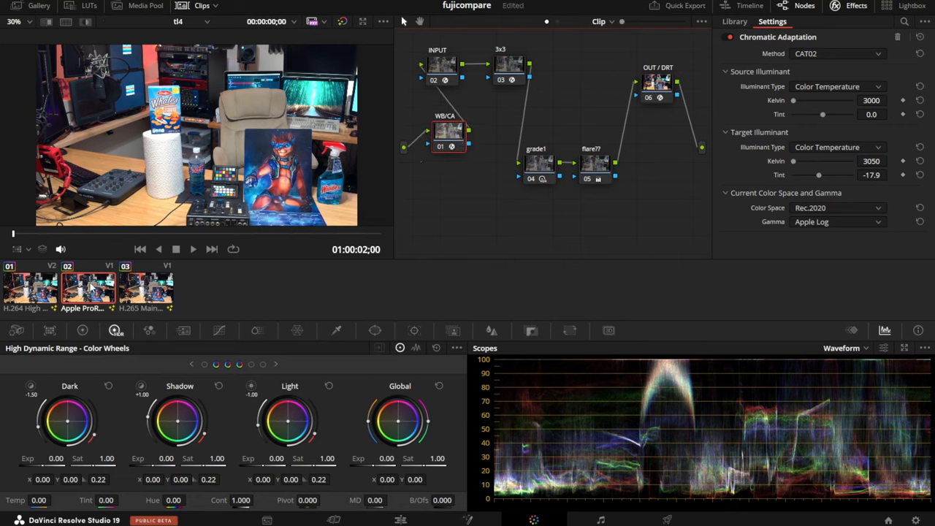
pyautogui.click(448, 134)
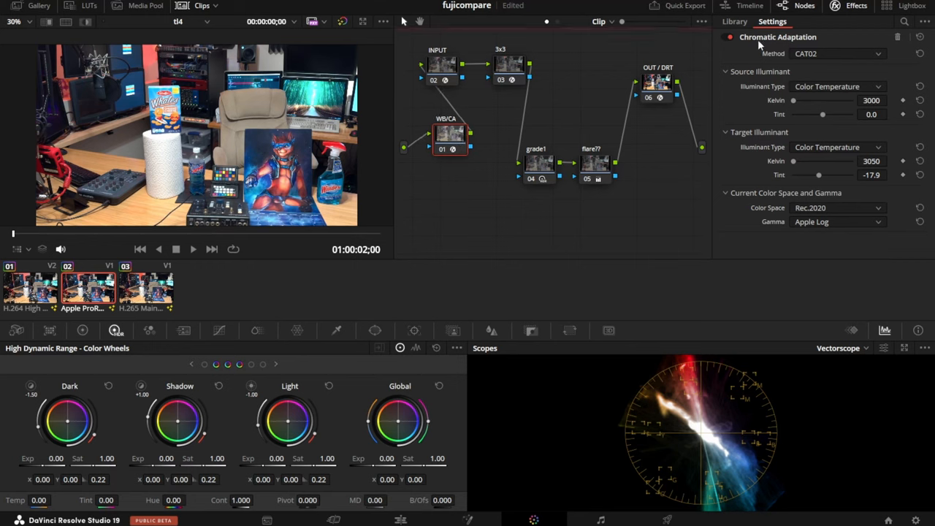
# Select the flare?? node, show the RGB parade, then switch to the H.265 iPhone clip
pyautogui.click(734, 20)
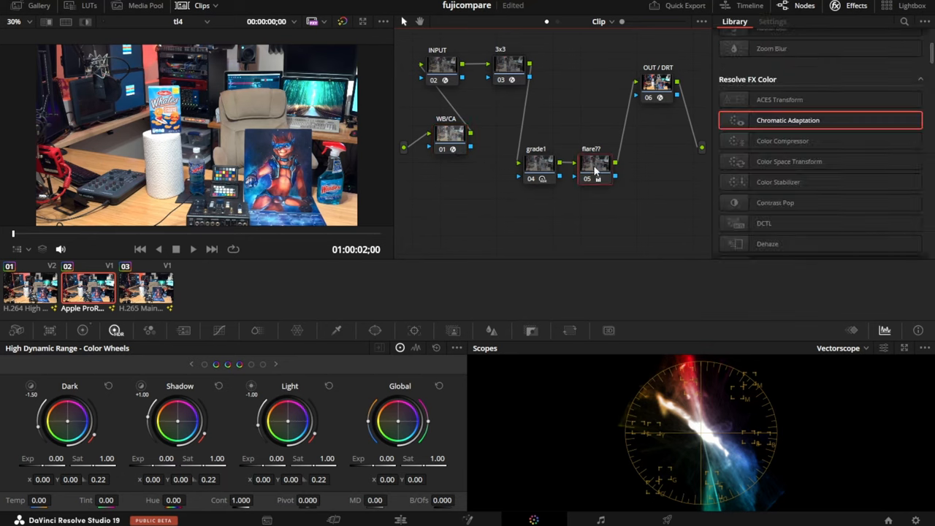
pyautogui.moveTo(605, 169)
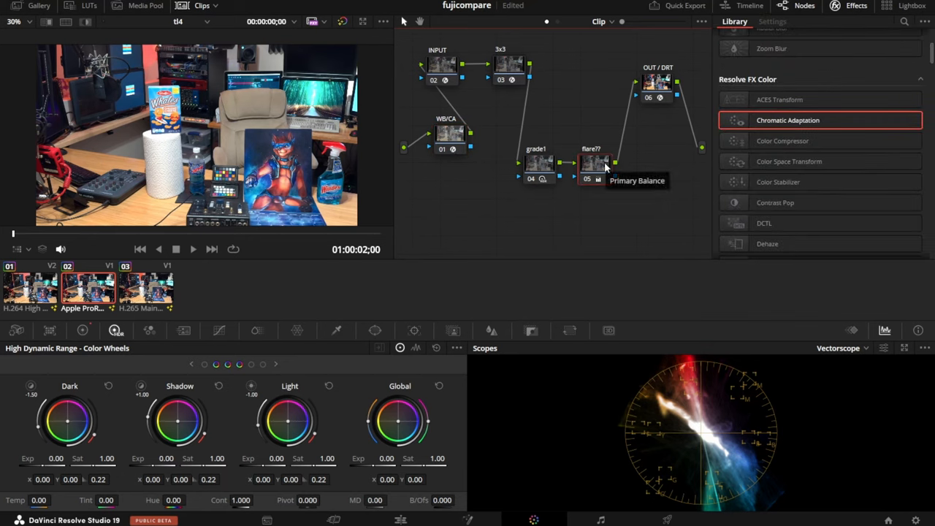
pyautogui.click(838, 348)
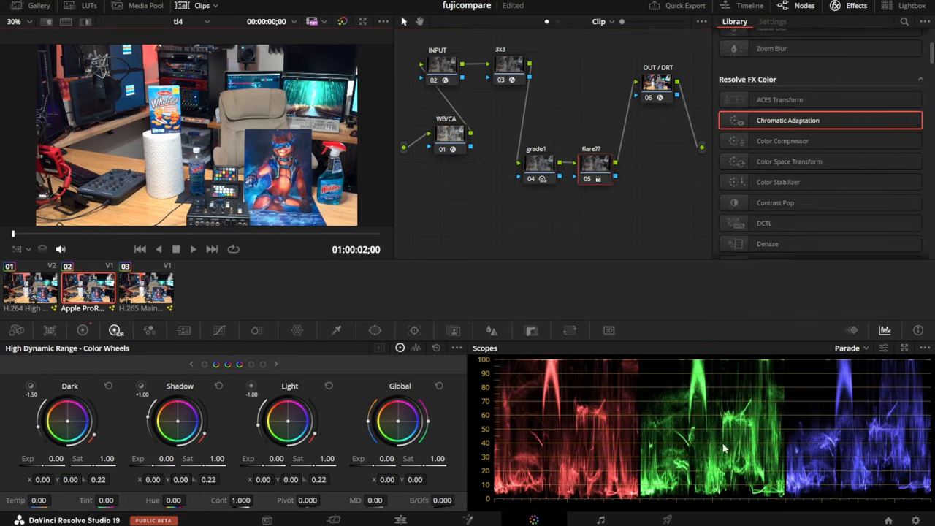
pyautogui.moveTo(699, 500)
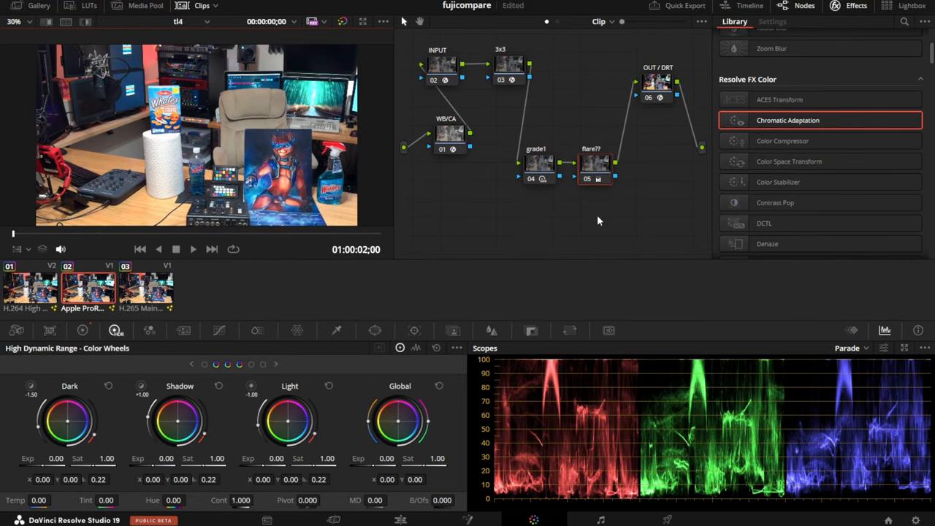
pyautogui.rightClick(596, 164)
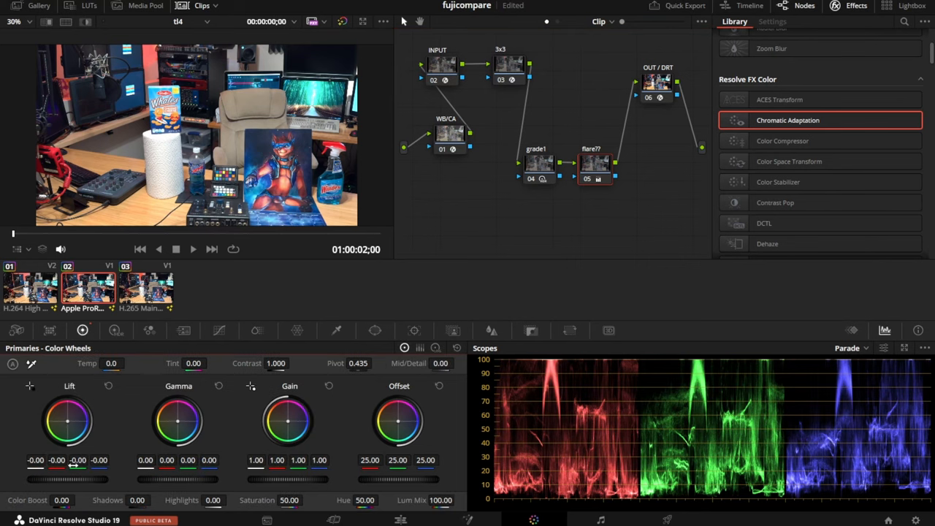
pyautogui.moveTo(49, 470)
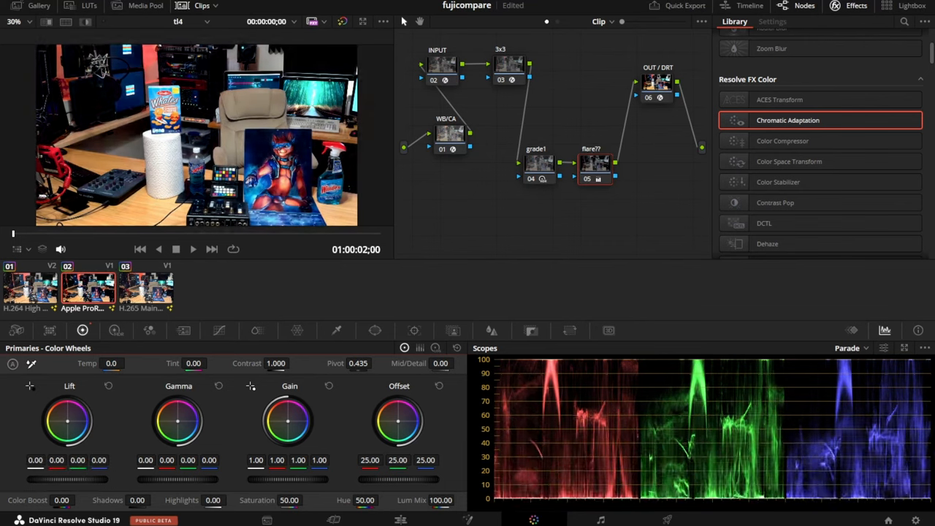
pyautogui.click(588, 164)
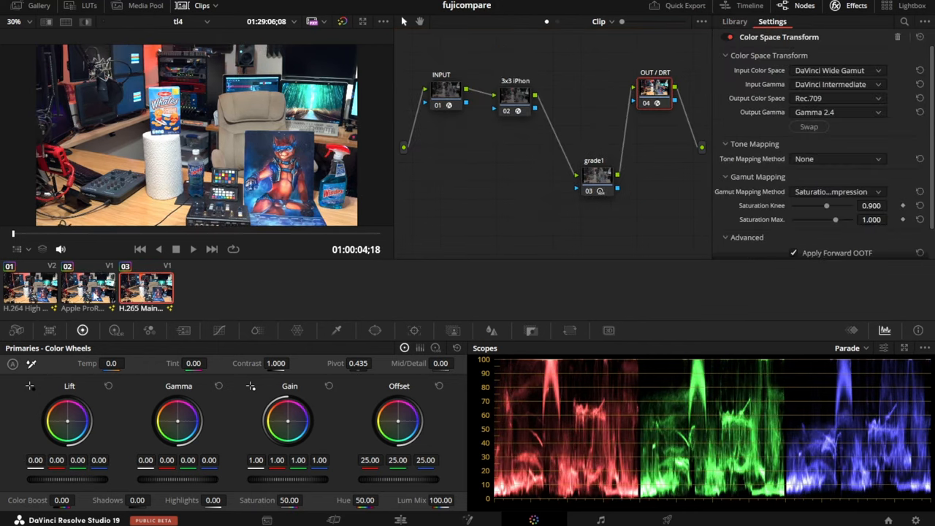
# Check the H.264 clip's grade1 node, then switch to the Apple ProRes clip's grade
pyautogui.click(29, 289)
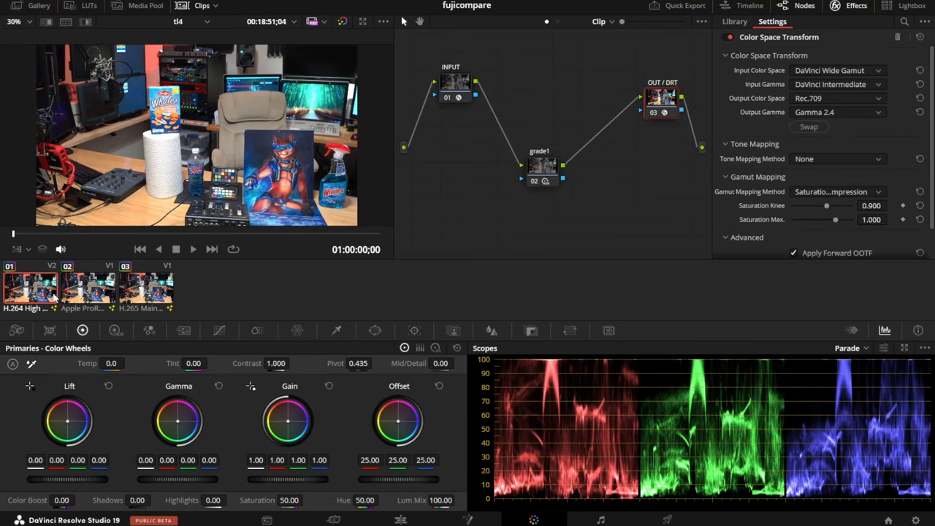
pyautogui.click(734, 22)
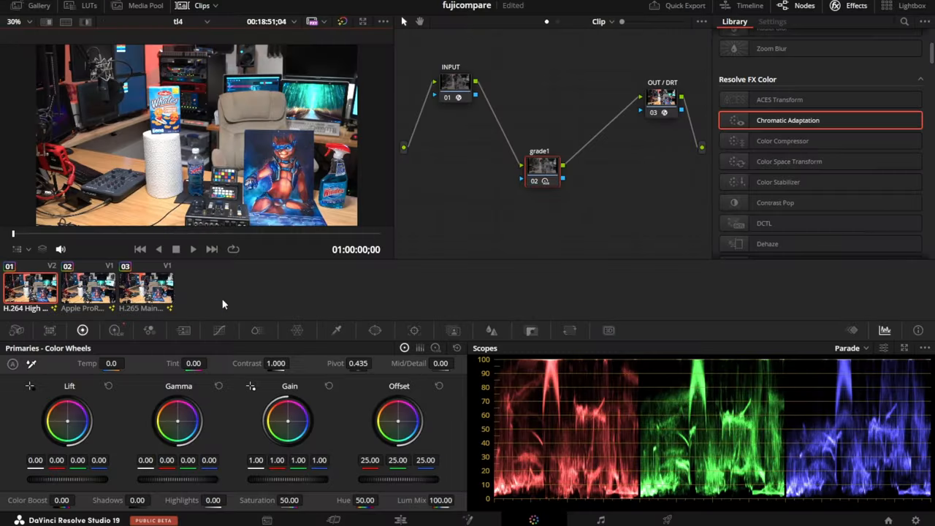
pyautogui.click(88, 285)
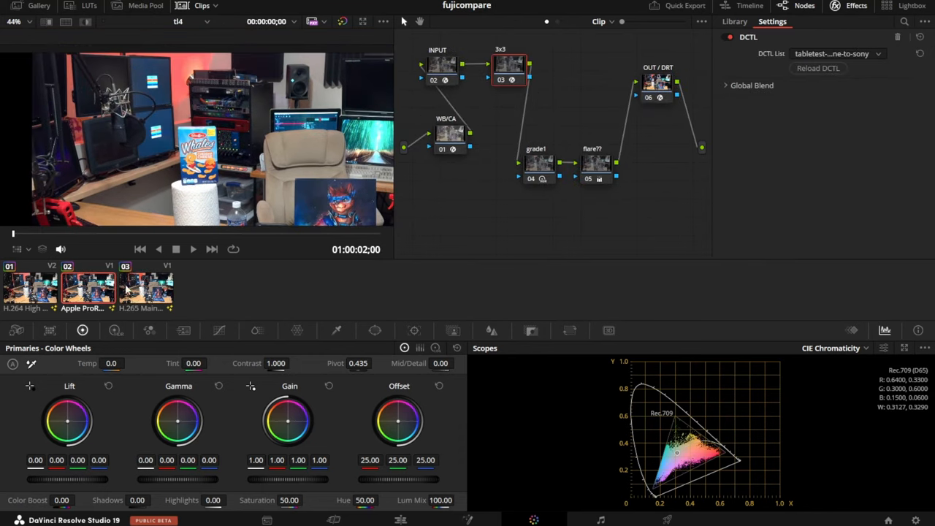
# Switch to the H.265 iPhone clip and select its 3x3 iPhone matrix node
pyautogui.click(147, 285)
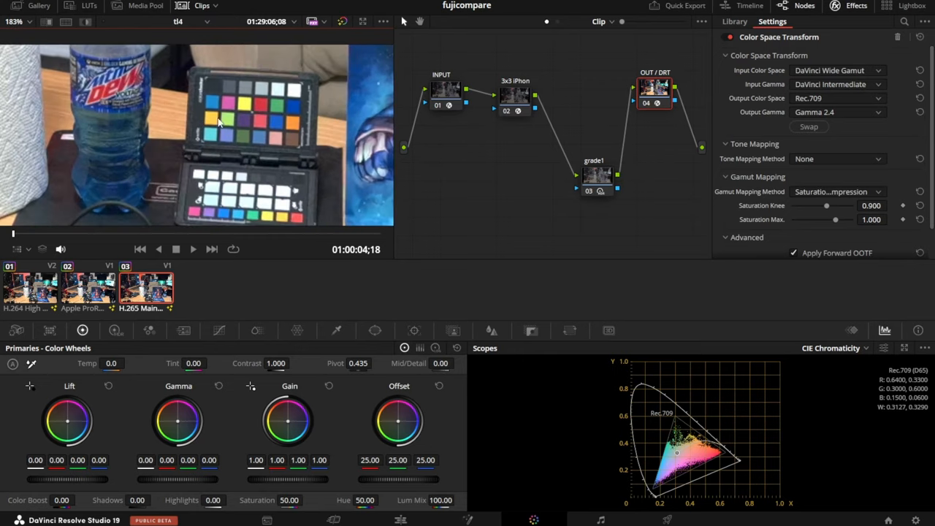
pyautogui.moveTo(252, 121)
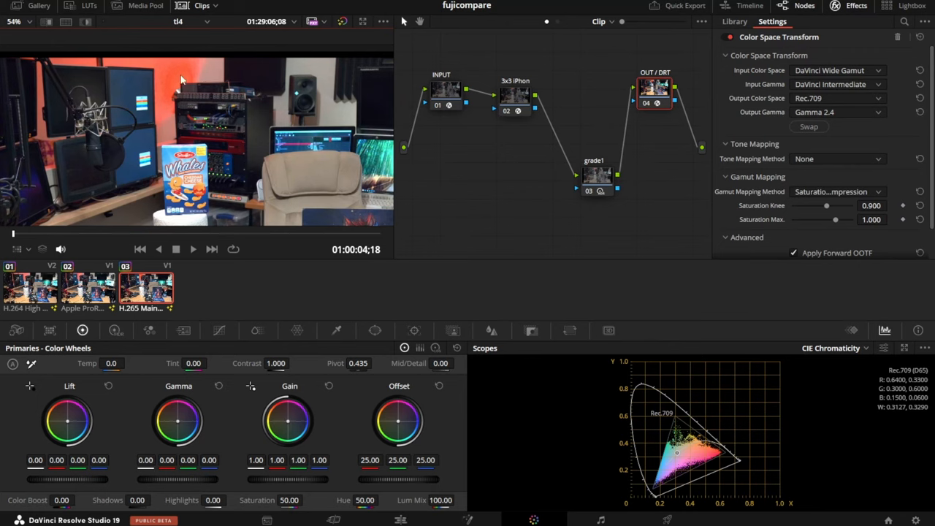
pyautogui.moveTo(184, 90)
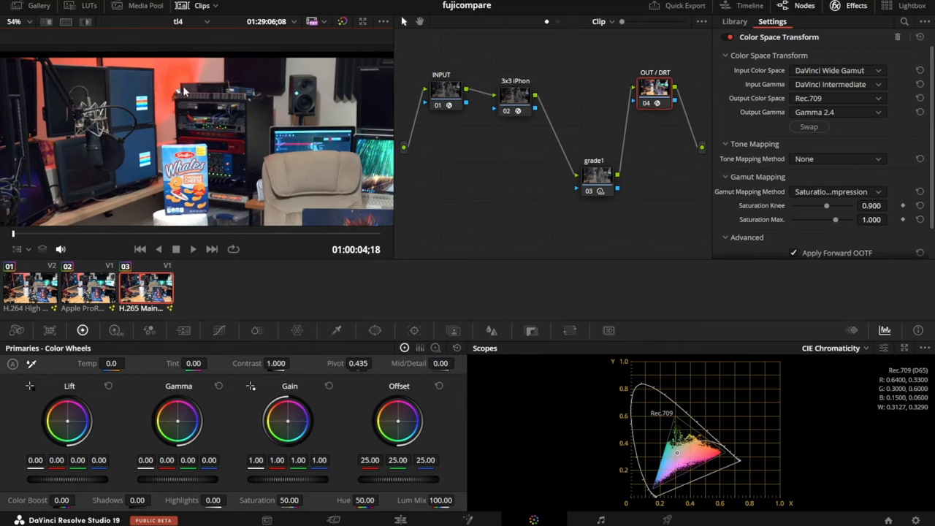
pyautogui.moveTo(184, 87)
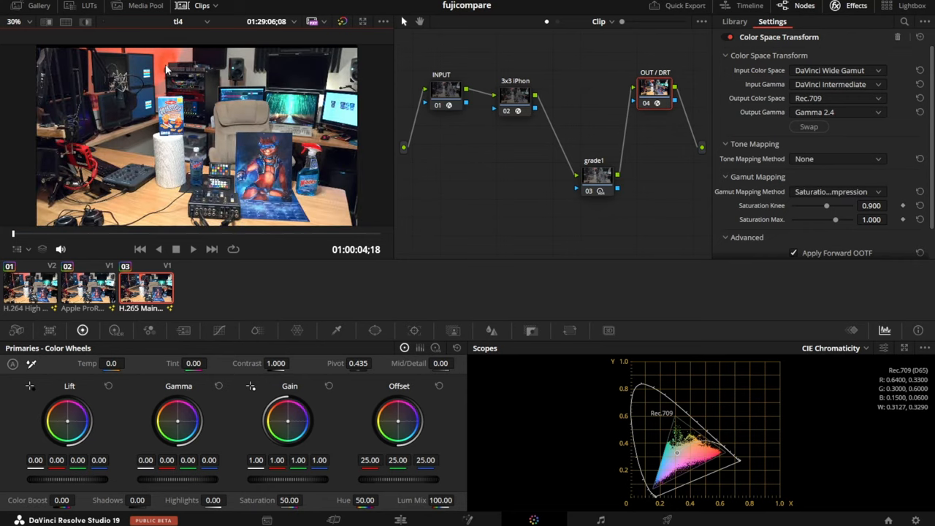
pyautogui.moveTo(706, 407)
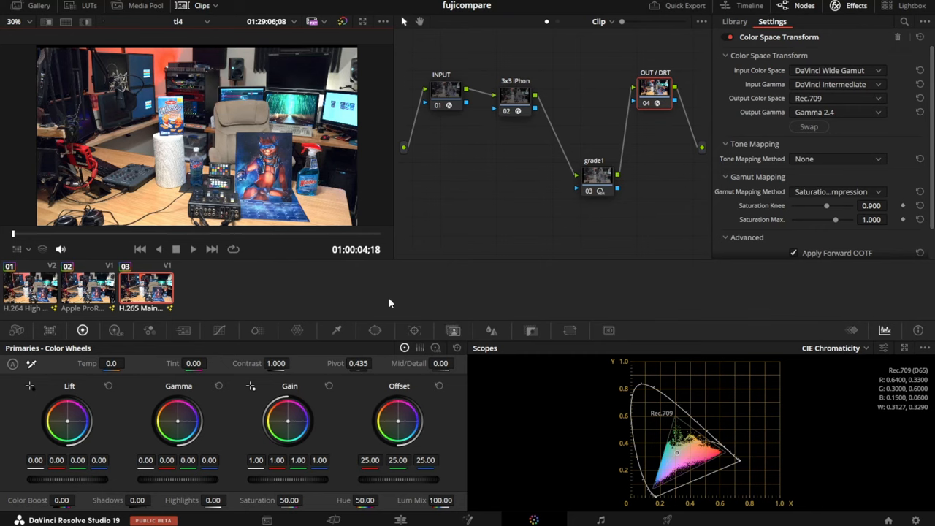
pyautogui.moveTo(159, 68)
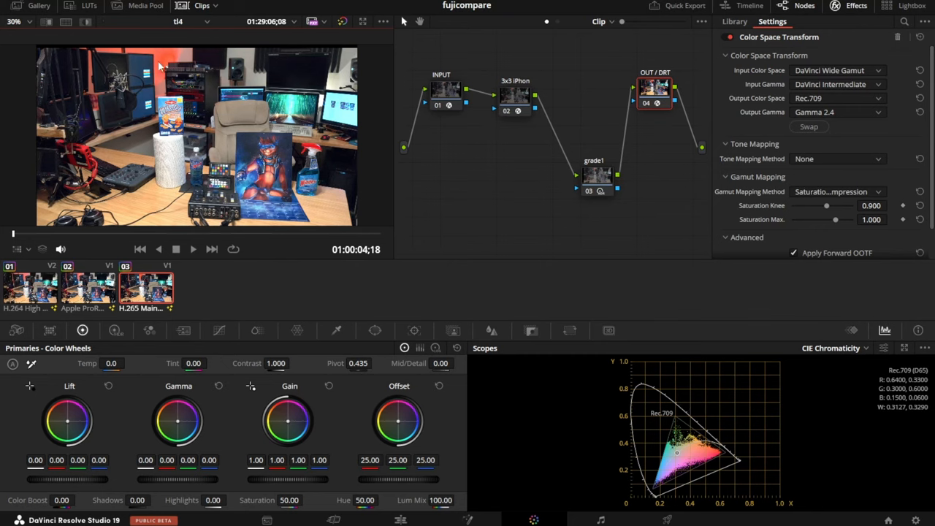
pyautogui.moveTo(162, 58)
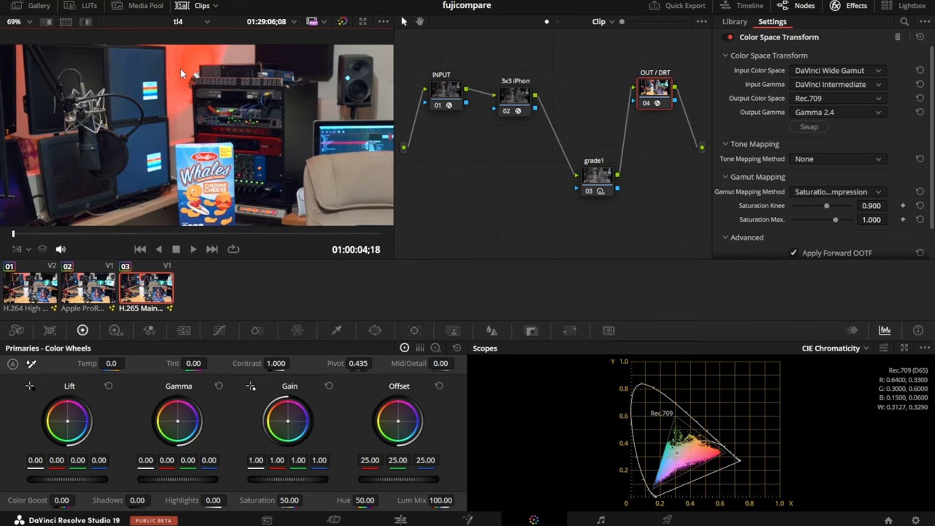
pyautogui.moveTo(187, 71)
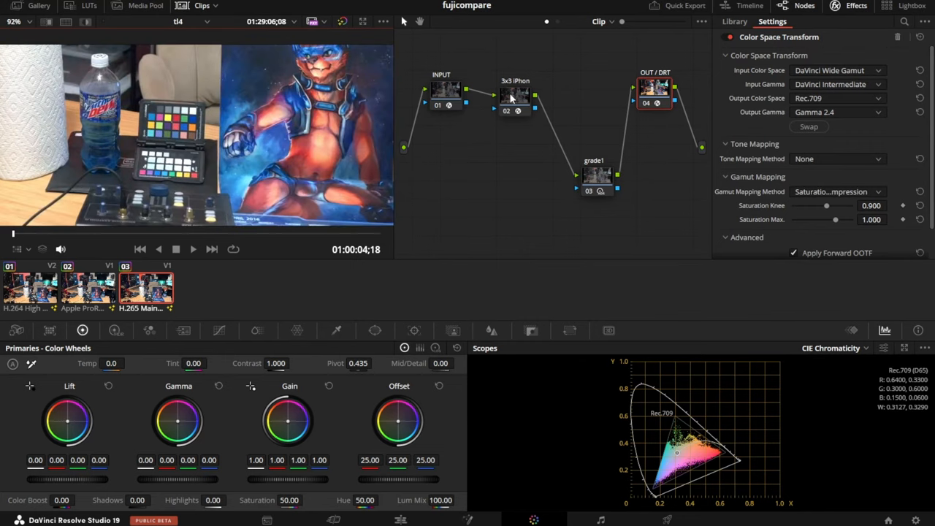
pyautogui.click(507, 97)
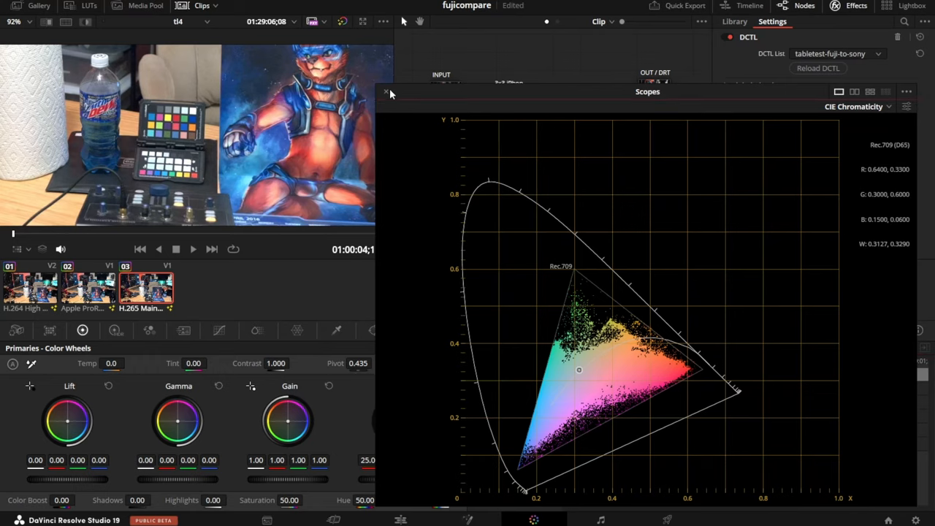
# Close the enlarged CIE chromaticity scope window
pyautogui.click(386, 91)
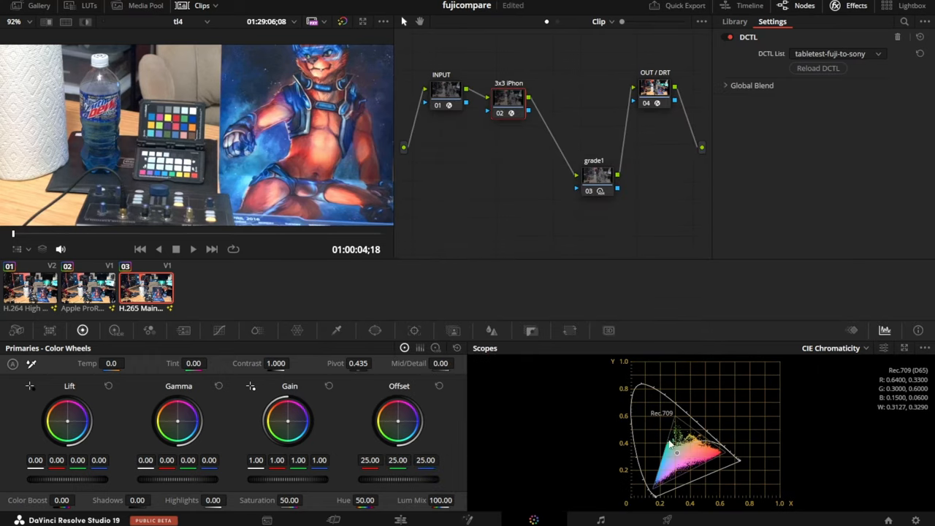
pyautogui.moveTo(180, 116)
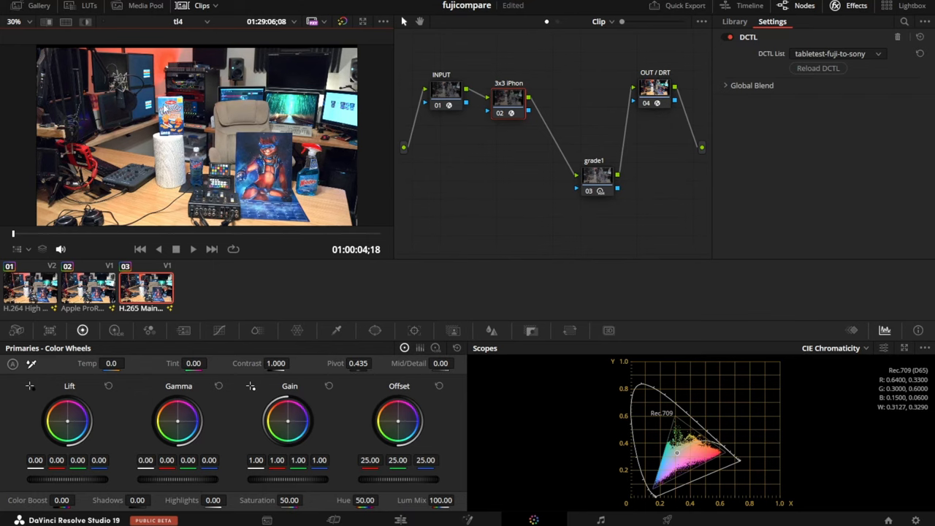
pyautogui.moveTo(173, 73)
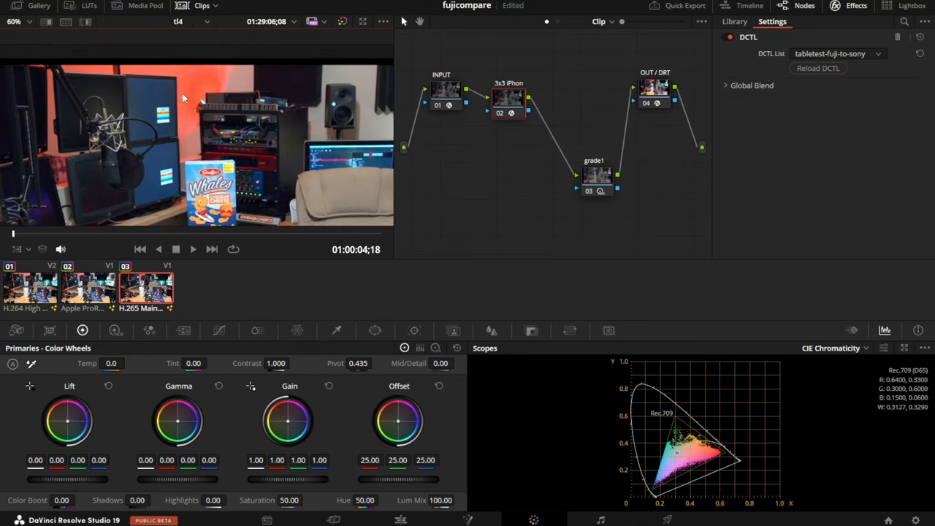
pyautogui.moveTo(193, 102)
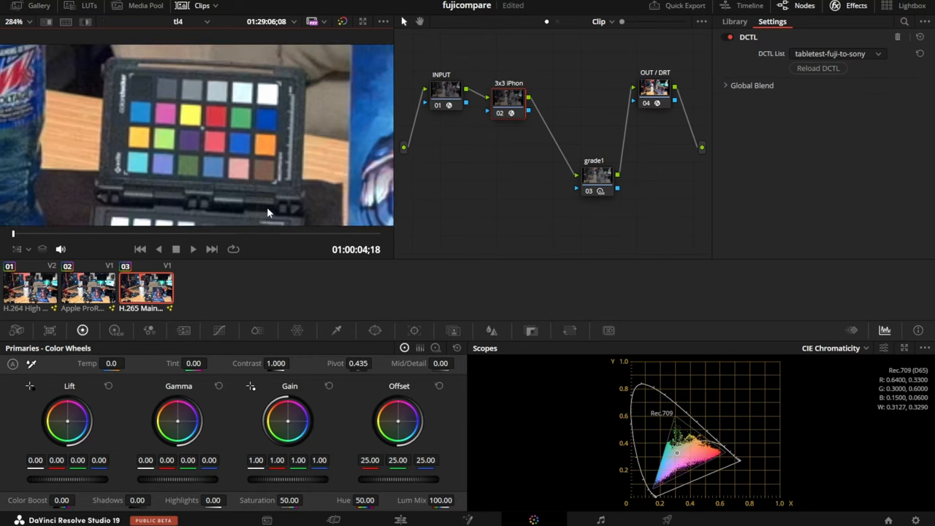
pyautogui.moveTo(320, 311)
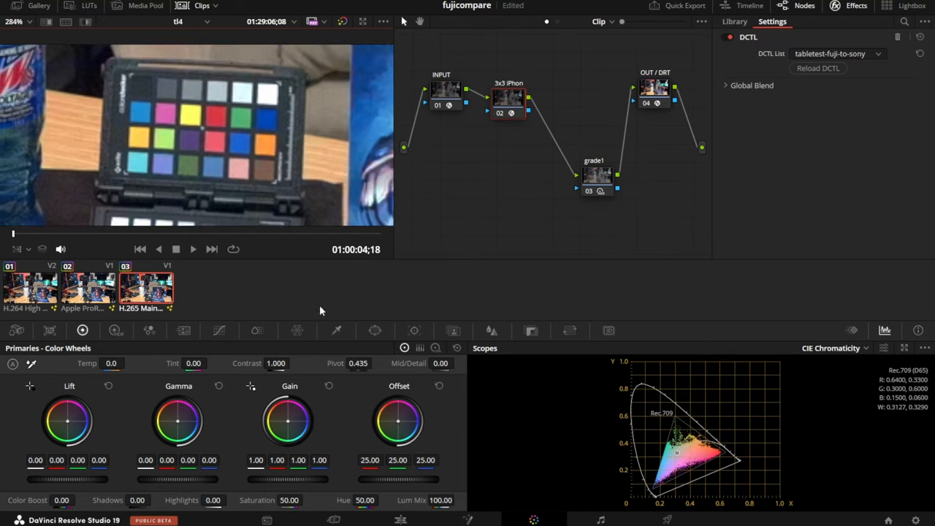